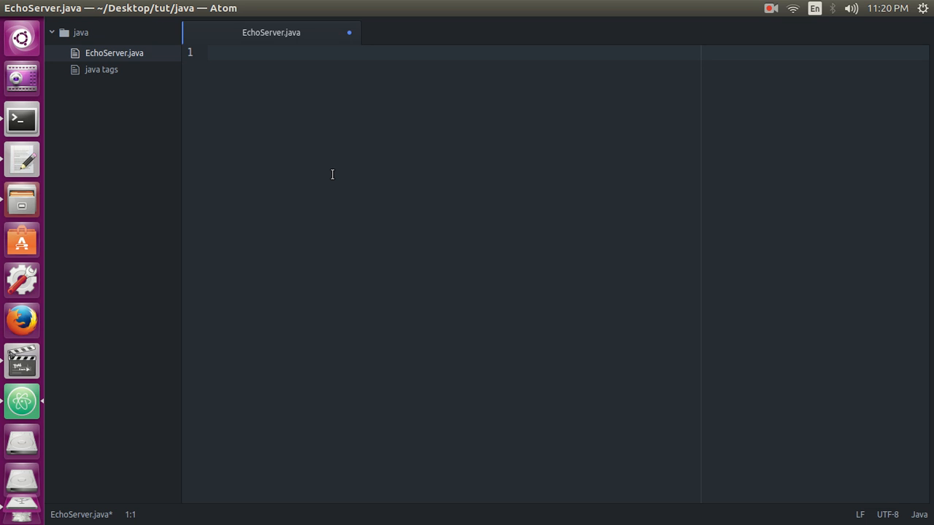
- Add import java.net.*; and import java.io.*; at the top of EchoServer.java
{"action": "type", "text": "import"}
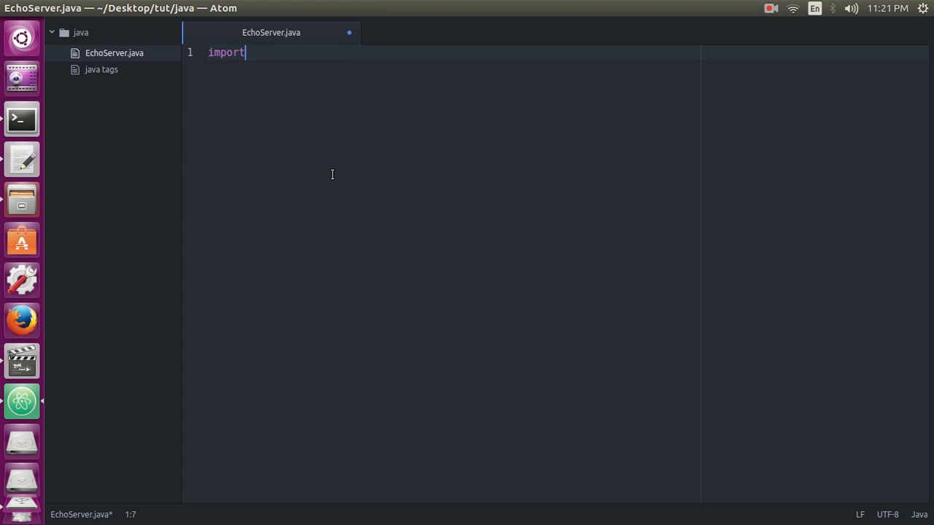
{"action": "type", "text": "java.ne"}
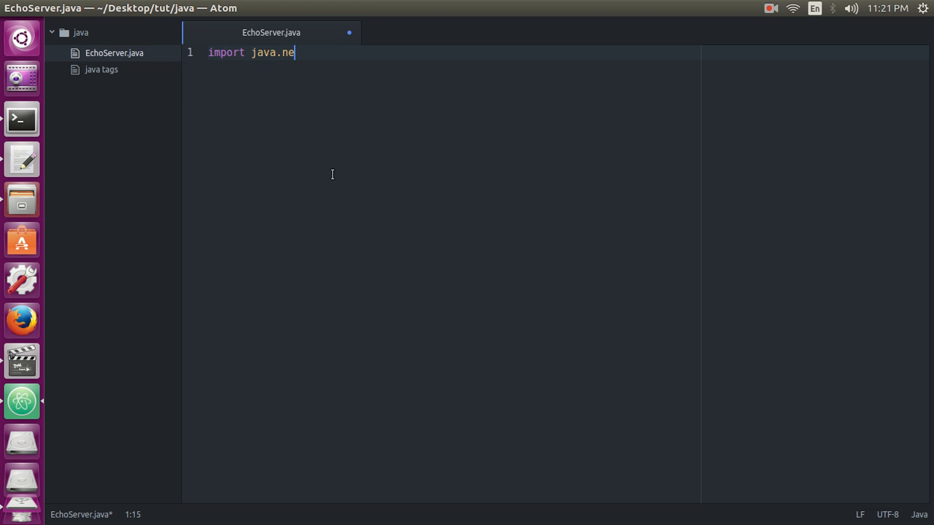
{"action": "type", "text": "t.*;"}
{"action": "type", "text": "import"}
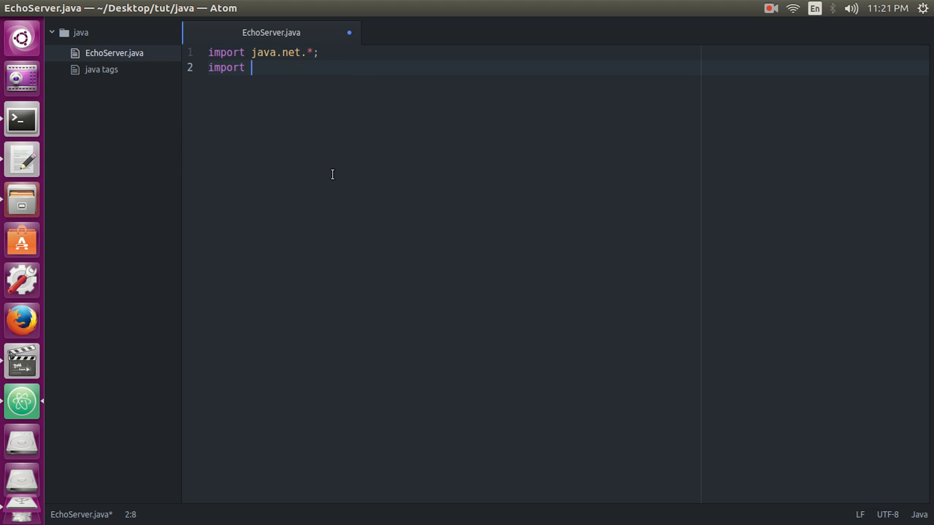
{"action": "type", "text": "java.io.*;"}
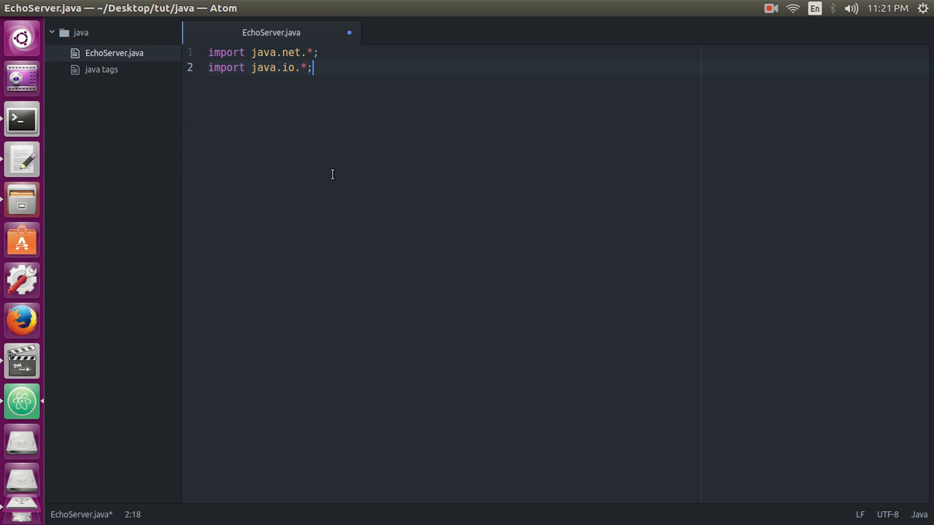
{"action": "key", "text": "Enter"}
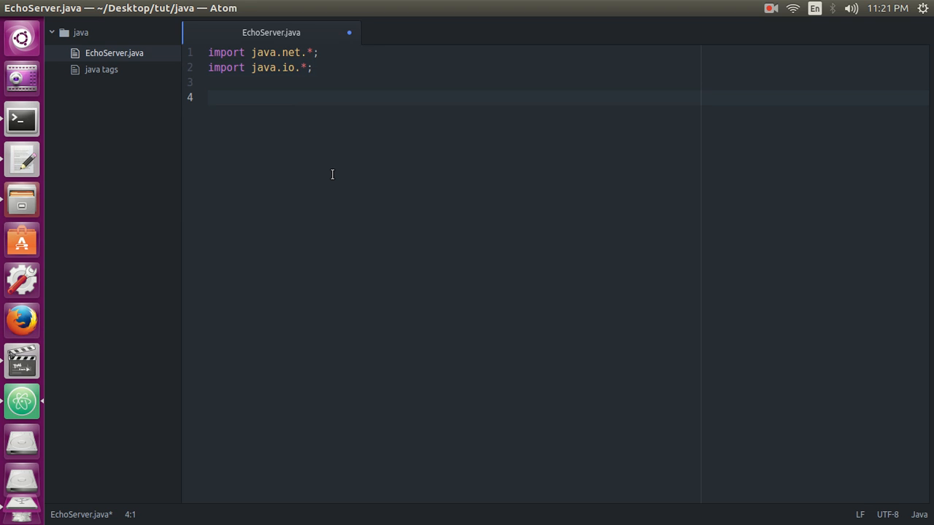
- Declare public class EchoServer with a public static void main(String[] args) method
{"action": "type", "text": "public class"}
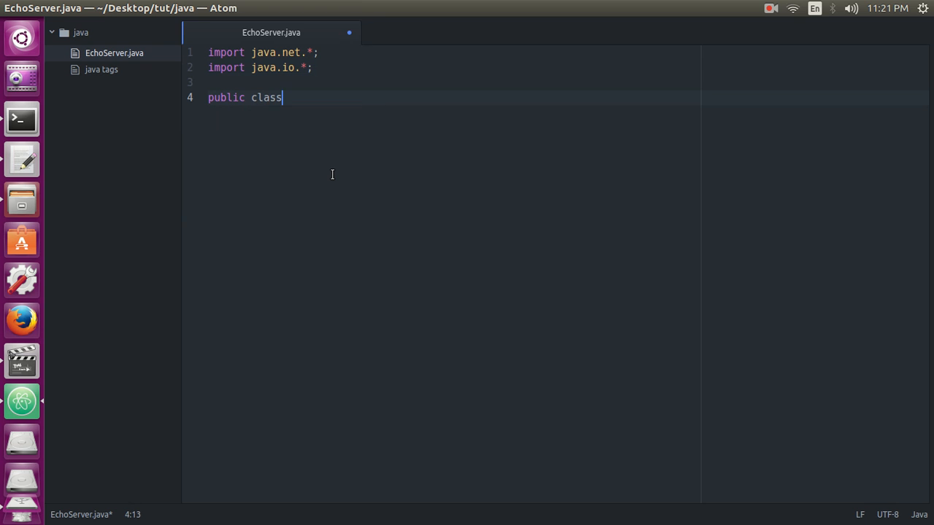
{"action": "type", "text": "EchoSe"}
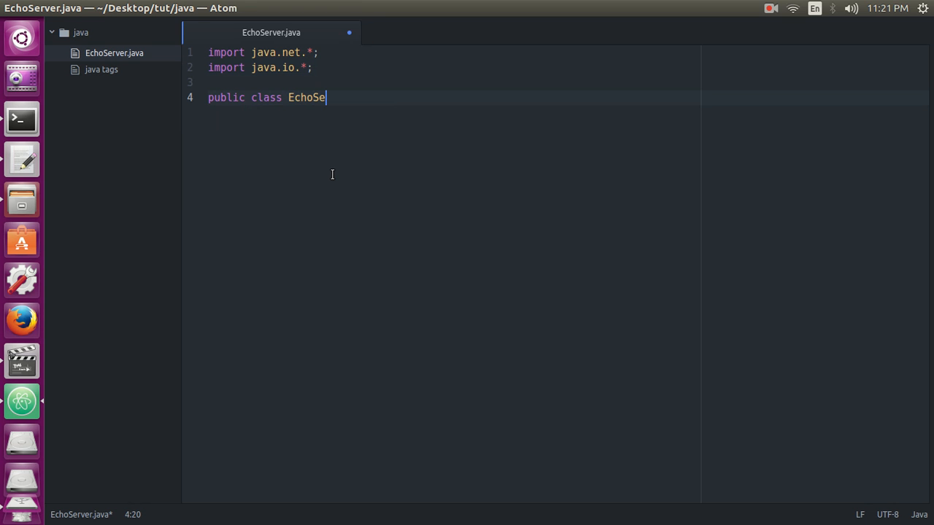
{"action": "type", "text": "rver{"}
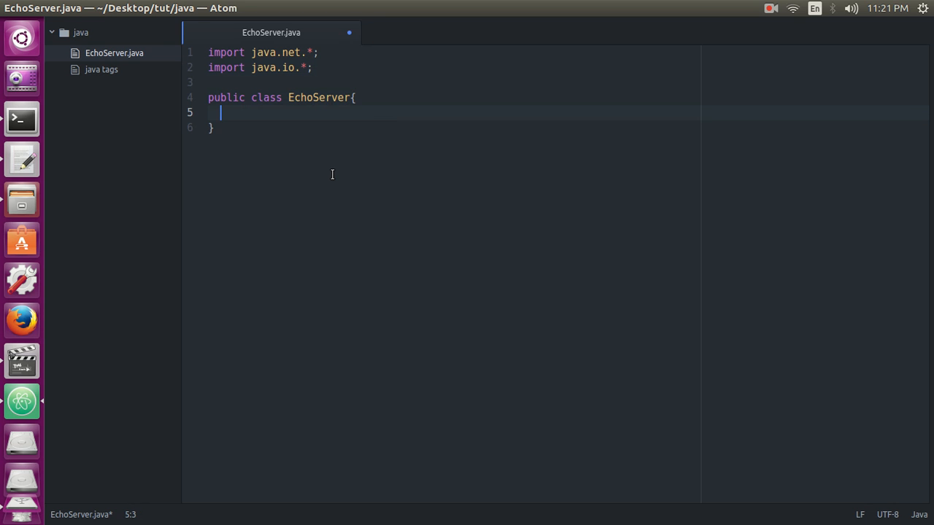
{"action": "type", "text": "p"}
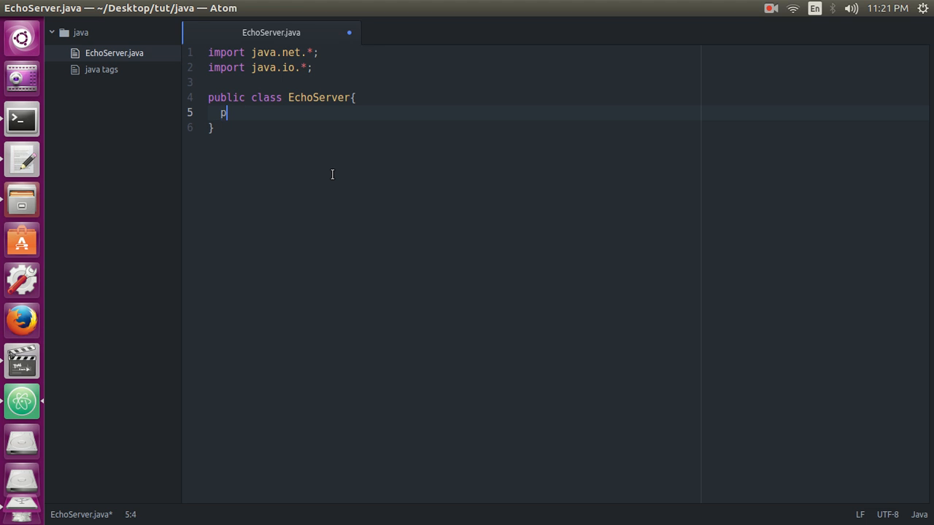
{"action": "type", "text": "ublic s"}
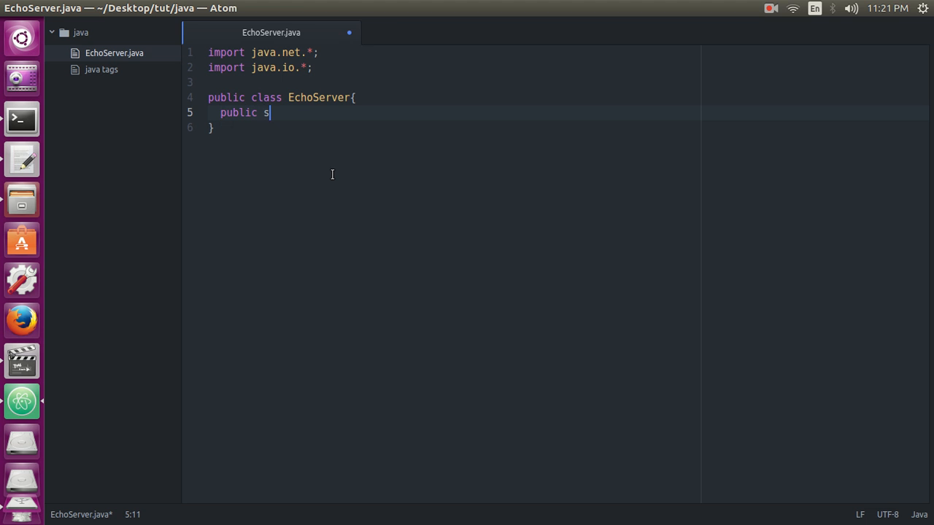
{"action": "type", "text": "tatic v"}
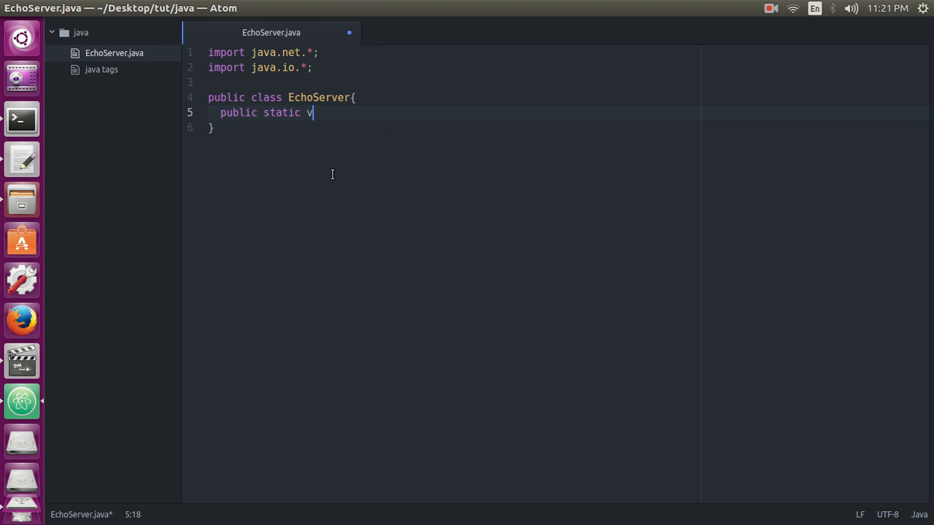
{"action": "type", "text": "oid main("}
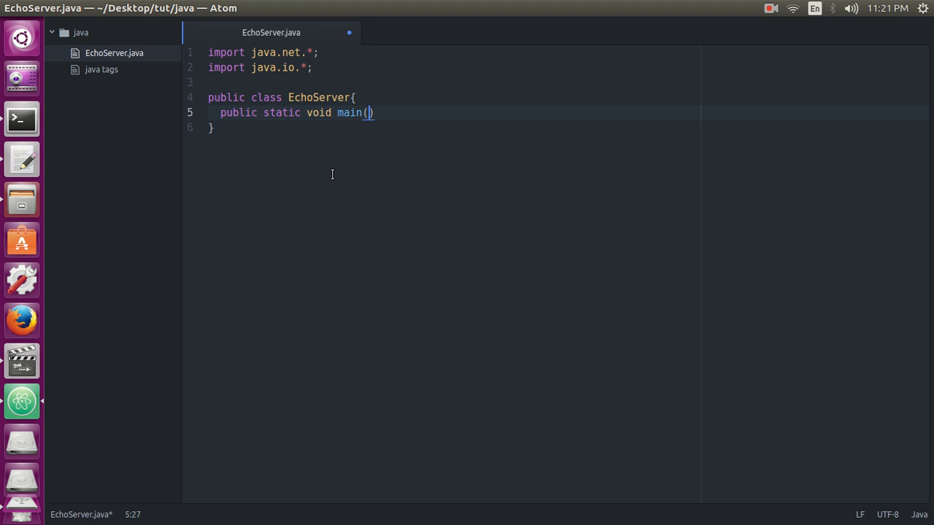
{"action": "type", "text": "String[] args"}
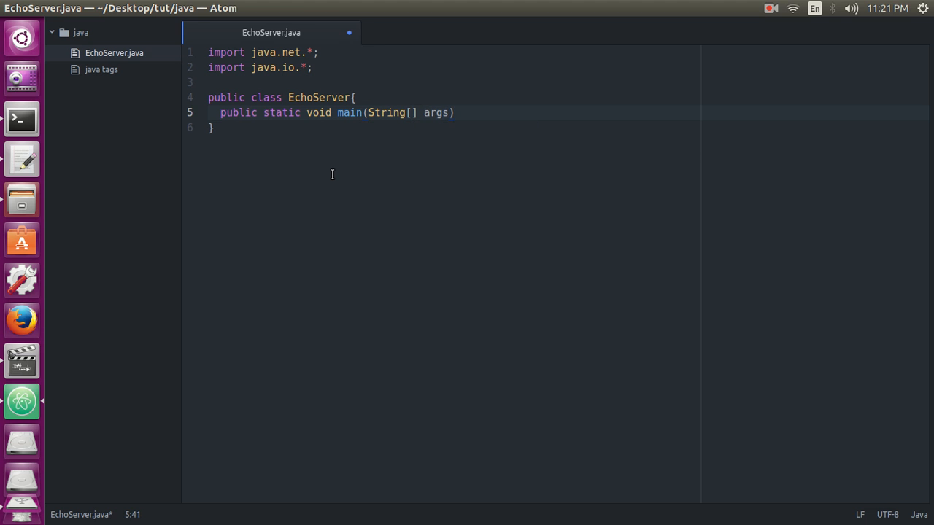
{"action": "type", "text": "{"}
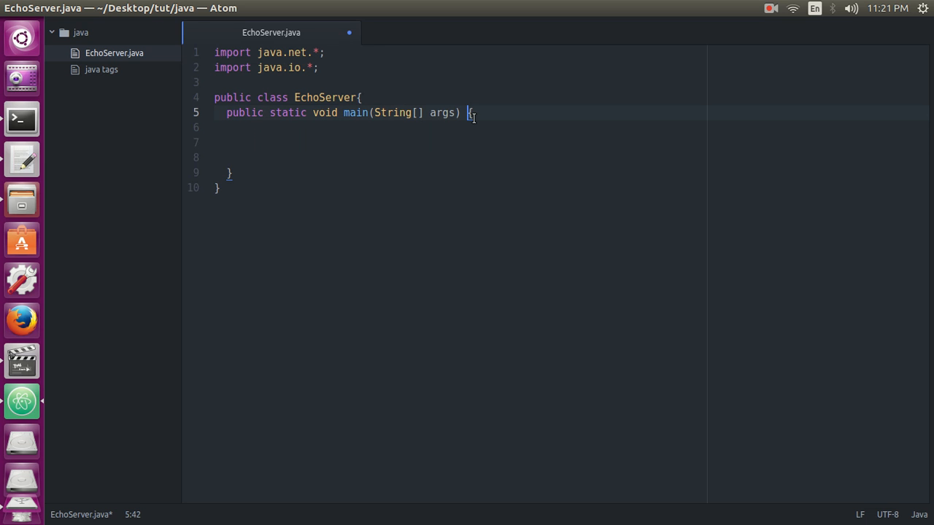
- Add 'throws IOException' to the main(String[] args) signature
{"action": "type", "text": "tr"}
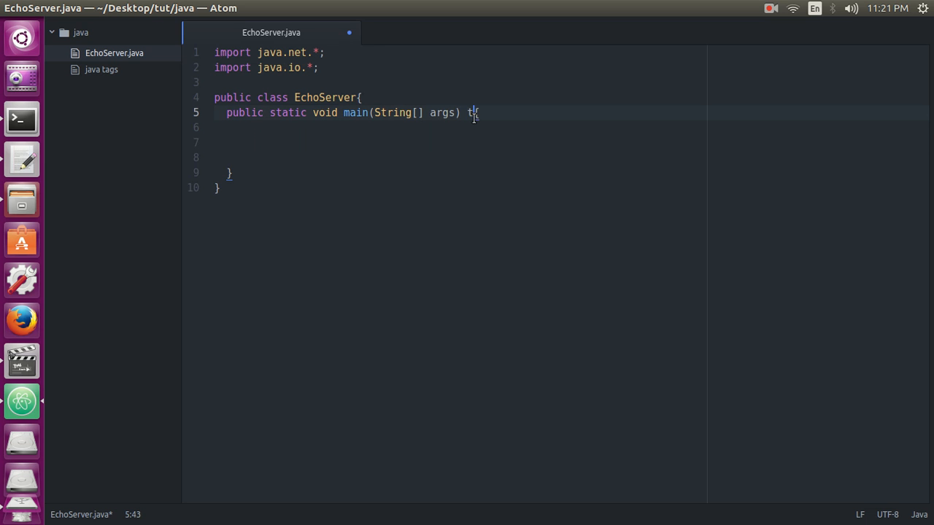
{"action": "type", "text": "rows"}
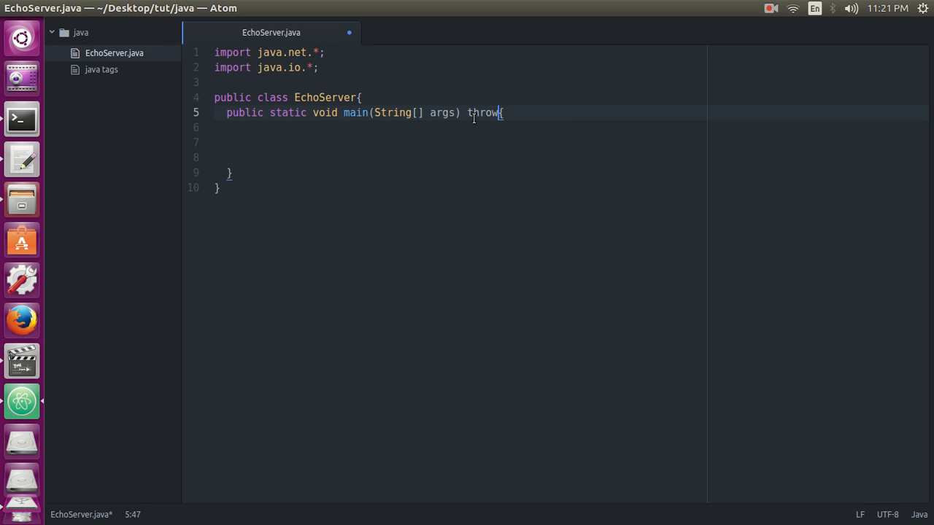
{"action": "type", "text": "s"}
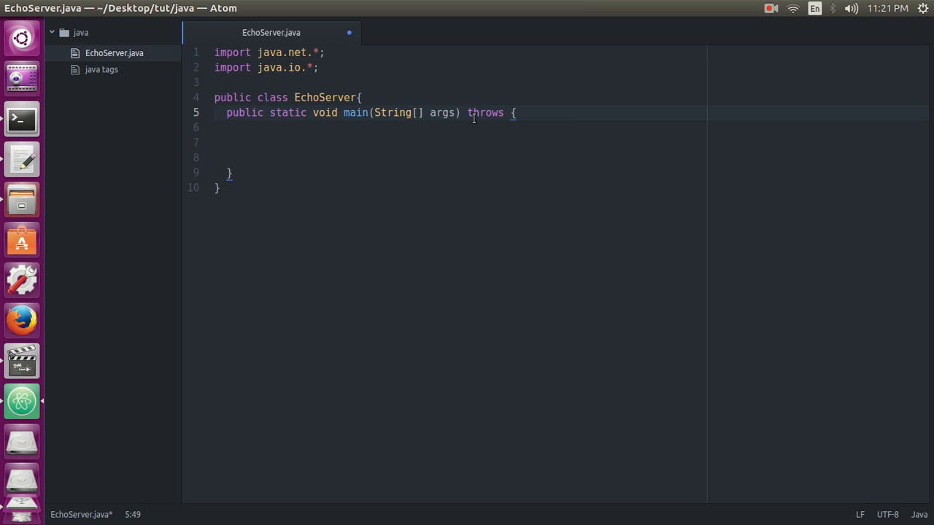
{"action": "type", "text": "Io"}
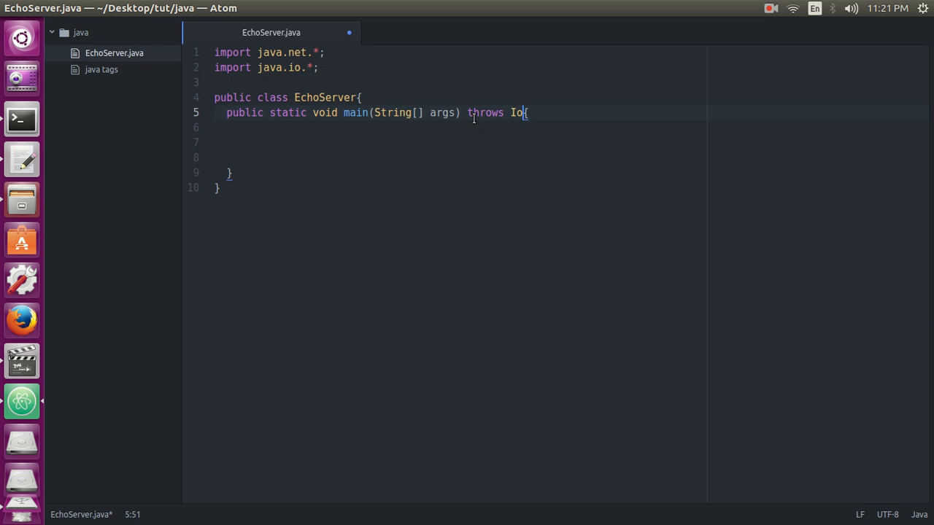
{"action": "type", "text": "EX"}
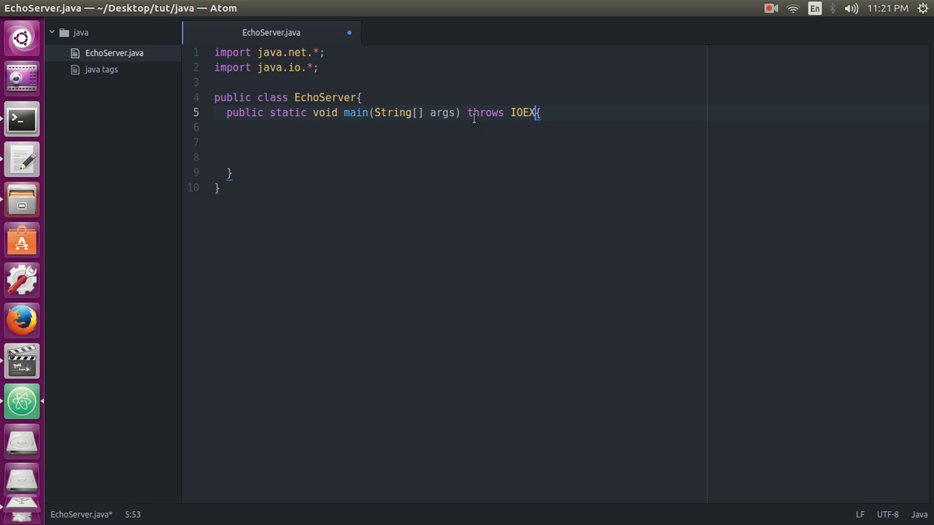
{"action": "type", "text": "cept"}
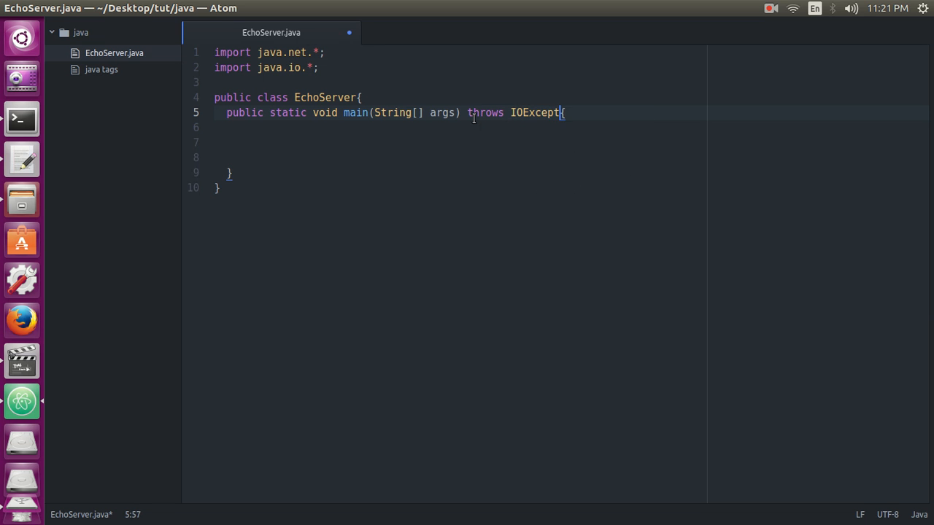
{"action": "type", "text": "ion"}
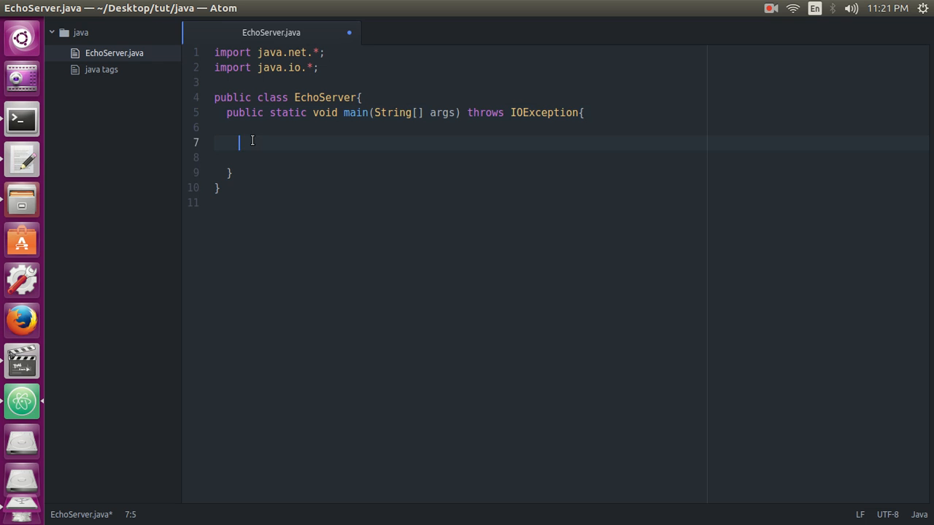
- Declare ServerSocket serverSock = null; inside main and open a try block
{"action": "type", "text": "Serv"}
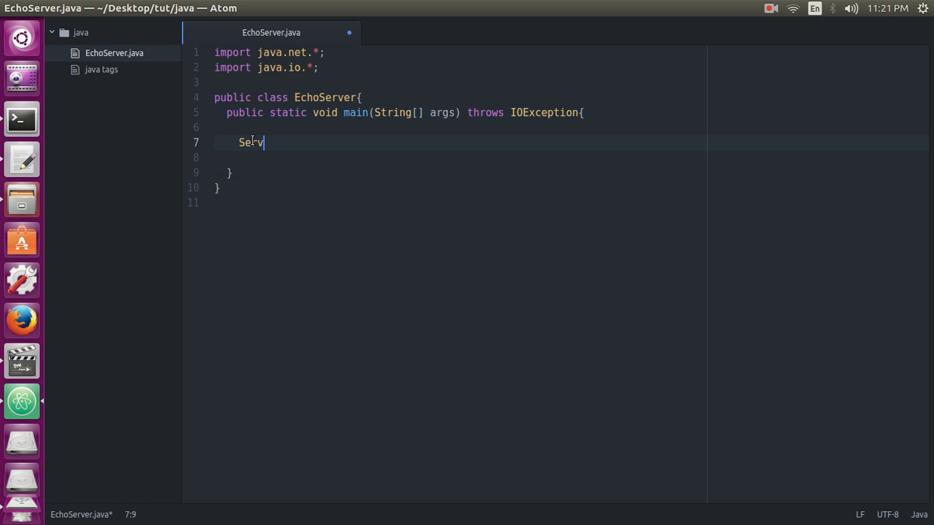
{"action": "type", "text": "erSocket"}
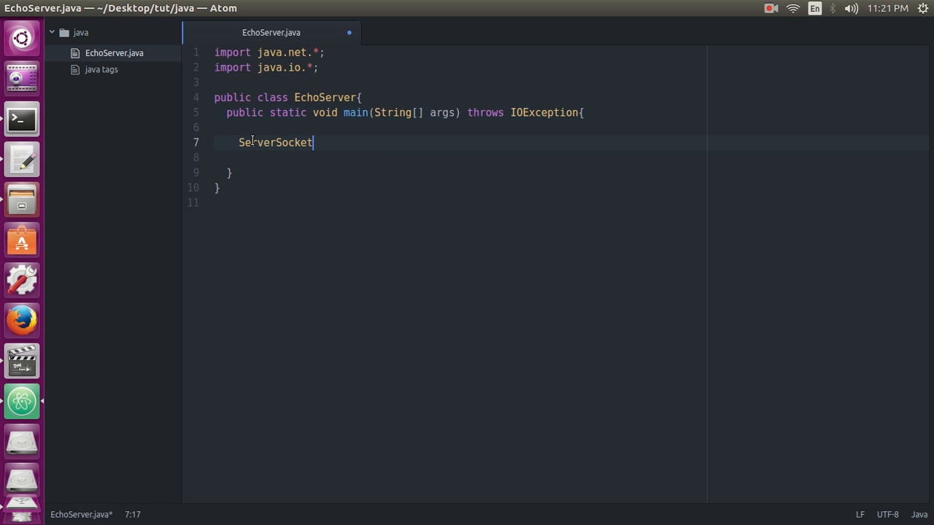
{"action": "type", "text": "\" \""}
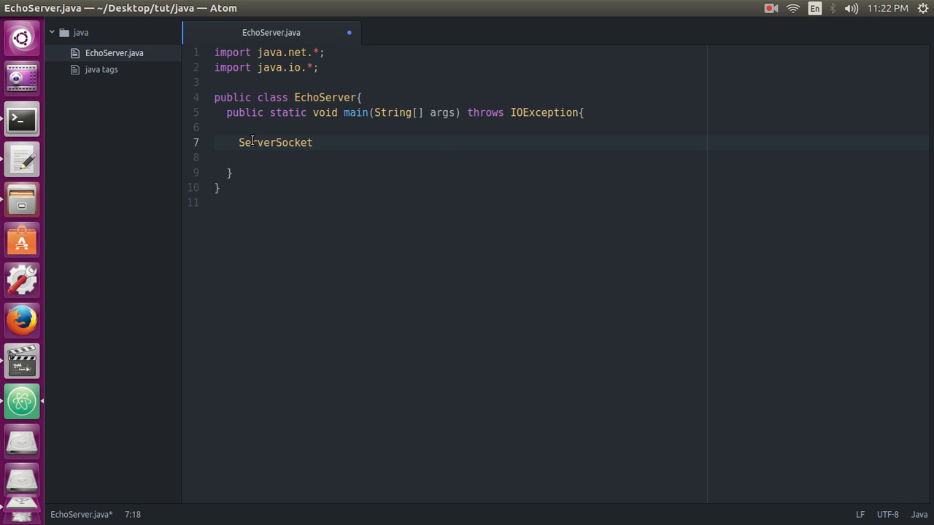
{"action": "type", "text": "serverS"}
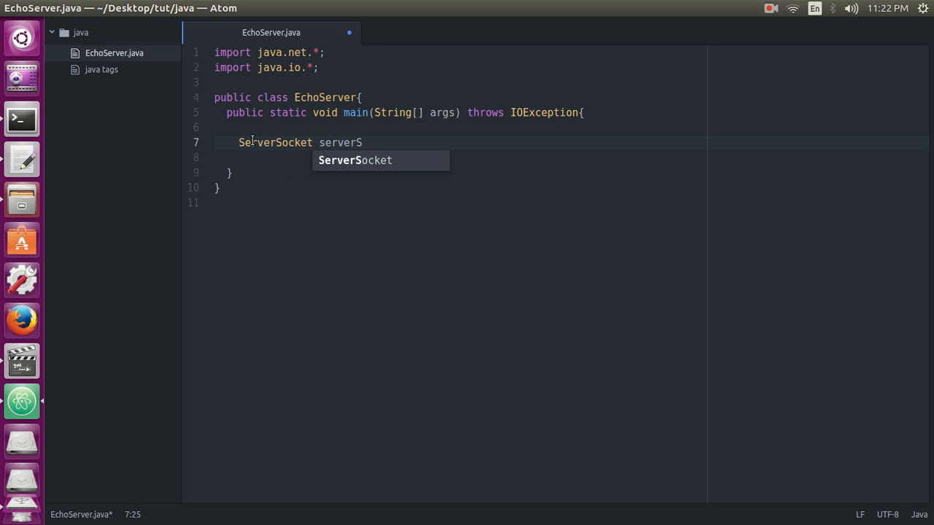
{"action": "type", "text": "ock ="}
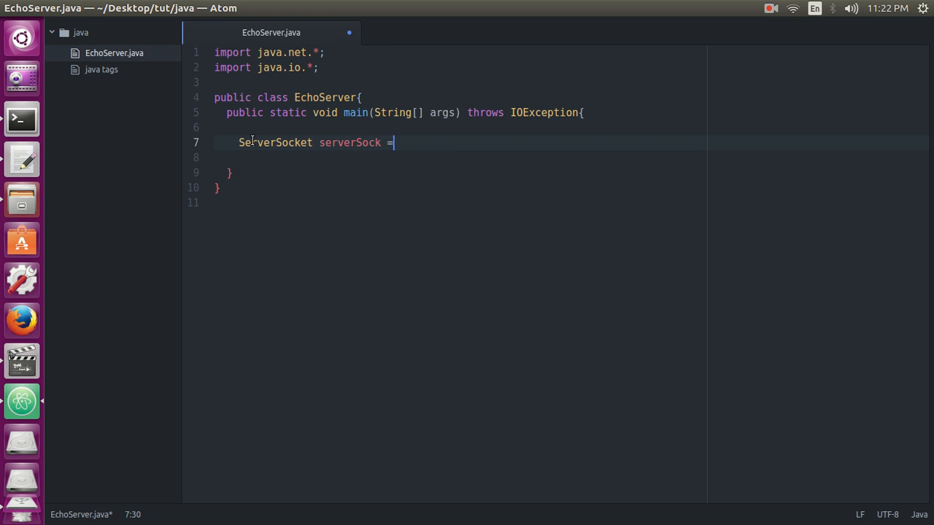
{"action": "type", "text": "null;"}
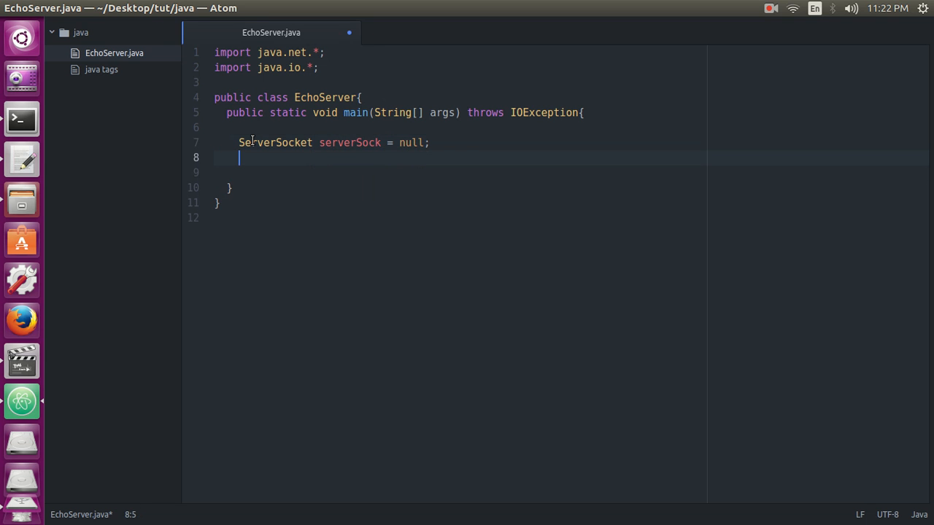
{"action": "type", "text": "try{"}
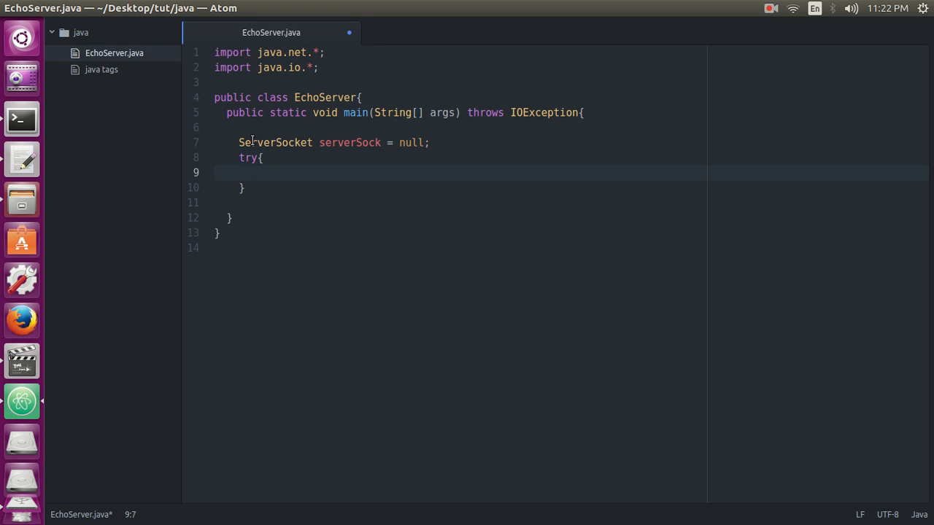
- Assign serverSock = new ServerSocket(8899); inside the try block
{"action": "type", "text": "serverSock ="}
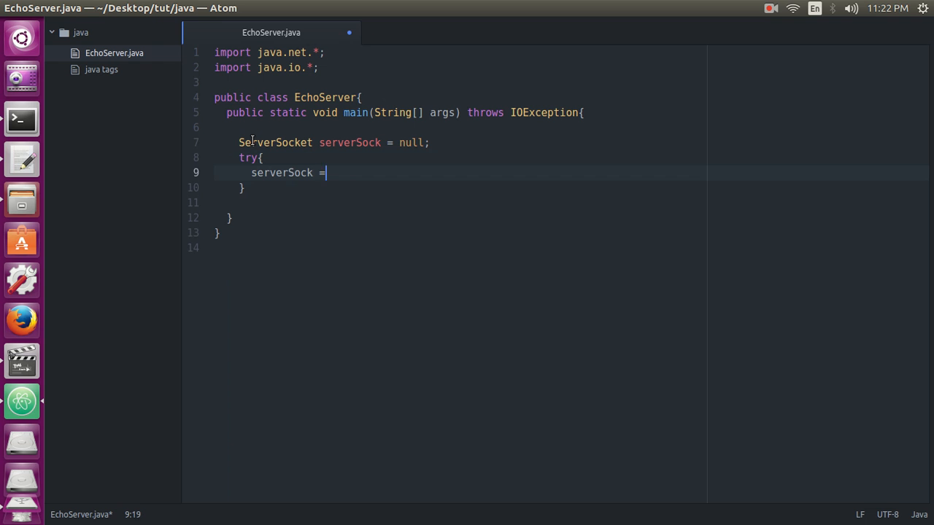
{"action": "type", "text": "new"}
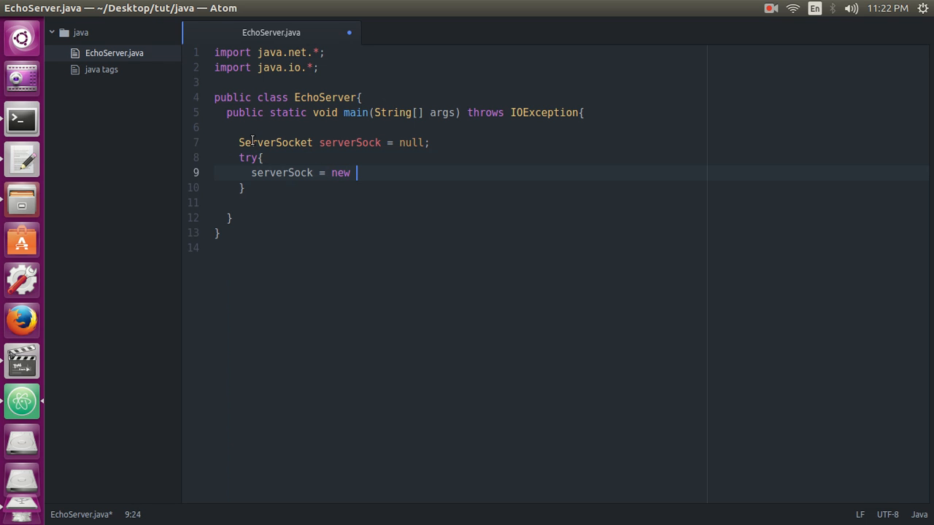
{"action": "type", "text": "ServerSocket"}
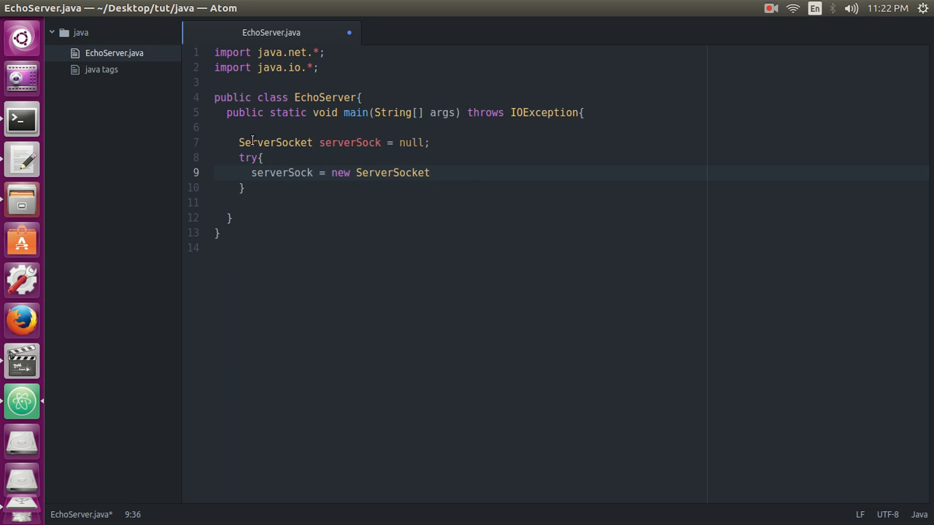
{"action": "type", "text": "()"}
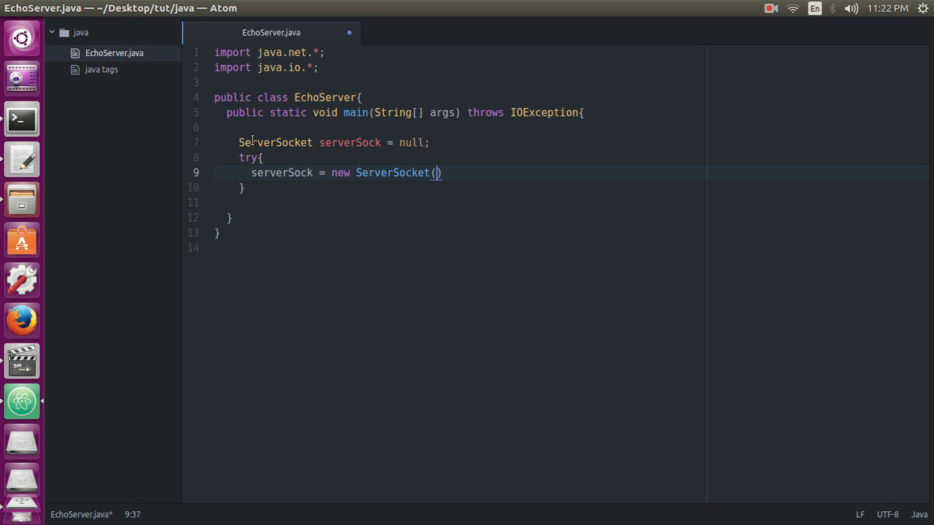
{"action": "type", "text": "8899"}
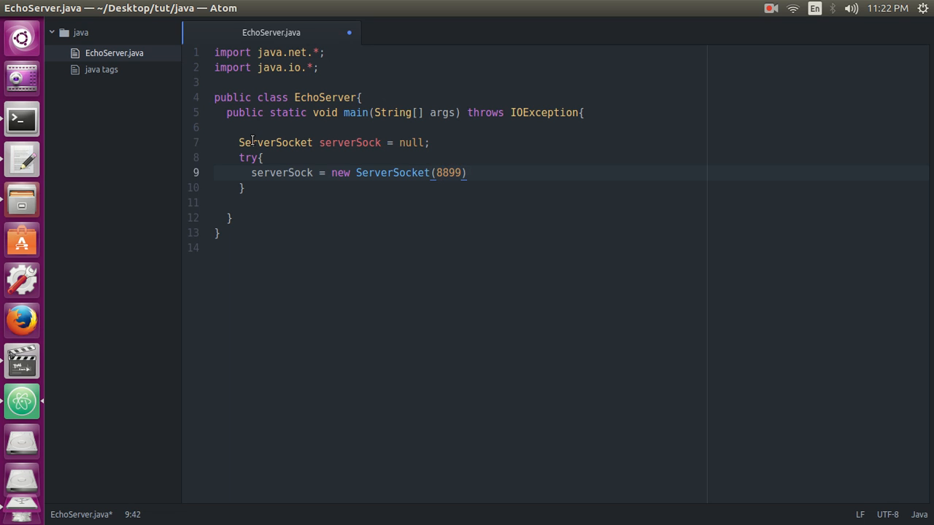
{"action": "type", "text": ";"}
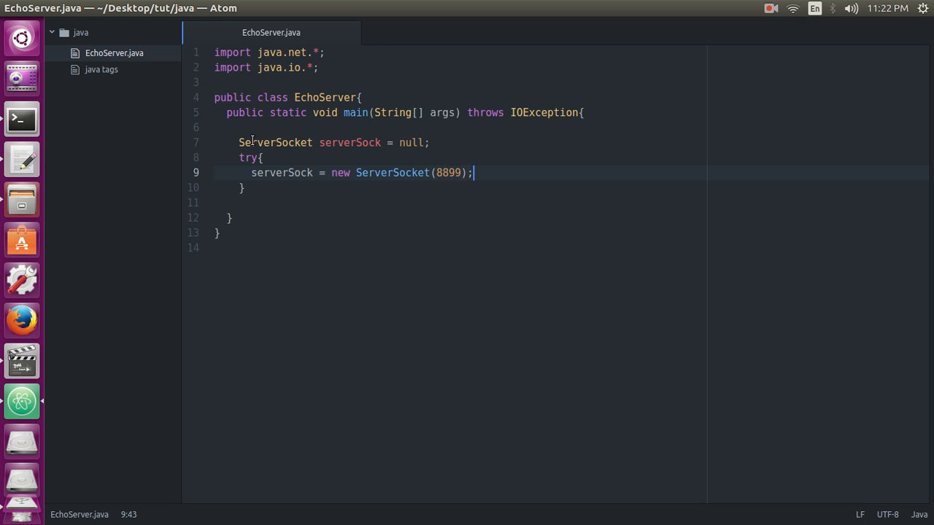
{"action": "left_click", "coordinate": [244, 187]}
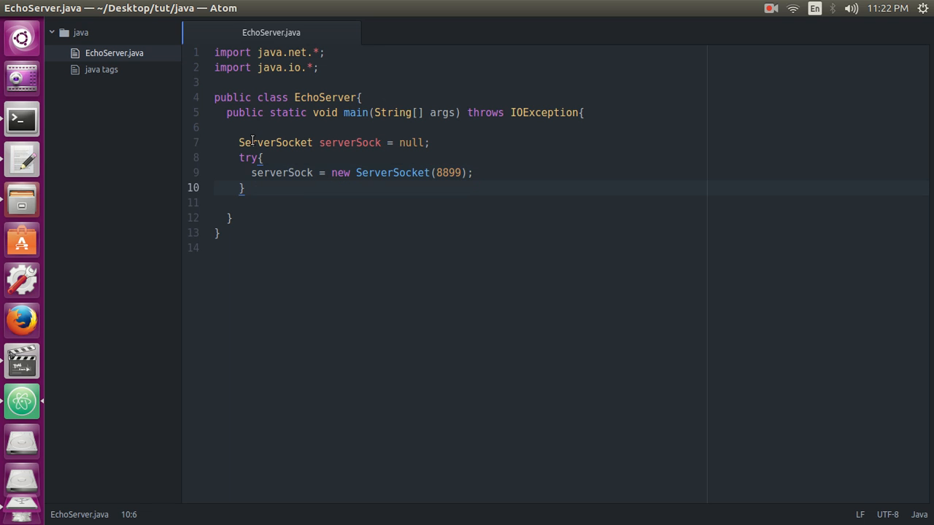
- Add a catch(IOException) block after the try block
{"action": "type", "text": "catc"}
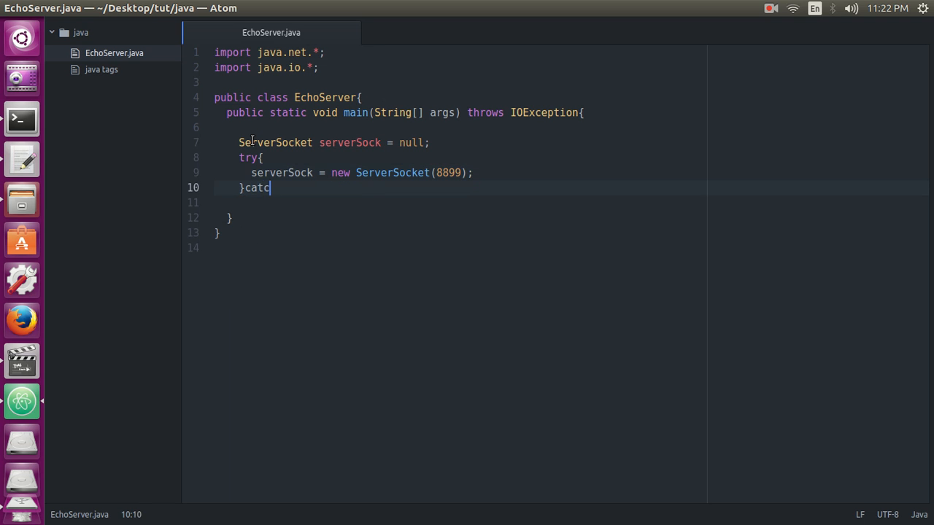
{"action": "type", "text": "h"}
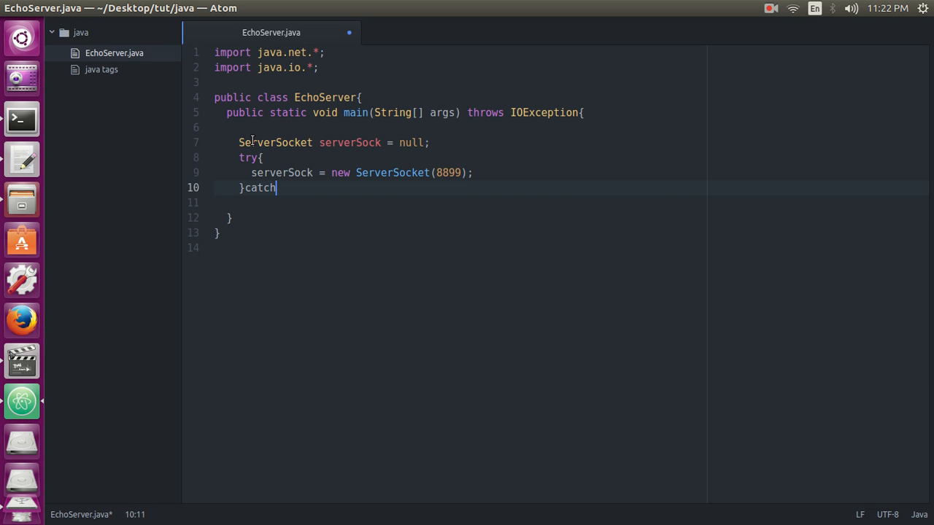
{"action": "type", "text": "(I"}
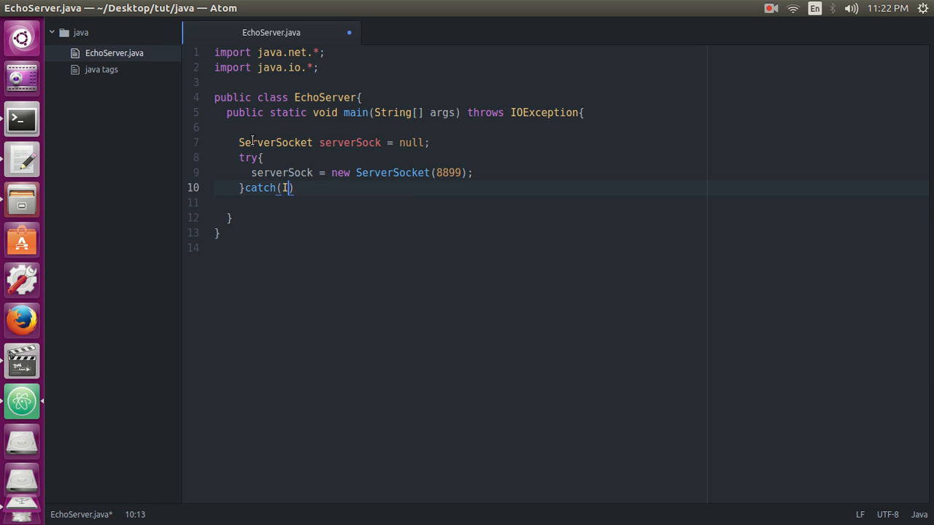
{"action": "type", "text": "OException"}
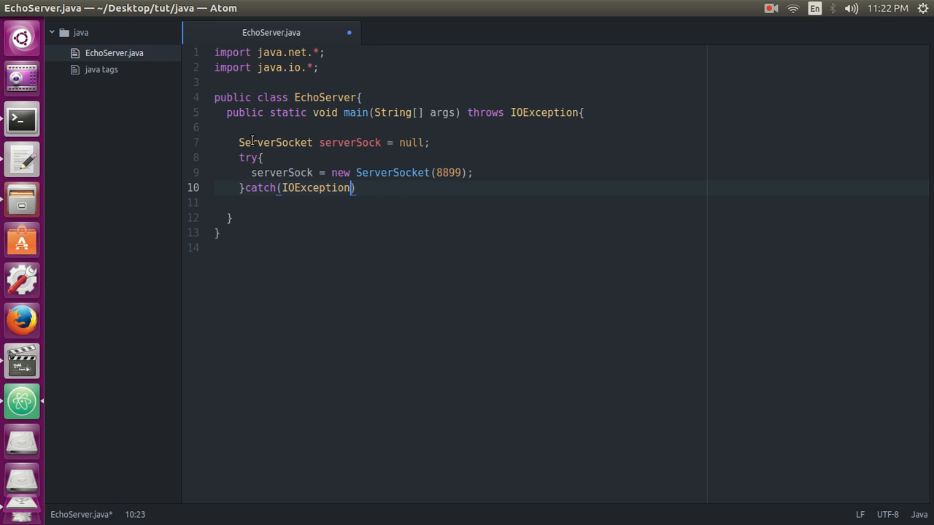
{"action": "type", "text": "{"}
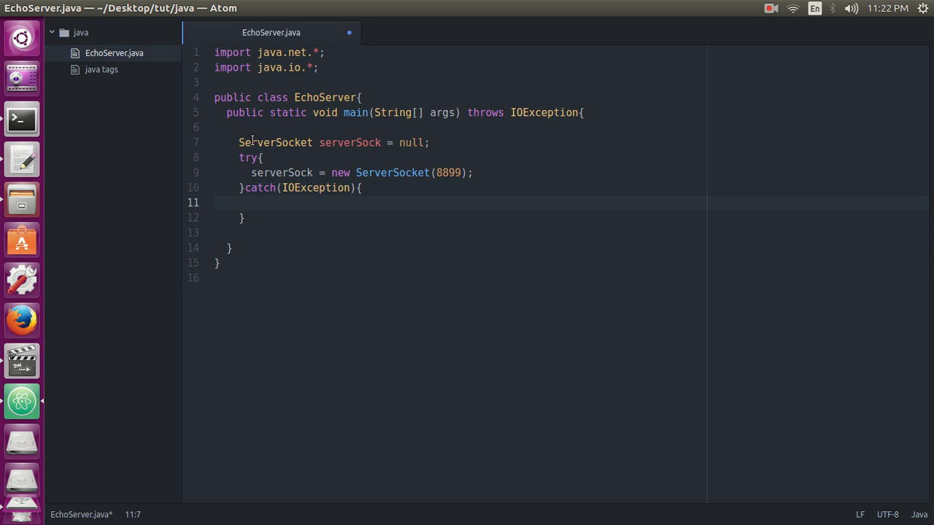
- Print "Can't listen on port number 8899" inside the catch block
{"action": "type", "text": "S"}
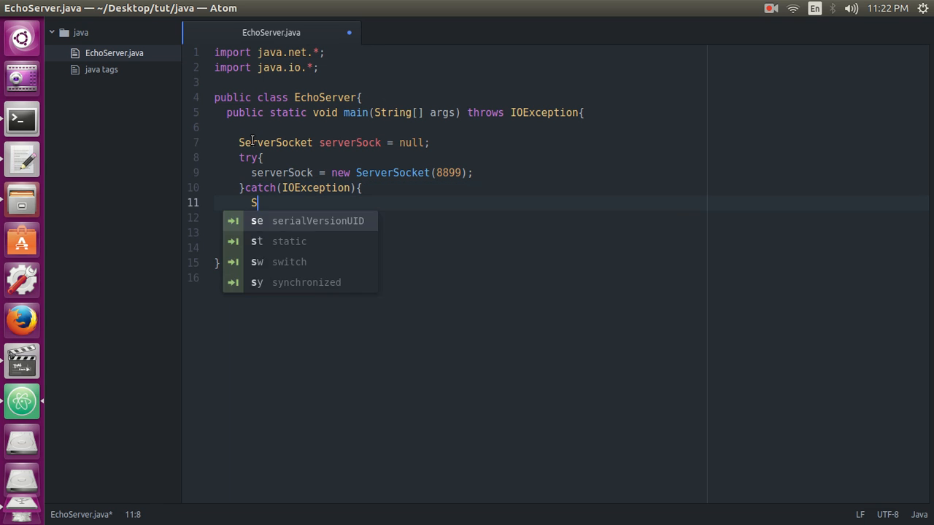
{"action": "type", "text": "yst"}
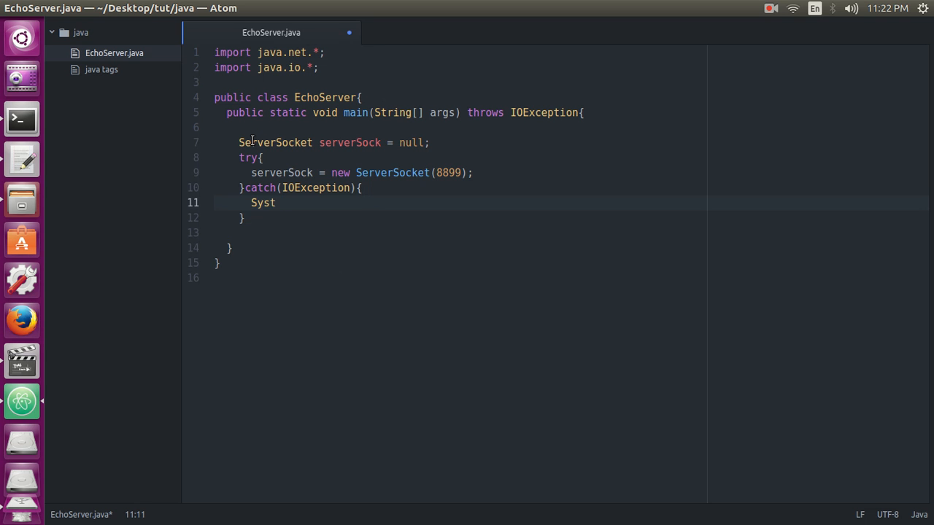
{"action": "type", "text": "em.out."}
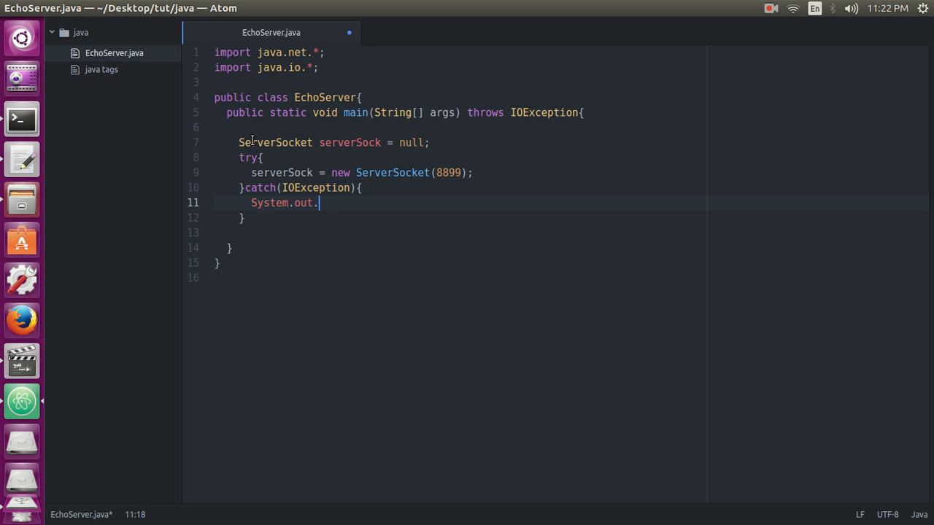
{"action": "type", "text": "println(\""}
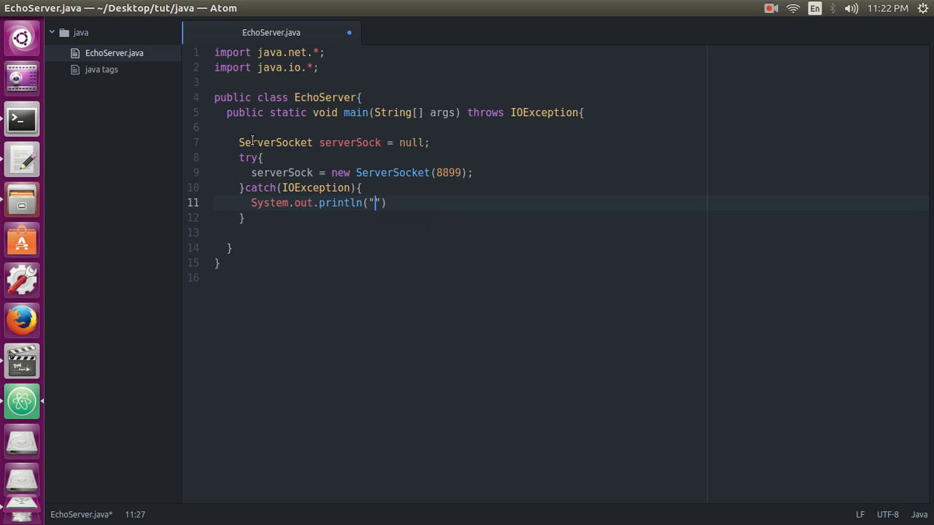
{"action": "type", "text": "Can't"}
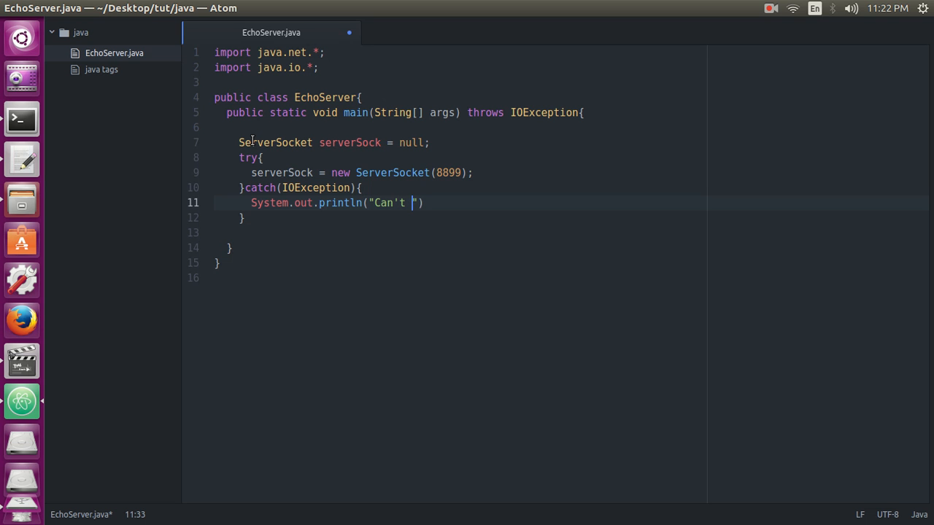
{"action": "type", "text": "listen"}
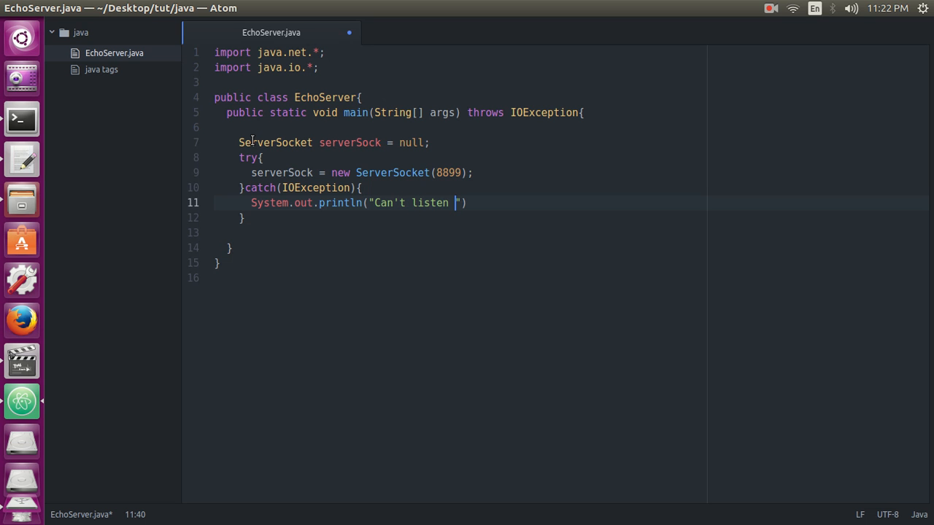
{"action": "type", "text": "on port"}
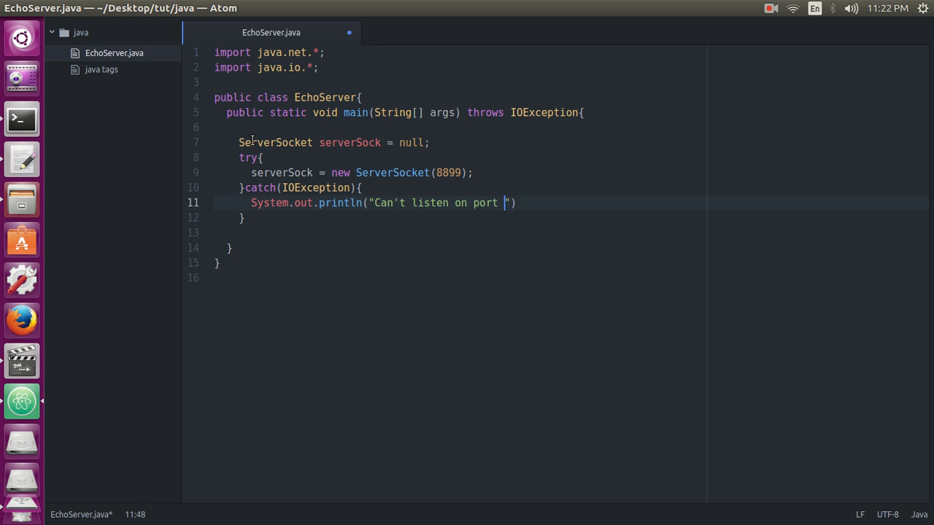
{"action": "type", "text": "number"}
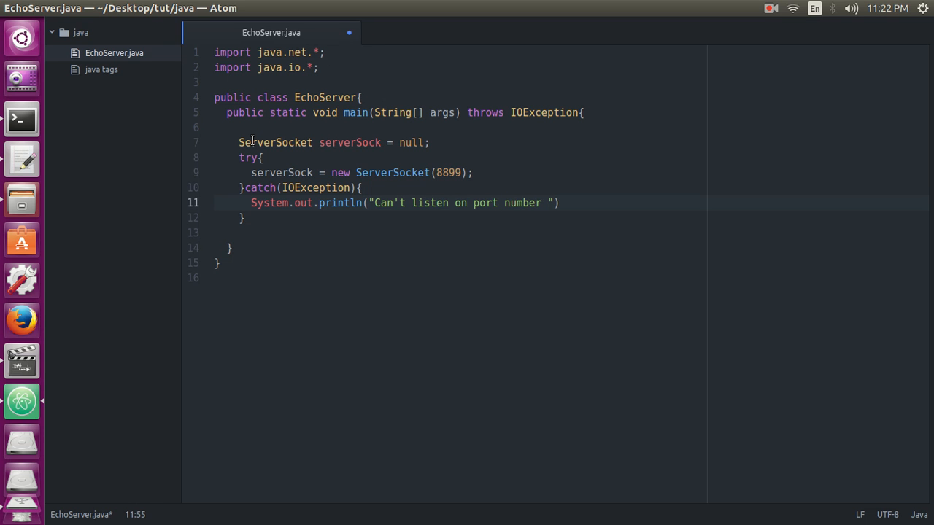
{"action": "type", "text": "8899"}
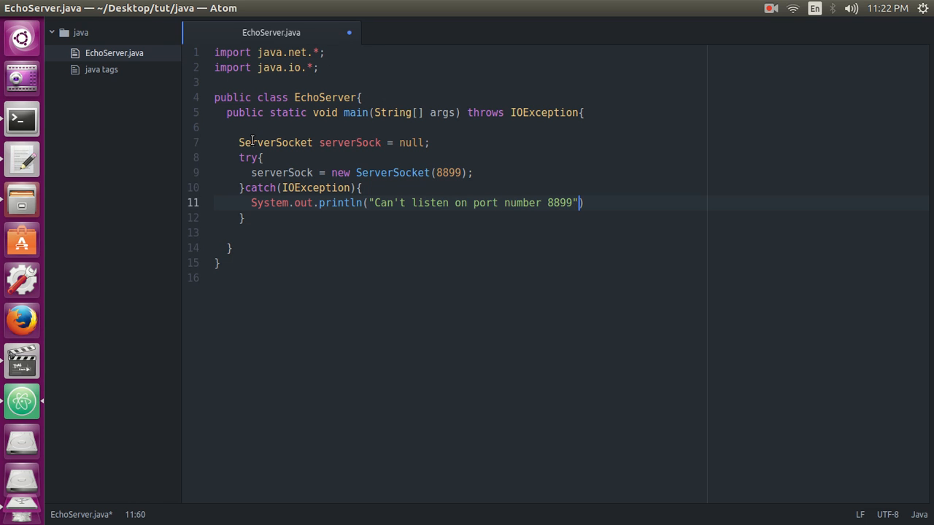
{"action": "type", "text": ";"}
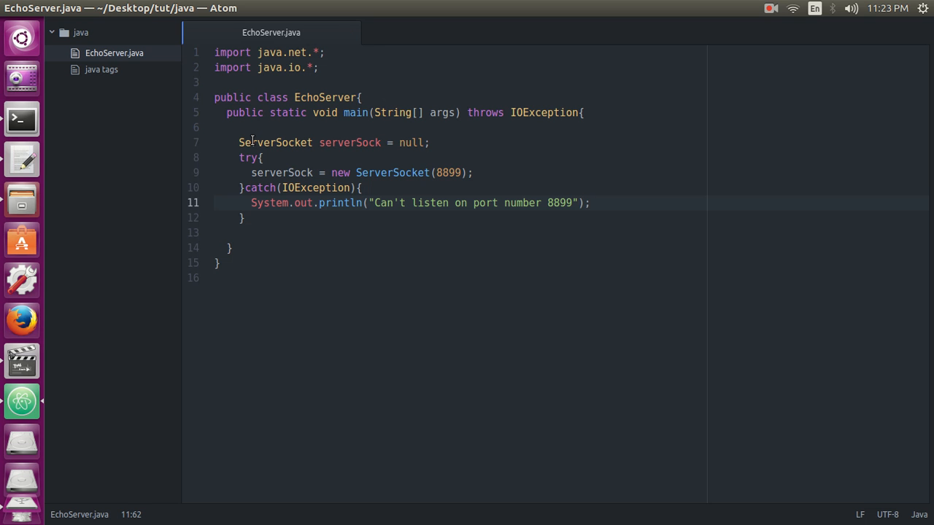
- Call System.exit(1); after the error message
{"action": "type", "text": "Syste"}
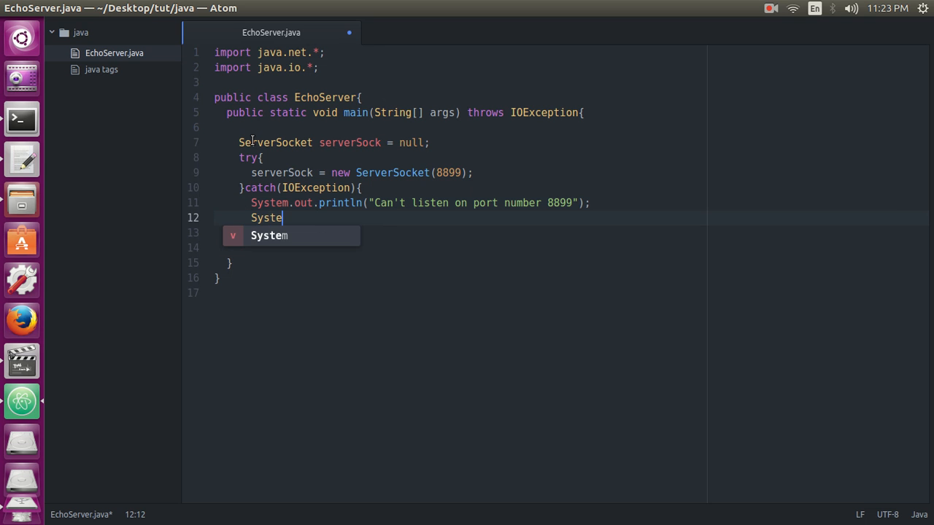
{"action": "type", "text": ".exit"}
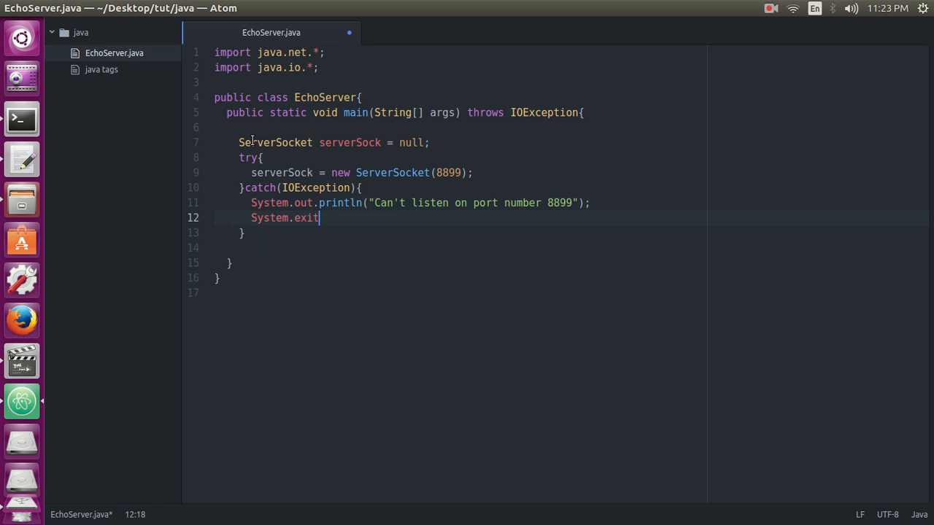
{"action": "type", "text": "(1)"}
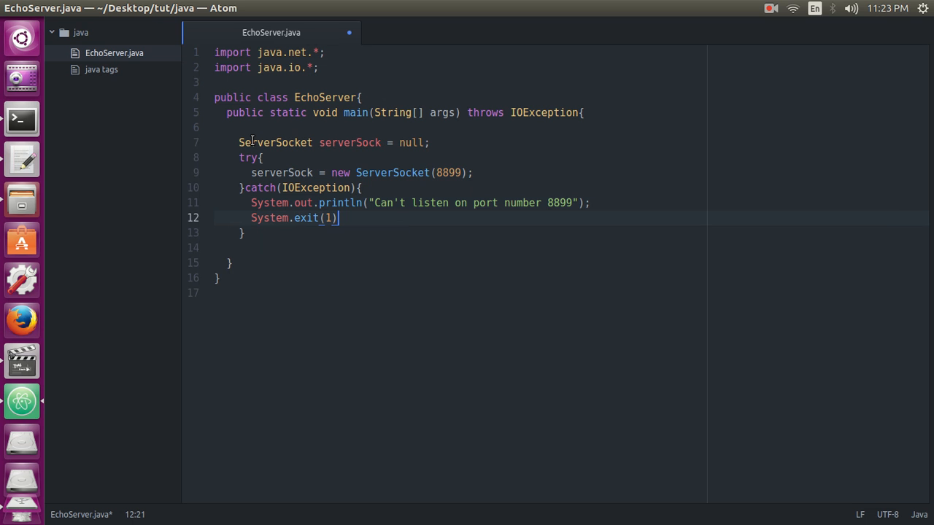
{"action": "type", "text": ";"}
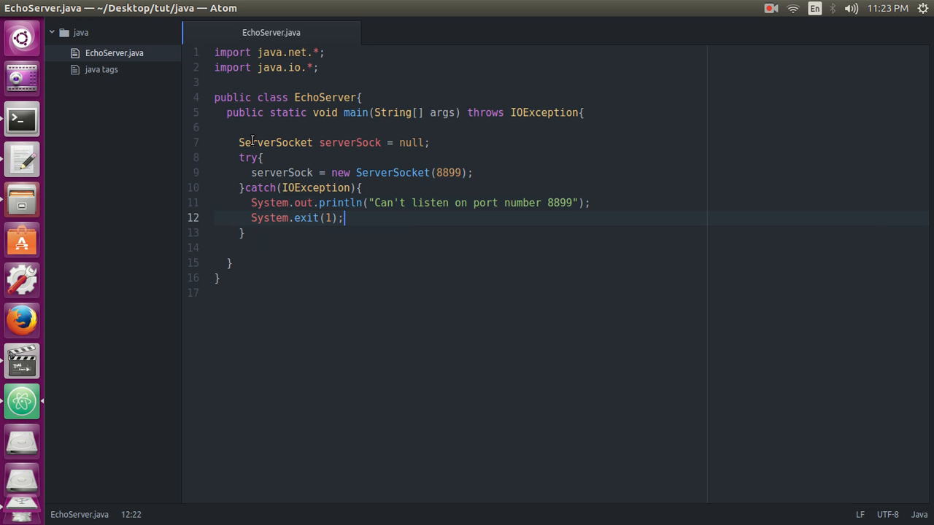
{"action": "key", "text": "Down"}
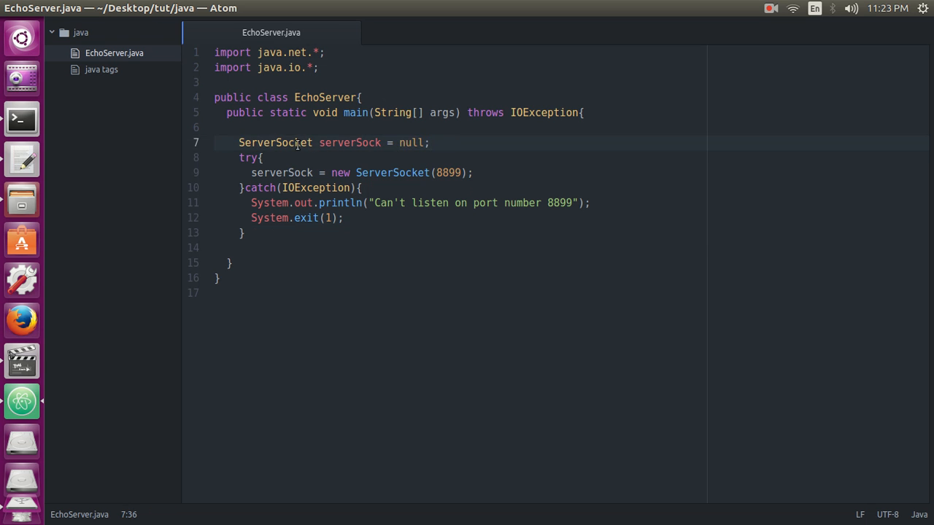
{"action": "left_click", "coordinate": [431, 142]}
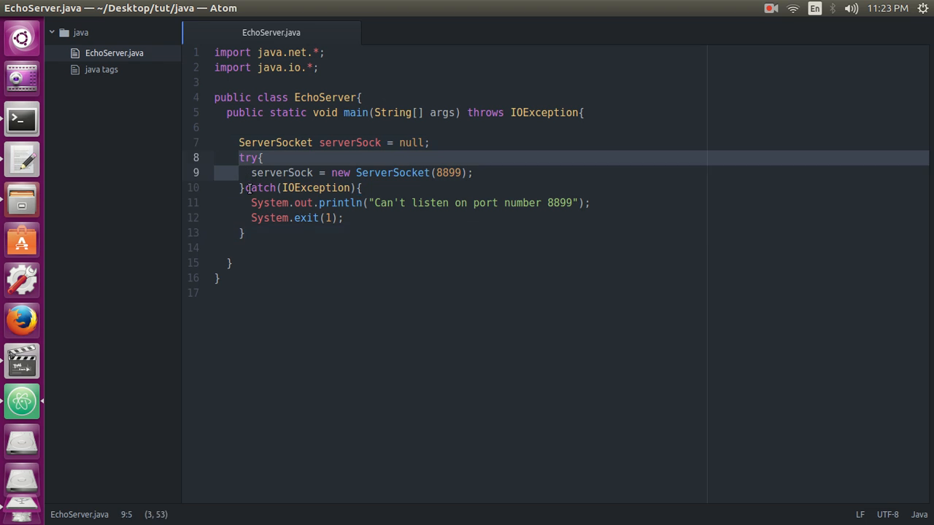
{"action": "left_click", "coordinate": [242, 232]}
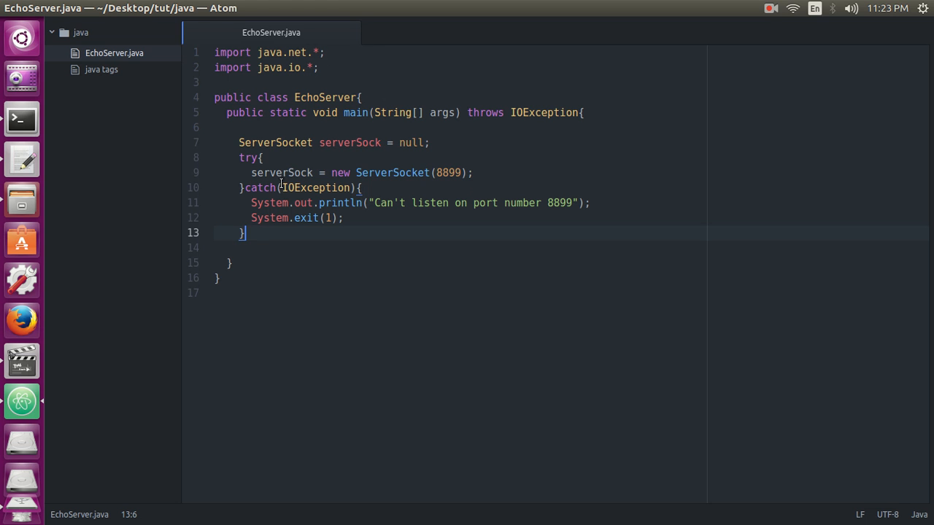
{"action": "double_click", "coordinate": [317, 188]}
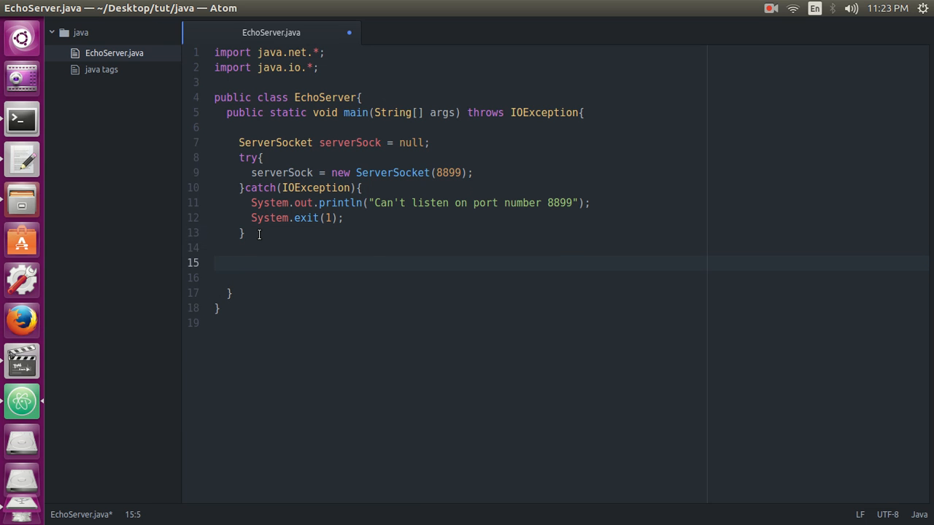
- Declare Socket clientSock = null
{"action": "type", "text": "Socket c"}
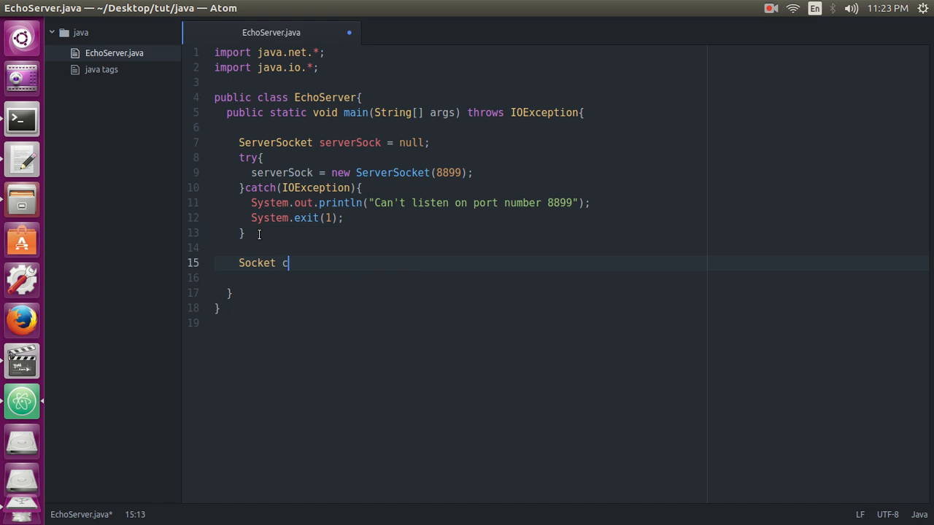
{"action": "type", "text": "lientSoc"}
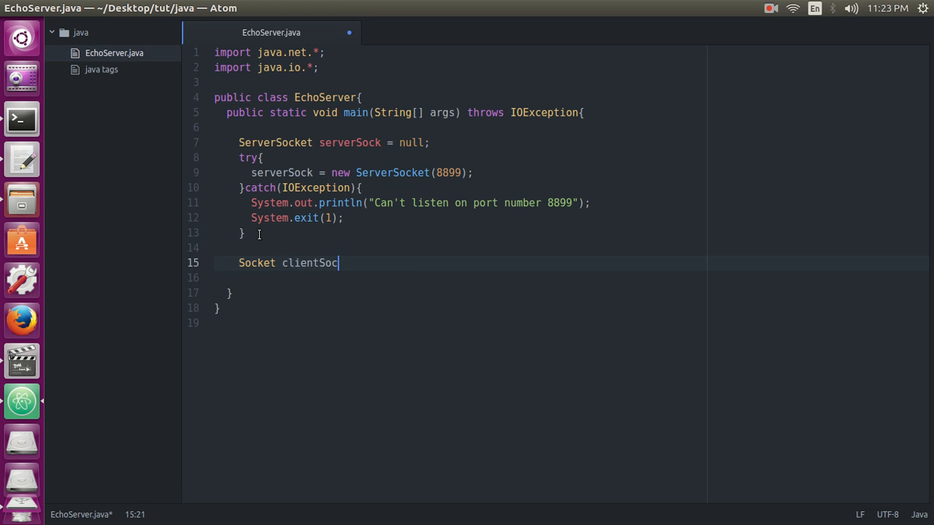
{"action": "type", "text": "k ="}
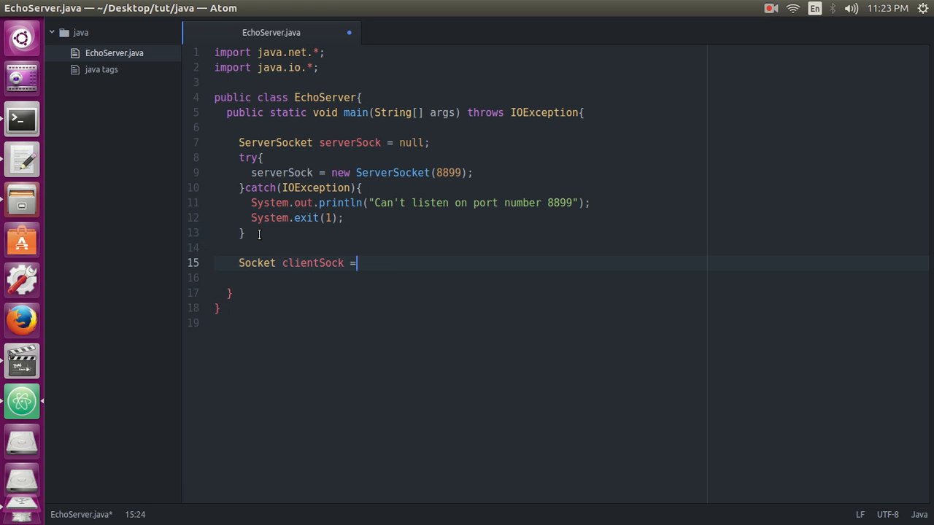
{"action": "type", "text": "null;"}
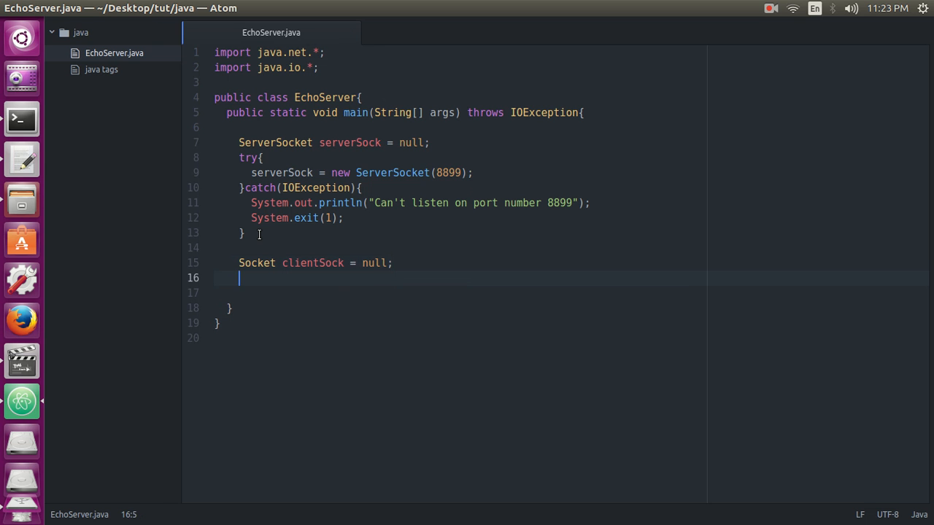
- Print "[+]Listening for connection..." with System.out.println
{"action": "type", "text": "System"}
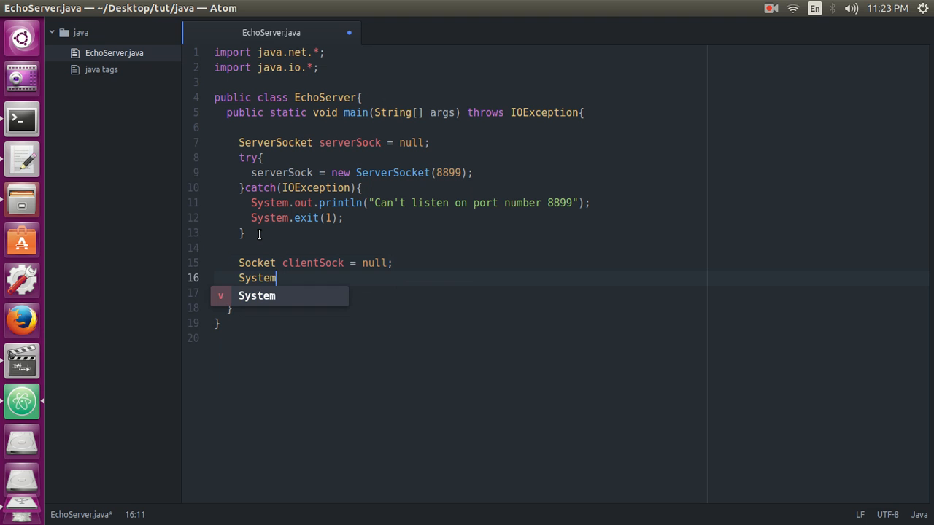
{"action": "type", "text": "."}
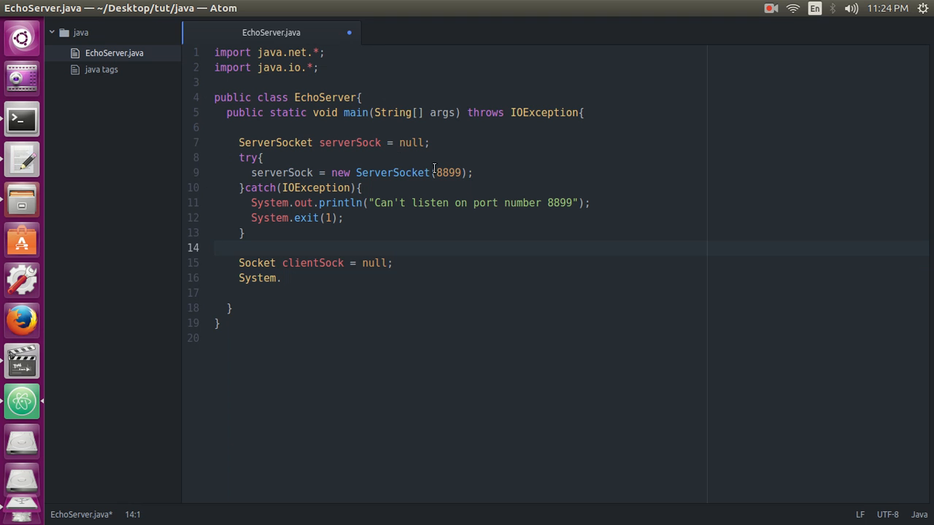
{"action": "left_click", "coordinate": [282, 278]}
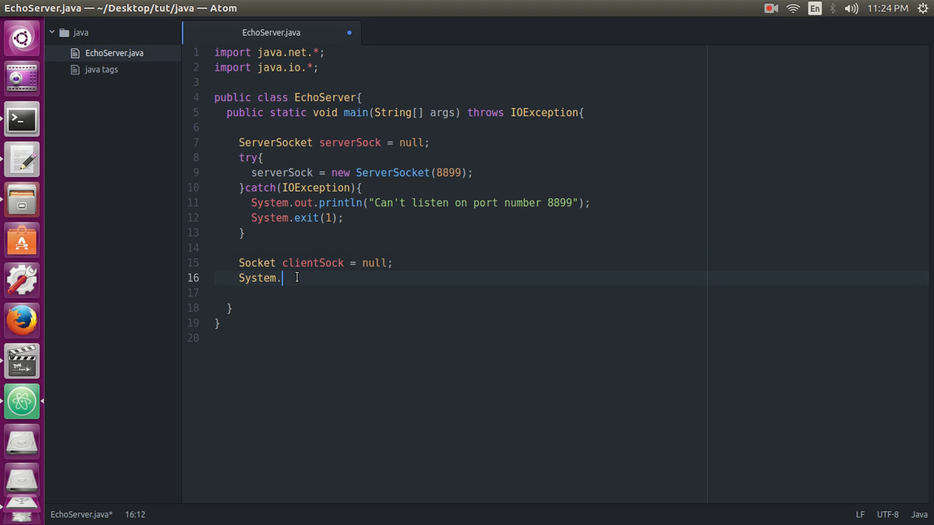
{"action": "type", "text": "ou"}
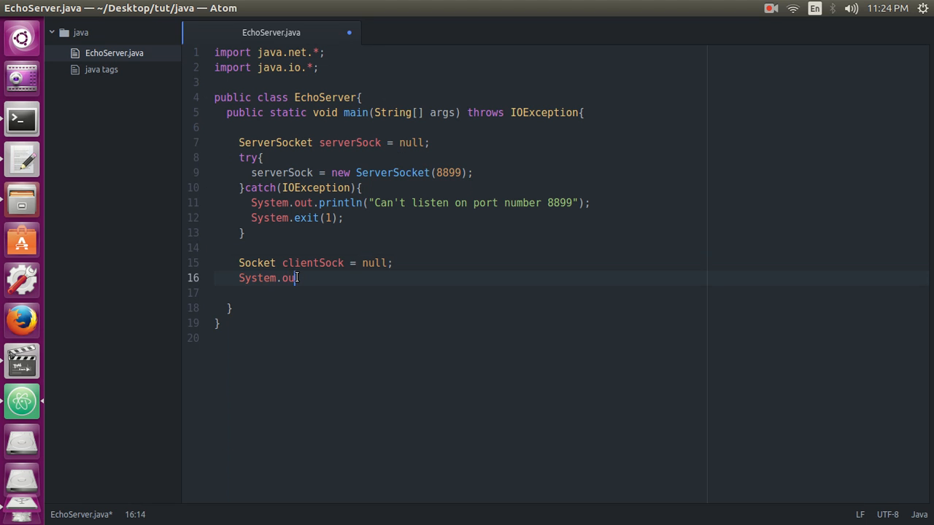
{"action": "type", "text": ".println(\"Listen"}
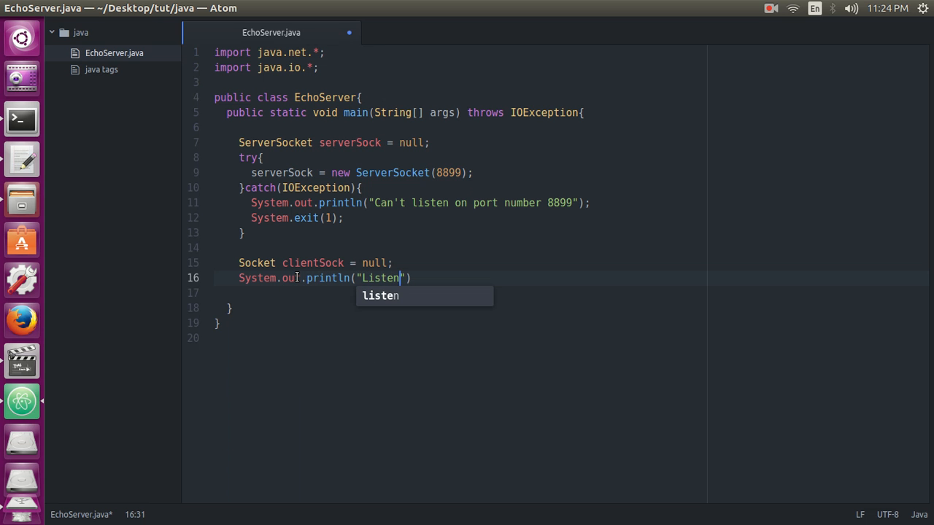
{"action": "type", "text": "ing for conne"}
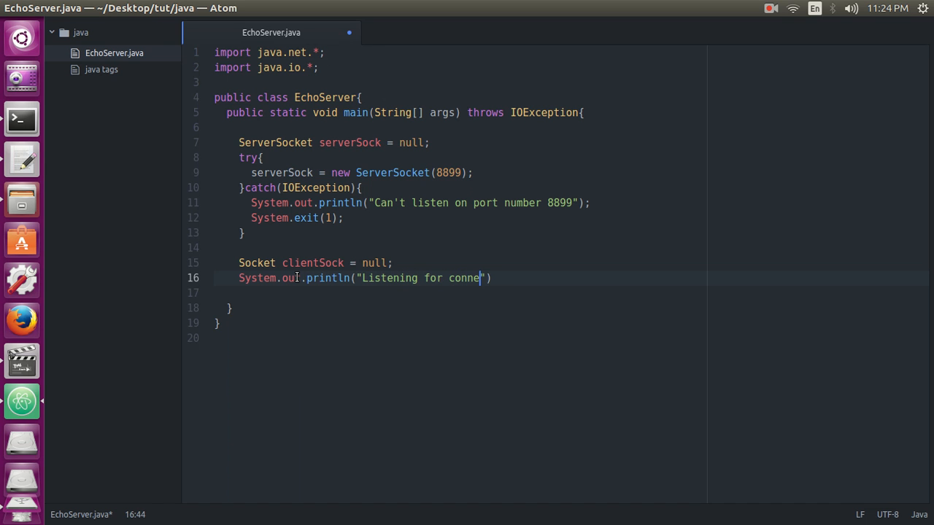
{"action": "type", "text": "ction"}
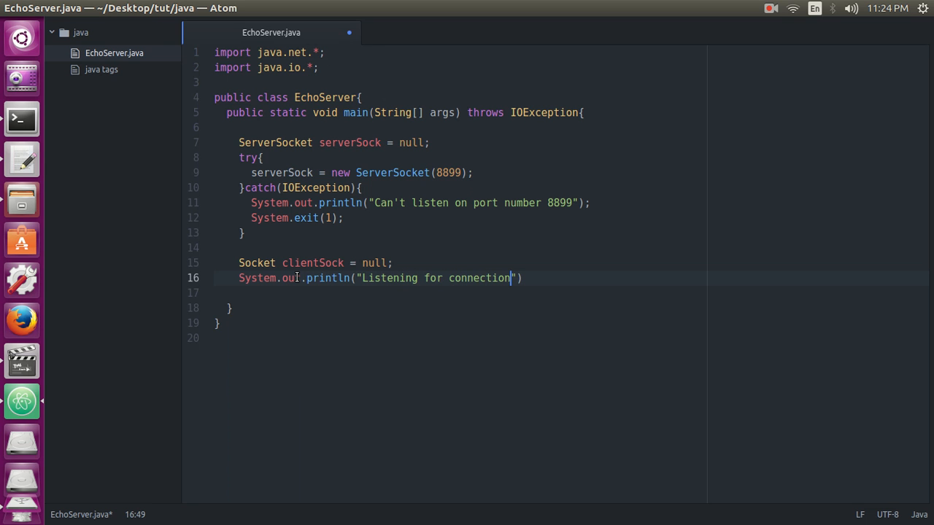
{"action": "type", "text": "..."}
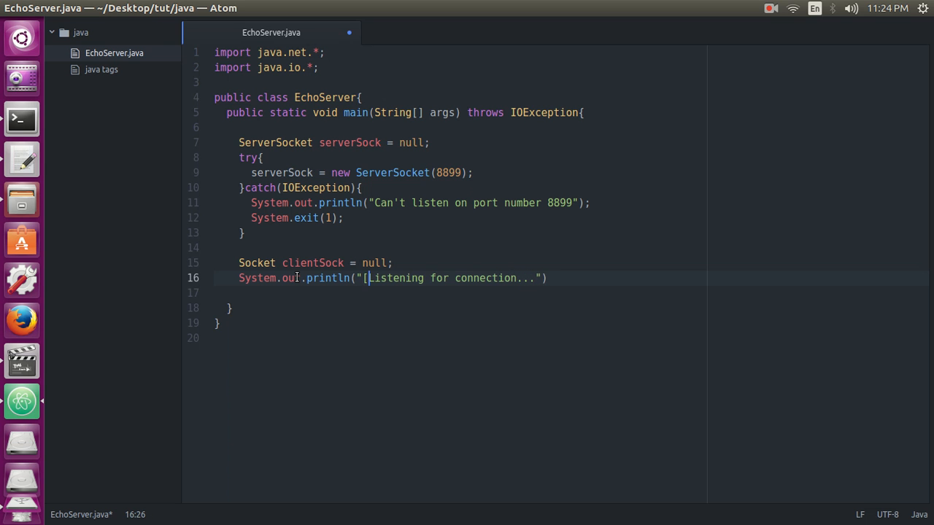
{"action": "type", "text": "+]"}
{"action": "left_click", "coordinate": [416, 202]}
{"action": "type", "text": "[-]"}
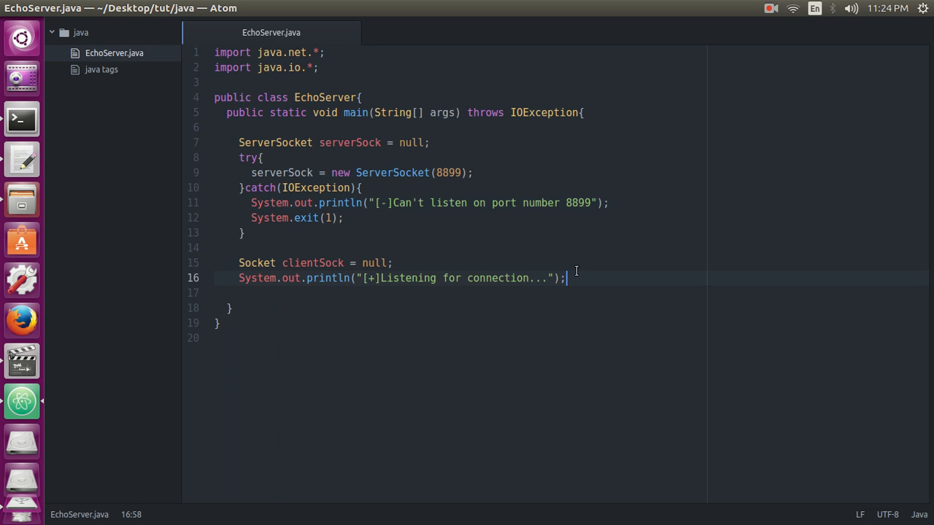
{"action": "mouse_move", "coordinate": [565, 268]}
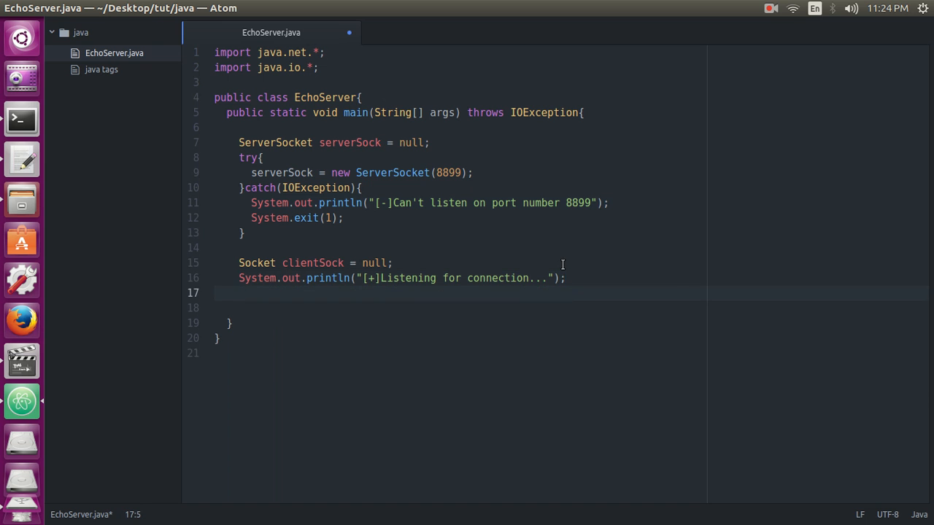
- Add a try block assigning clientSock = serverSock.accept();
{"action": "type", "text": "try{"}
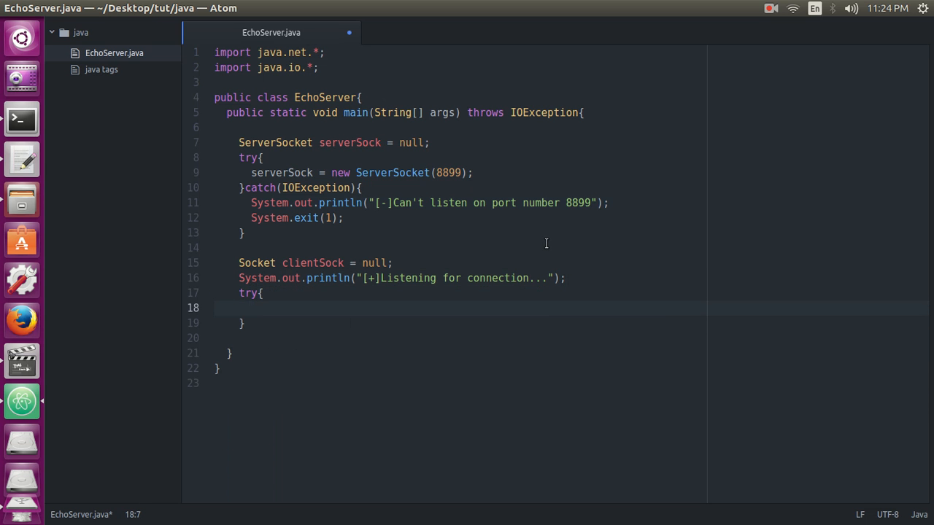
{"action": "type", "text": "clientSock = serverSock.a"}
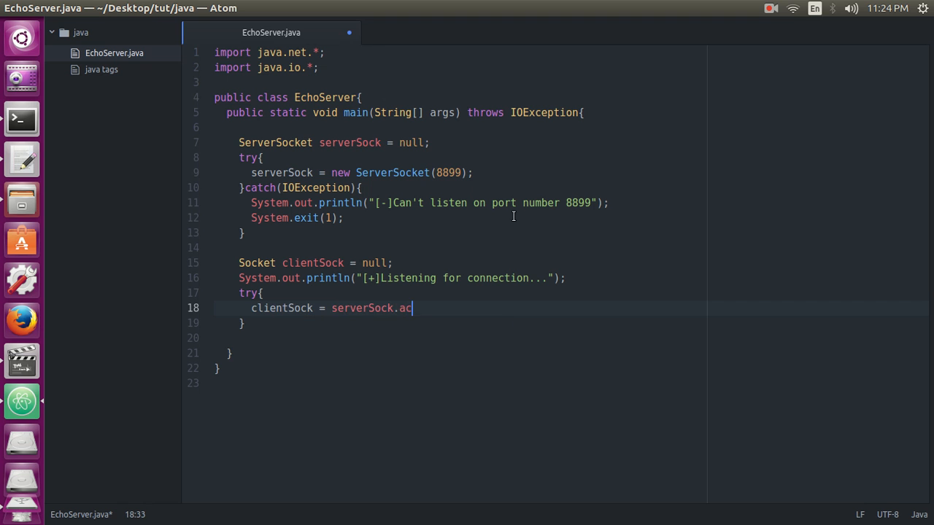
{"action": "type", "text": "cept"}
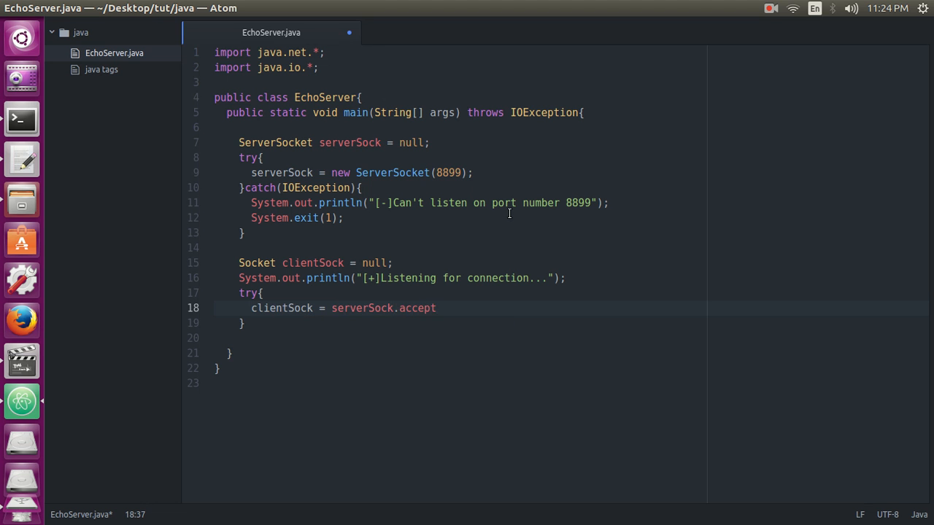
{"action": "type", "text": "();"}
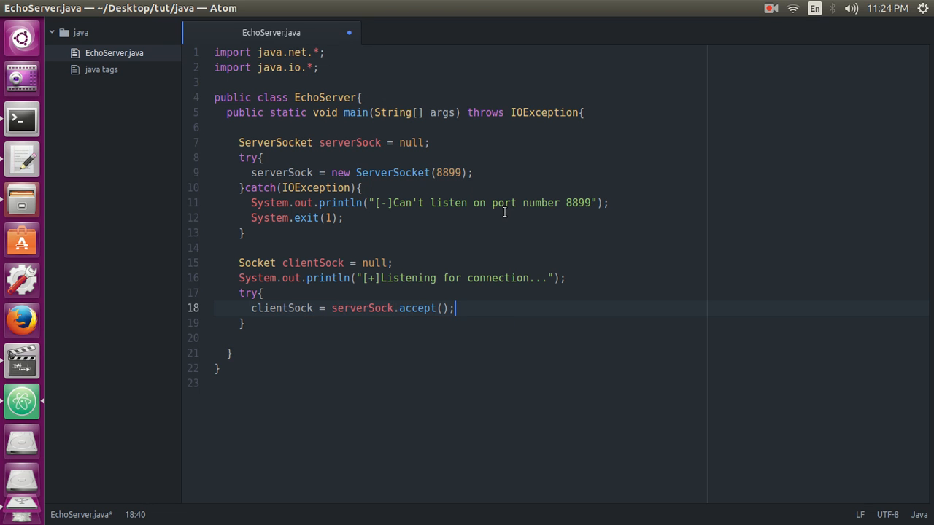
- Catch IOException, printing "[-]Accept failed" and calling System.exit(1)
{"action": "type", "text": "}catch(I"}
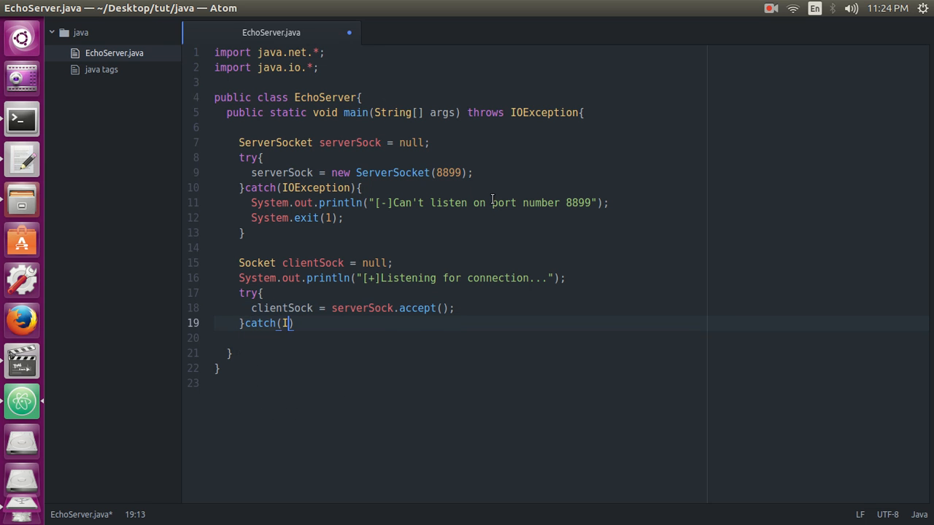
{"action": "type", "text": "OException"}
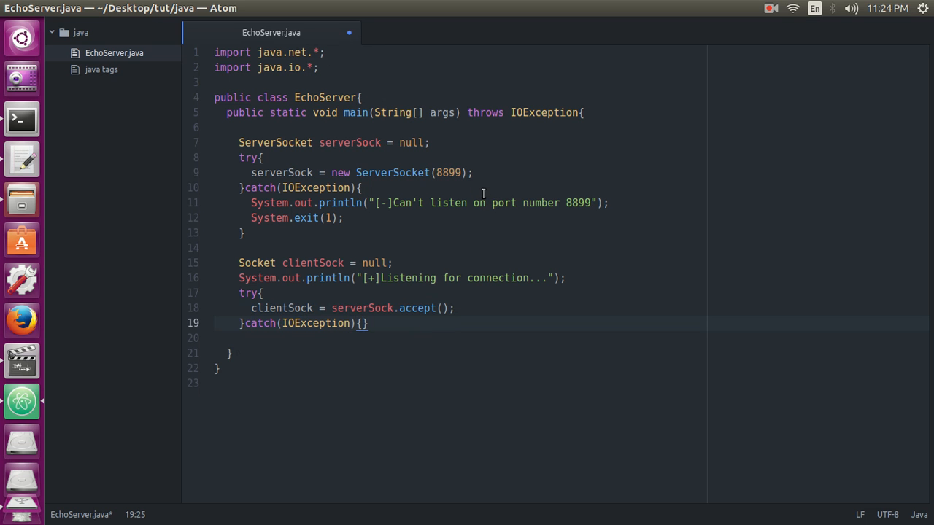
{"action": "type", "text": "Sys"}
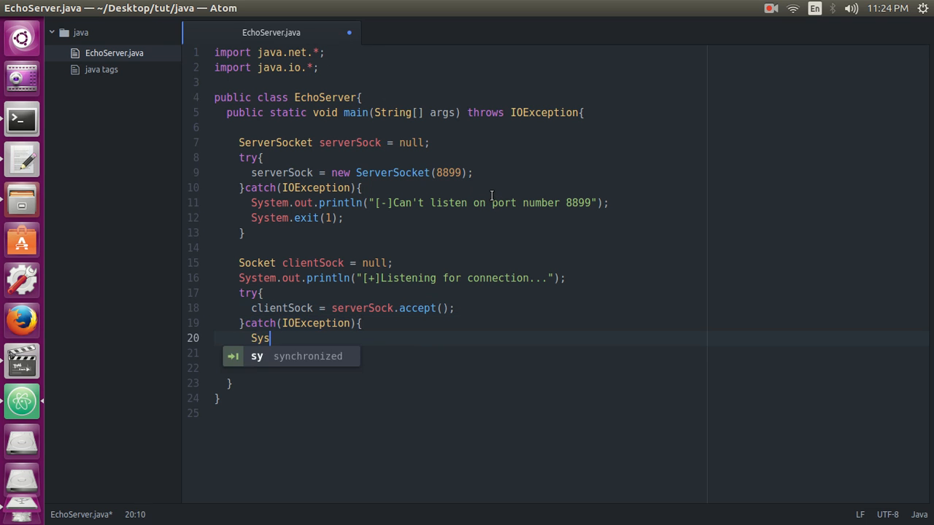
{"action": "type", "text": "tem.out."}
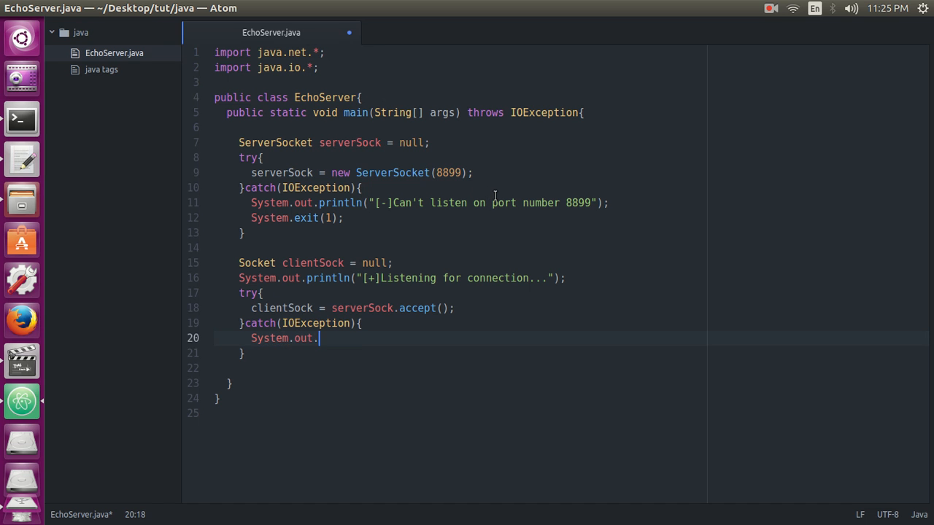
{"action": "type", "text": "println()"}
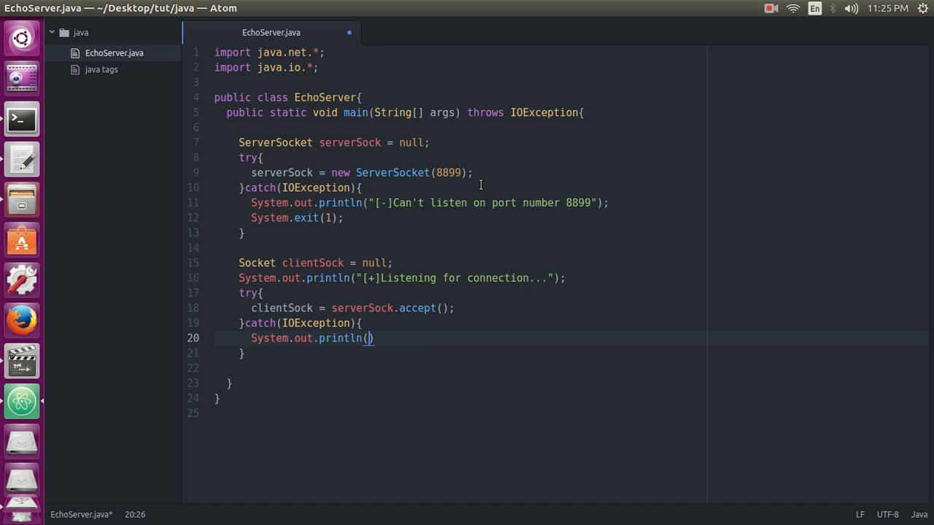
{"action": "type", "text": "\"[-]Accept fail"}
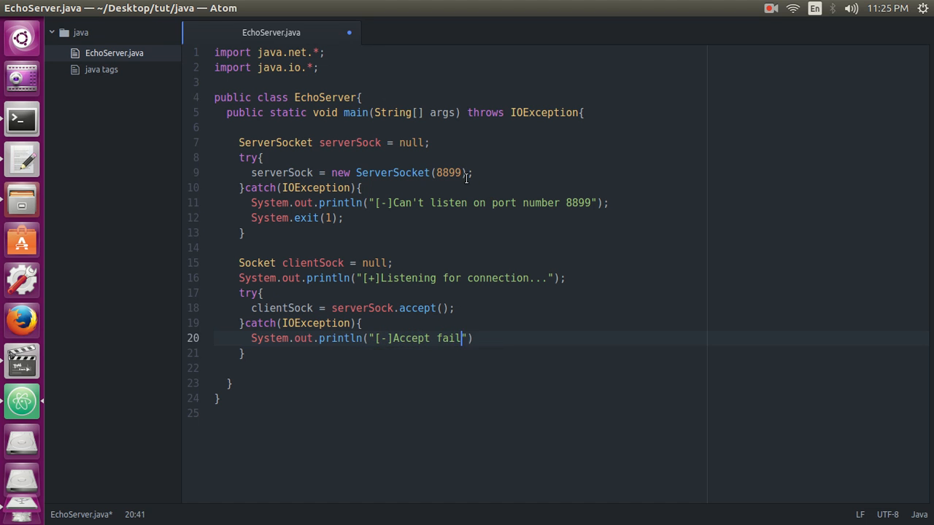
{"action": "type", "text": "ed"}
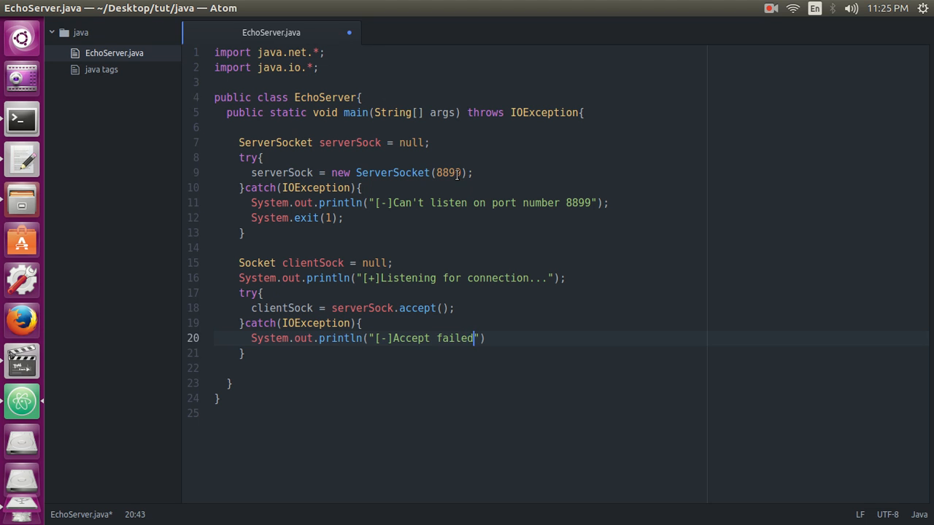
{"action": "type", "text": ")"}
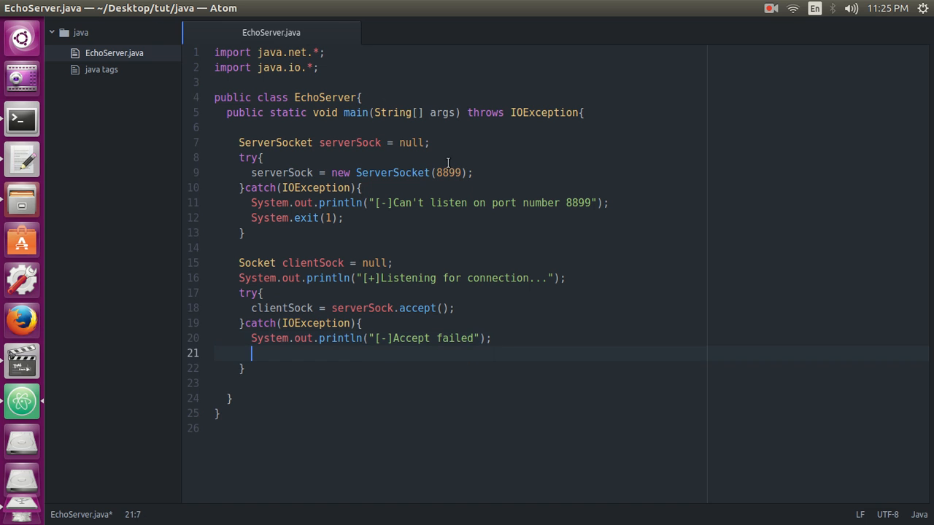
{"action": "type", "text": "System"}
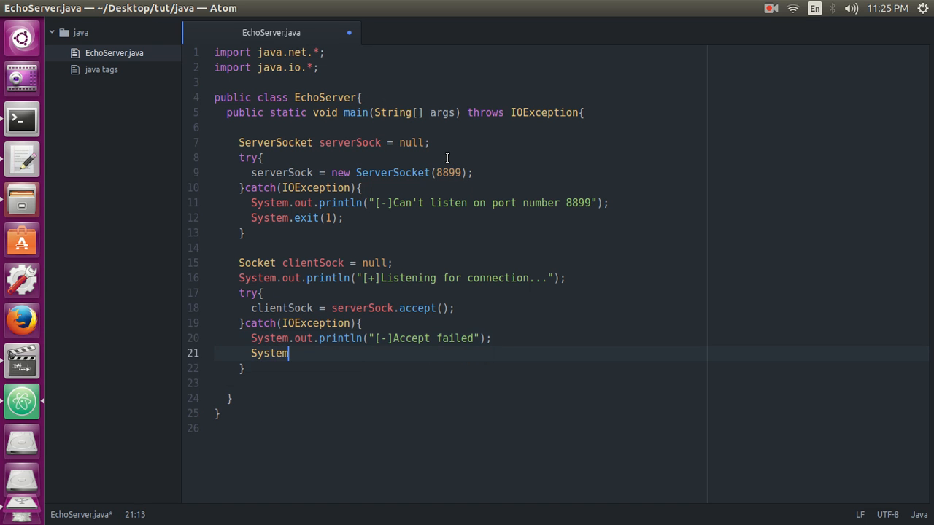
{"action": "type", "text": ".exit(1)"}
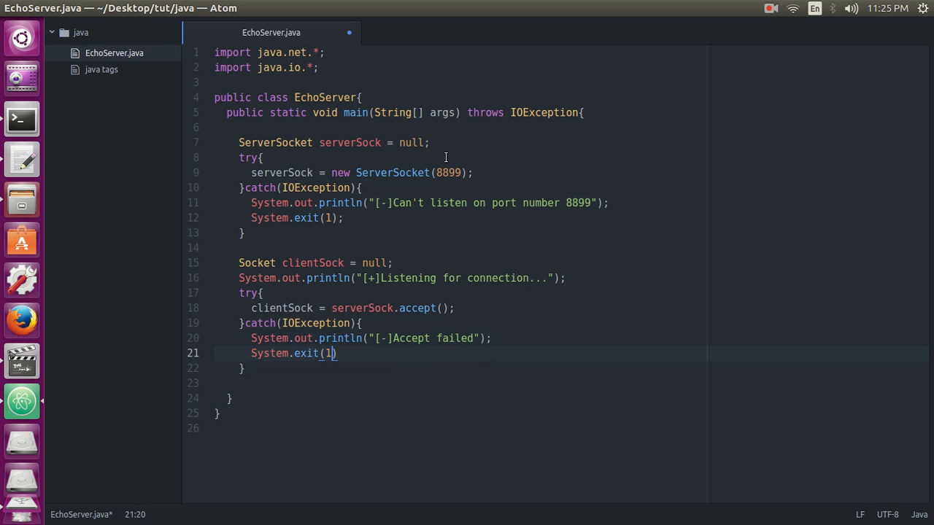
{"action": "type", "text": ";"}
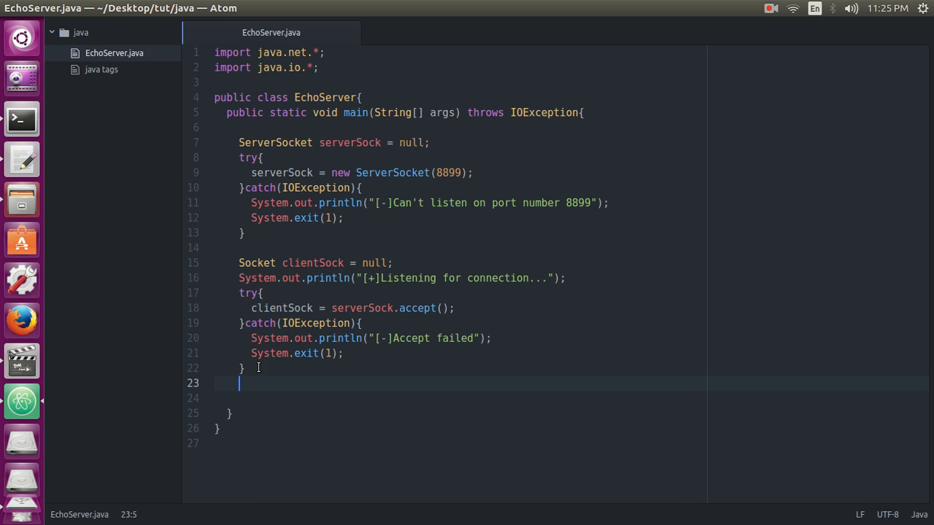
- Print "[+]Connection successful." after the accept block
{"action": "type", "text": "Syste"}
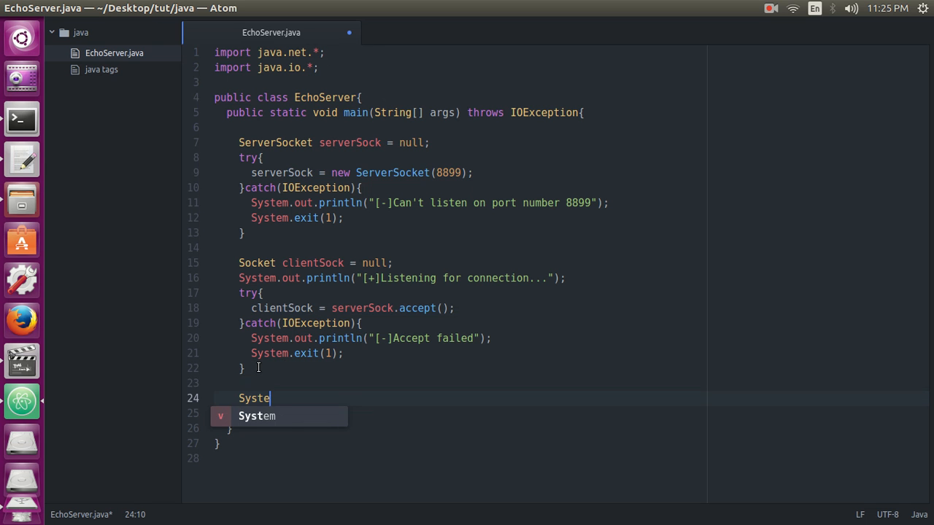
{"action": "type", "text": "m."}
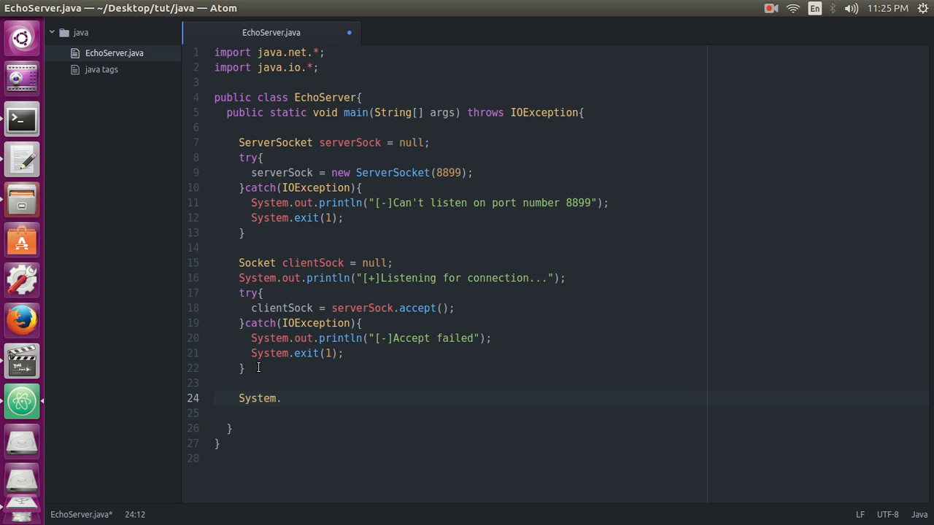
{"action": "type", "text": "out,"}
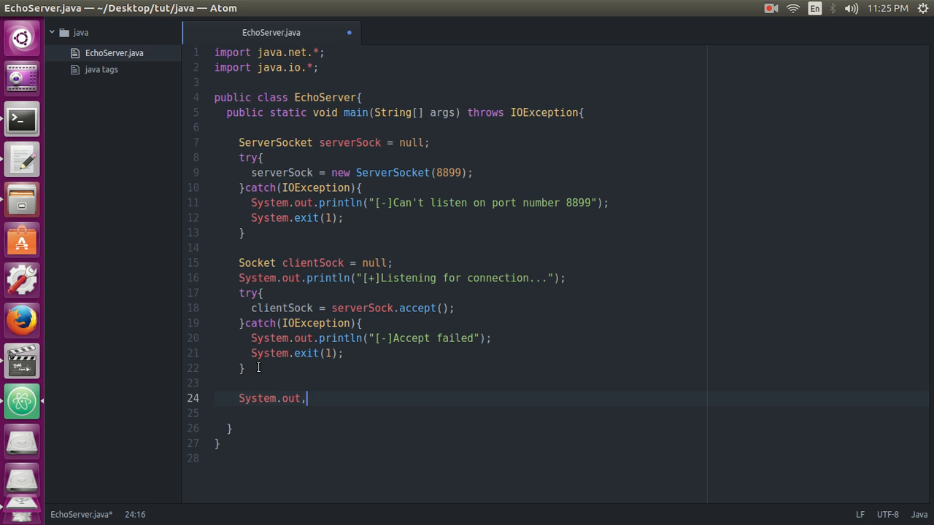
{"action": "type", "text": ".println()"}
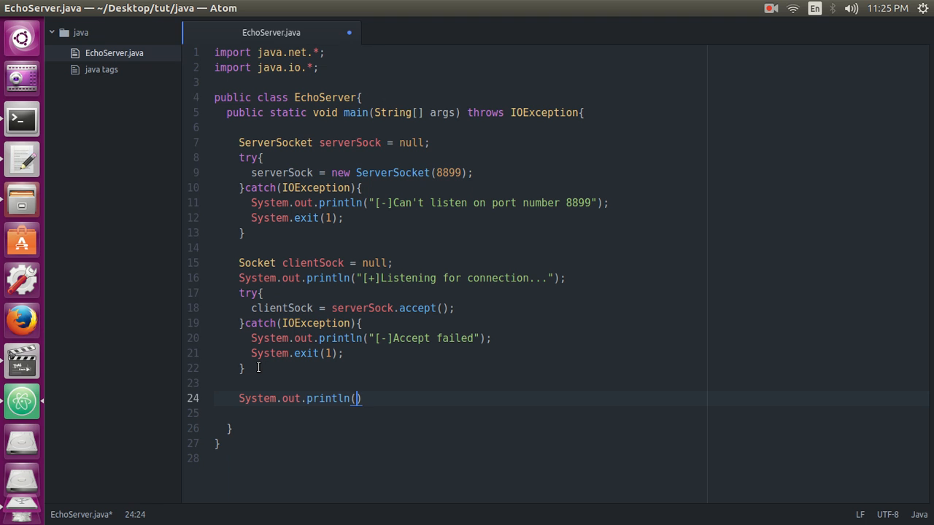
{"action": "type", "text": "\"[]\""}
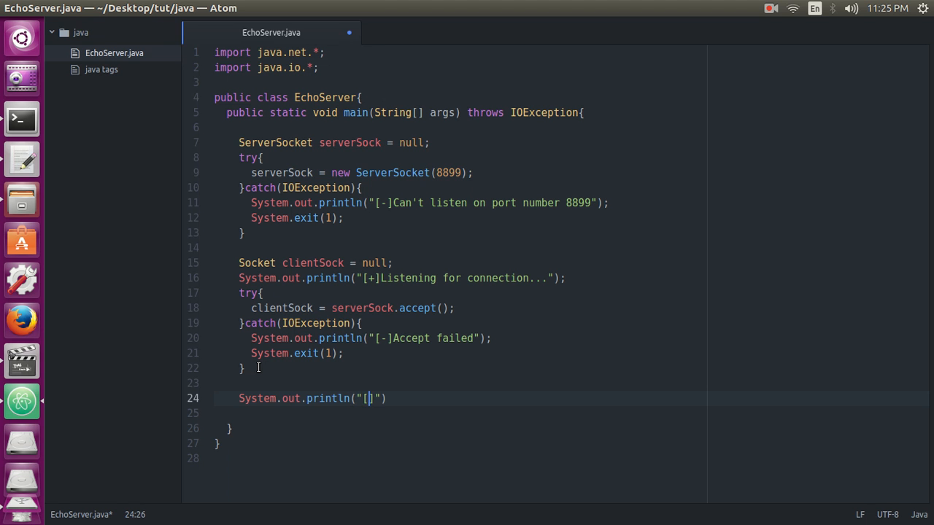
{"action": "type", "text": "+]C"}
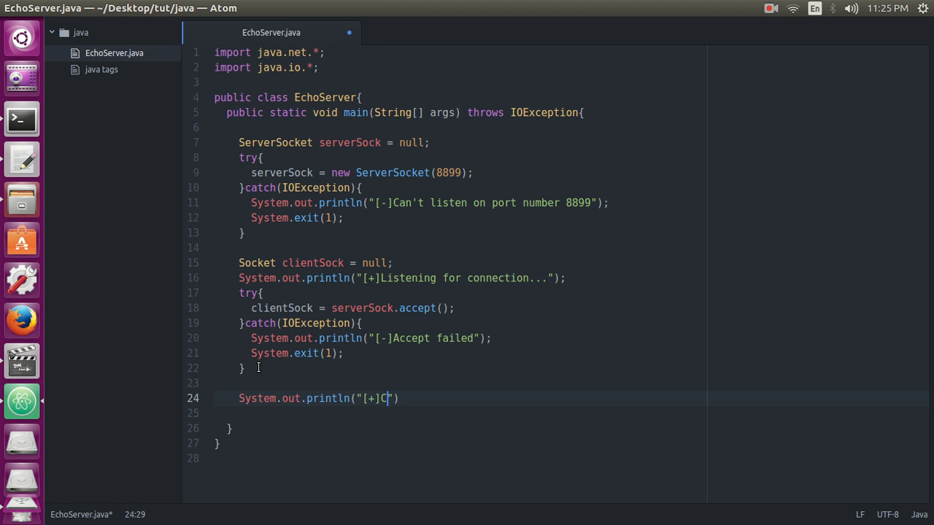
{"action": "type", "text": "onnecto"}
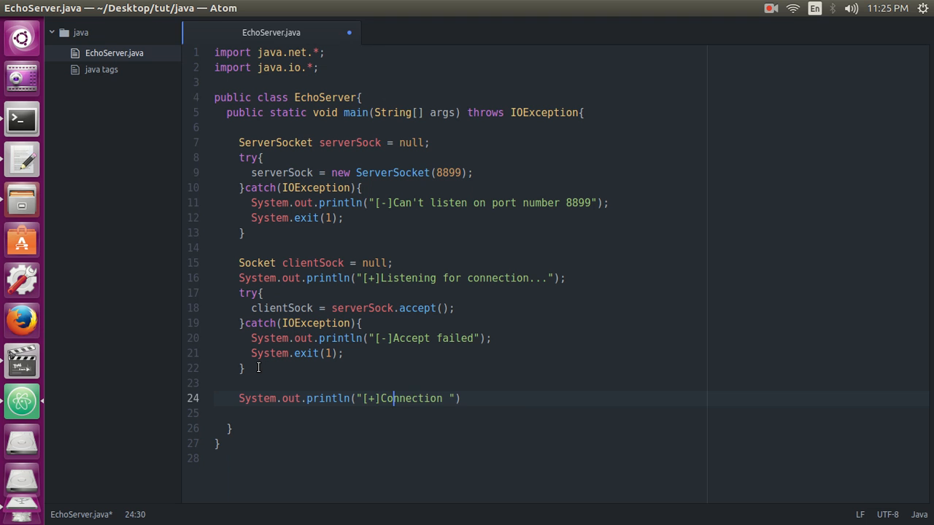
{"action": "type", "text": "s"}
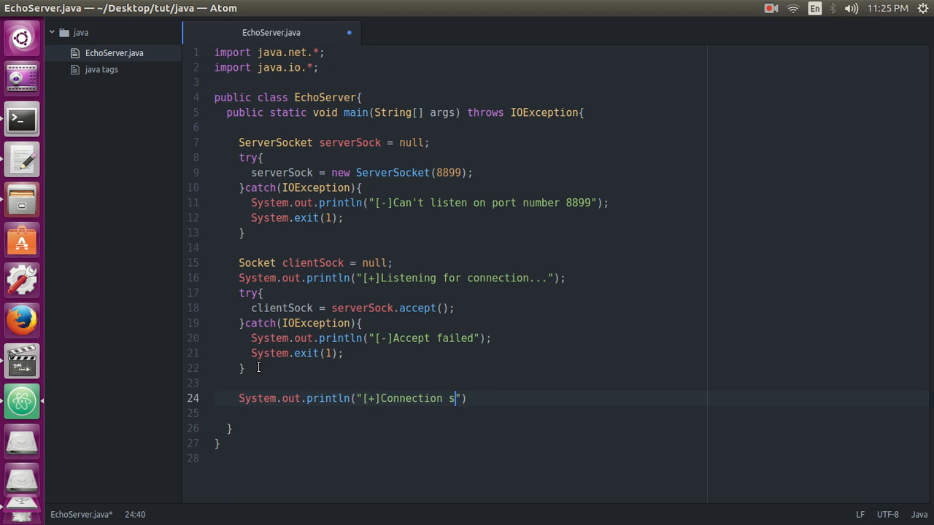
{"action": "type", "text": "uccessfull"}
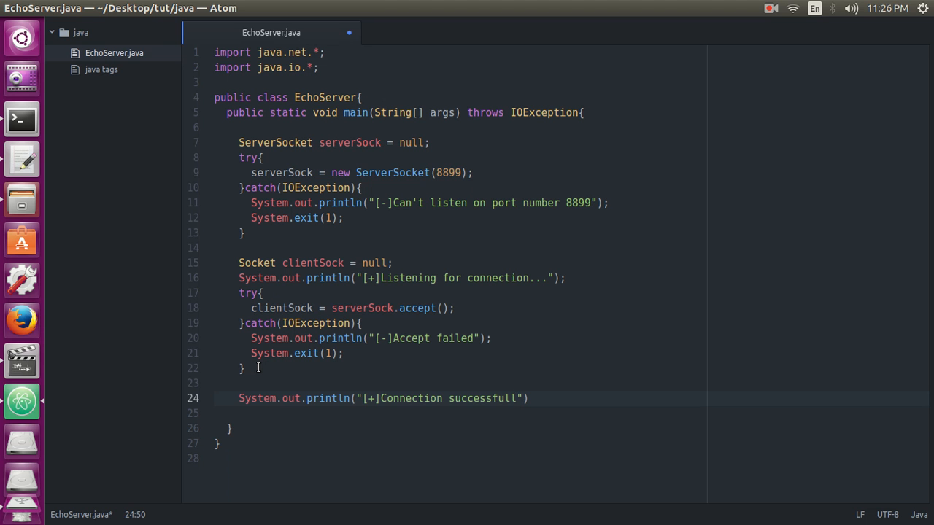
{"action": "key", "text": "BackSpace"}
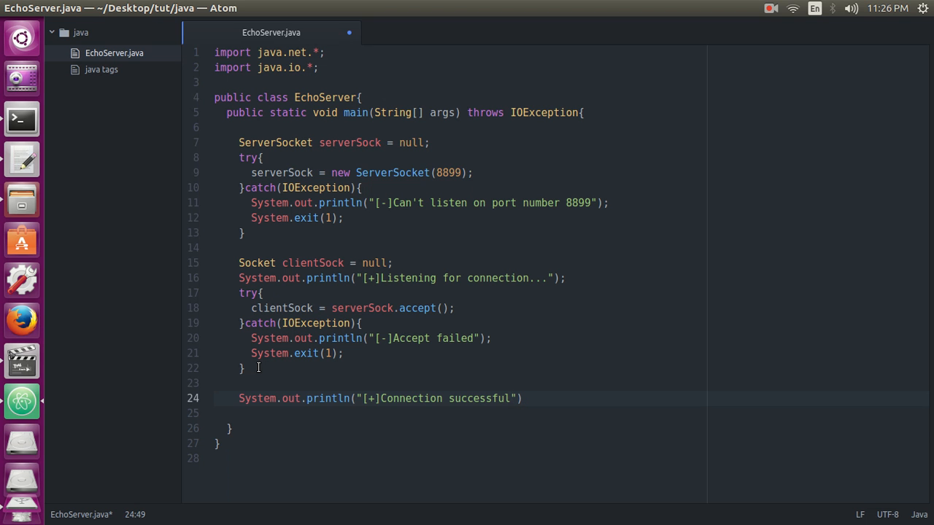
{"action": "type", "text": "."}
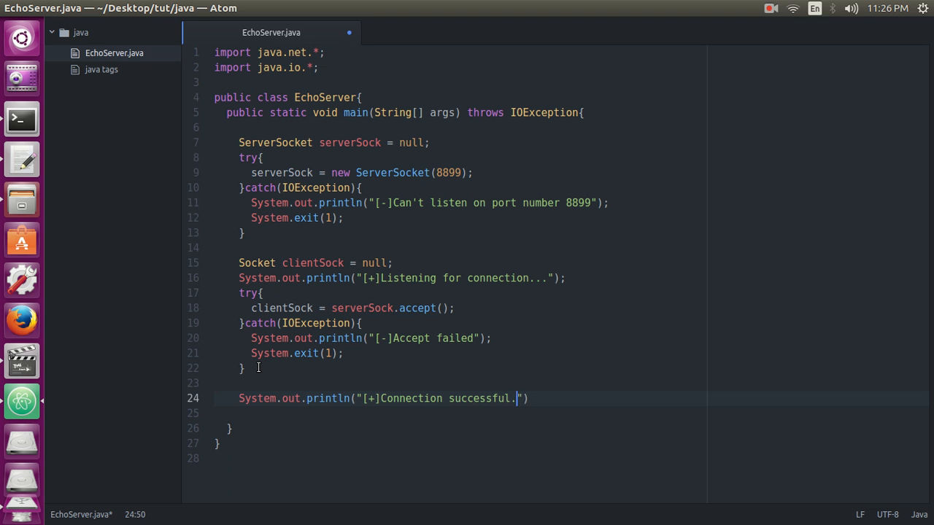
{"action": "type", "text": ");"}
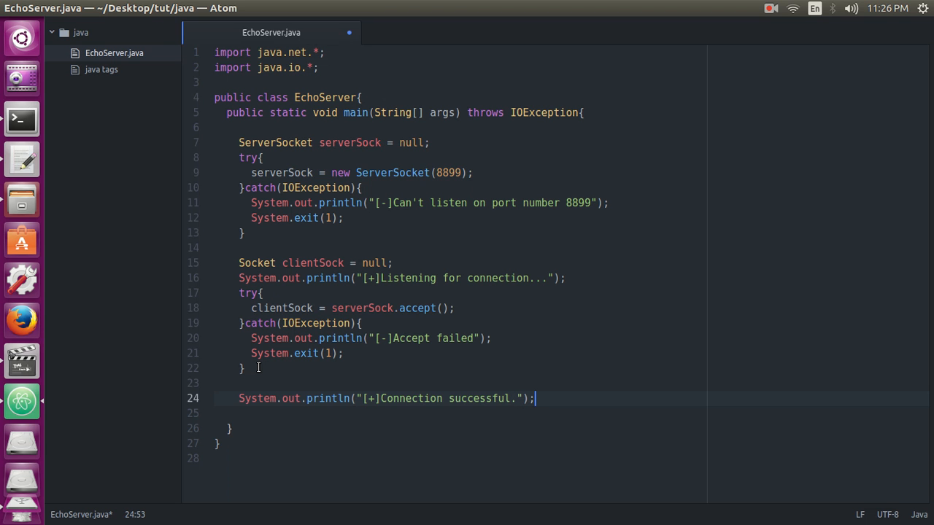
- Start a println for "[+]Listening for input"
{"action": "type", "text": "S"}
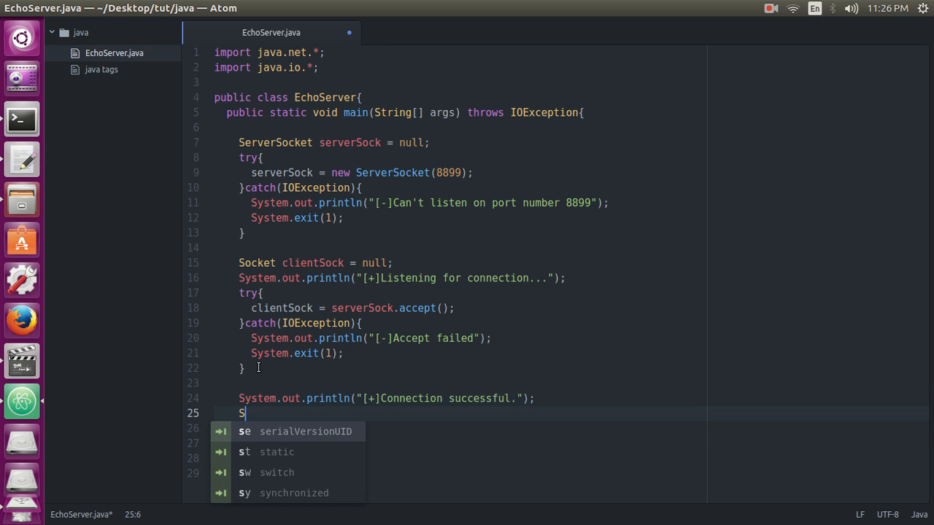
{"action": "type", "text": "ystem."}
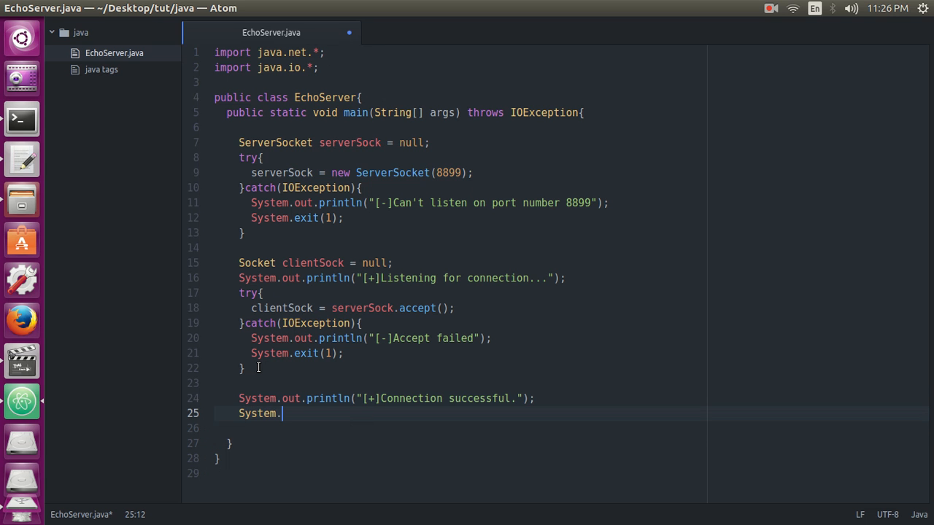
{"action": "type", "text": "out.println"}
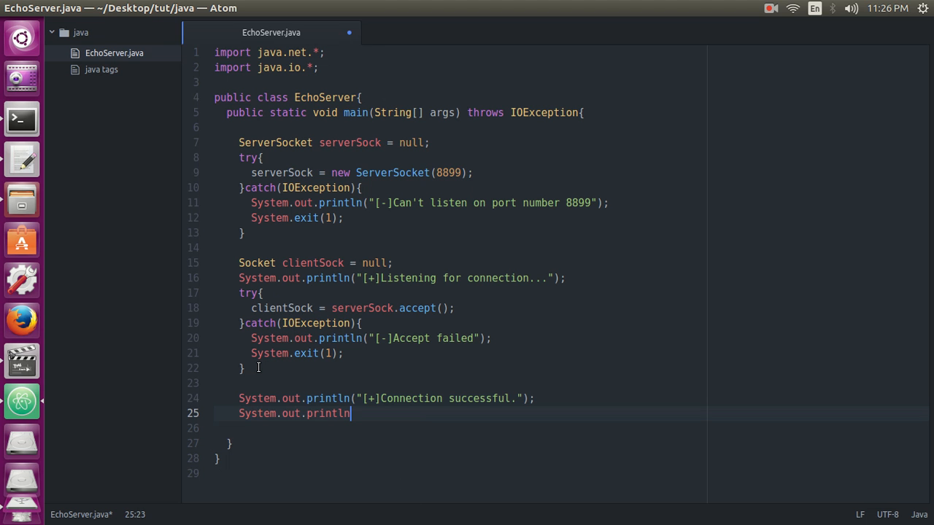
{"action": "type", "text": "(\"\")"}
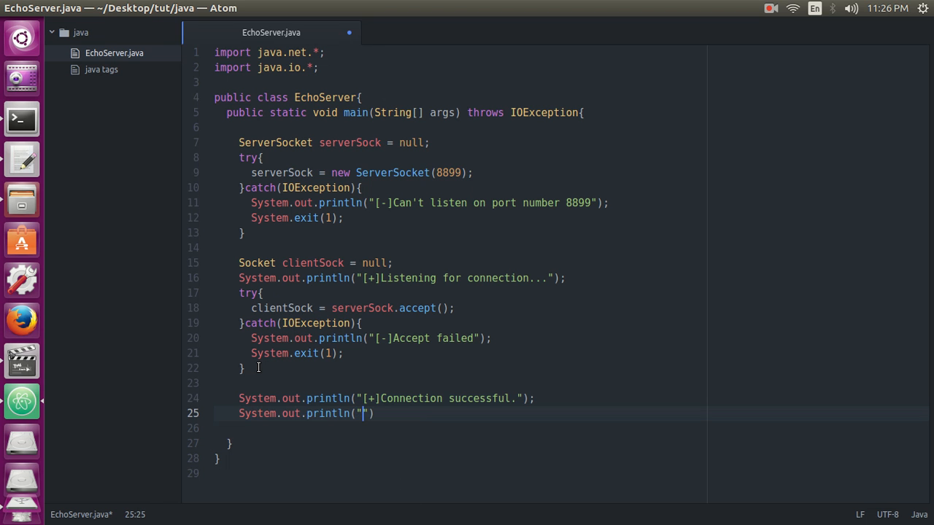
{"action": "type", "text": "[+]"}
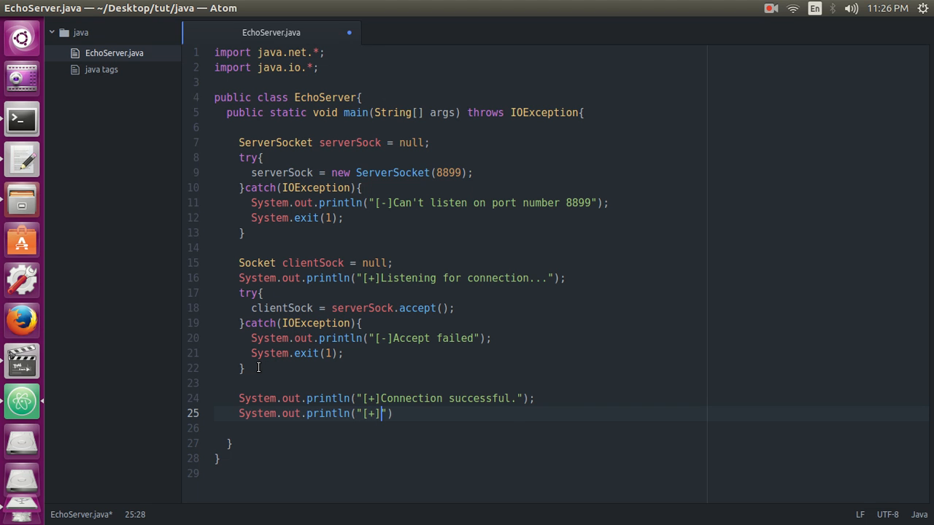
{"action": "type", "text": "Listening for in"}
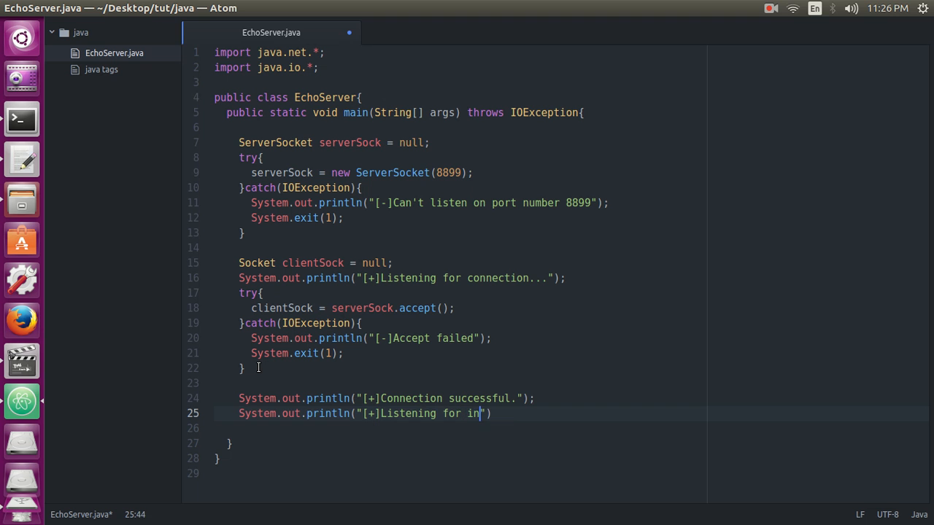
- Finish the input message and create PrintWriter output on clientSock's output stream, autoflush true
{"action": "type", "text": "put"}
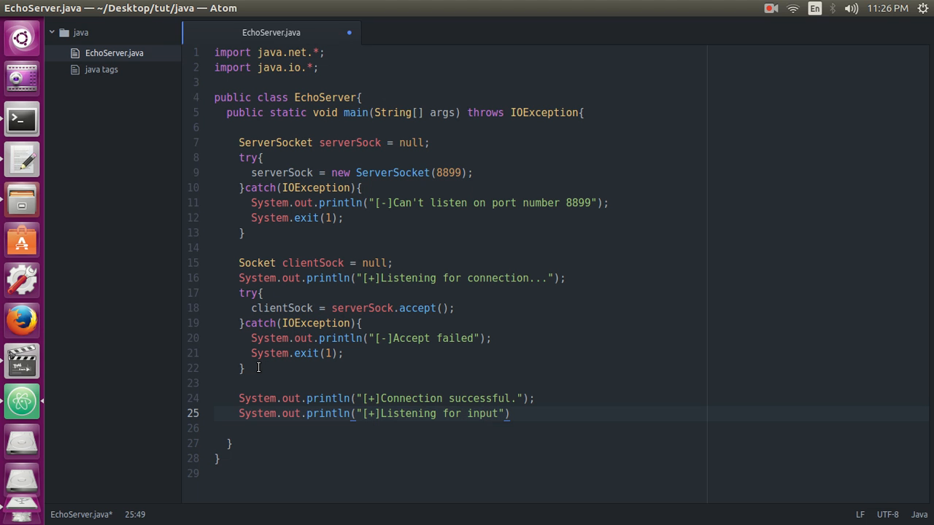
{"action": "type", "text": ";"}
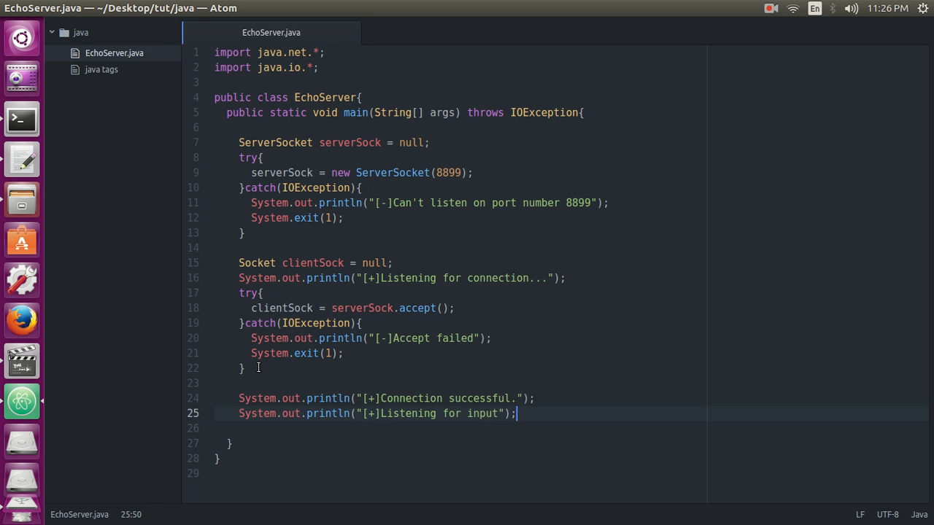
{"action": "type", "text": "Print"}
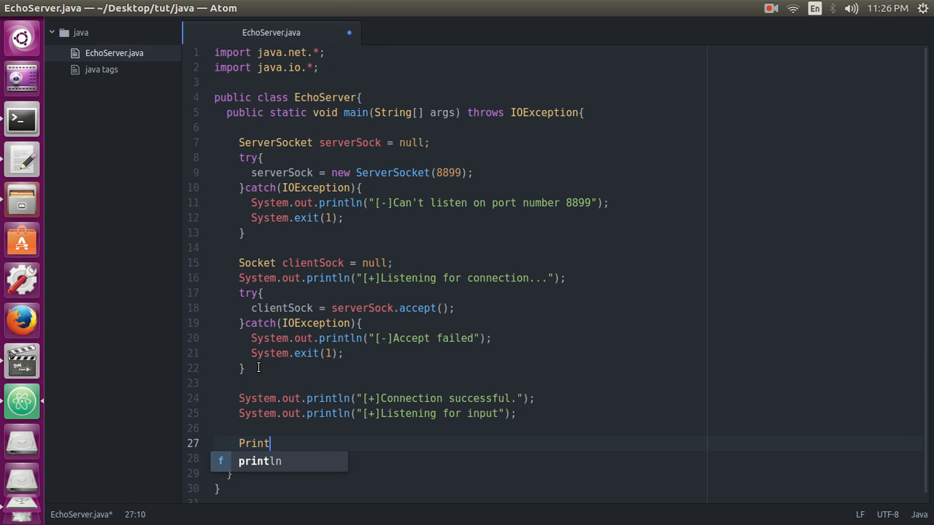
{"action": "type", "text": "Write"}
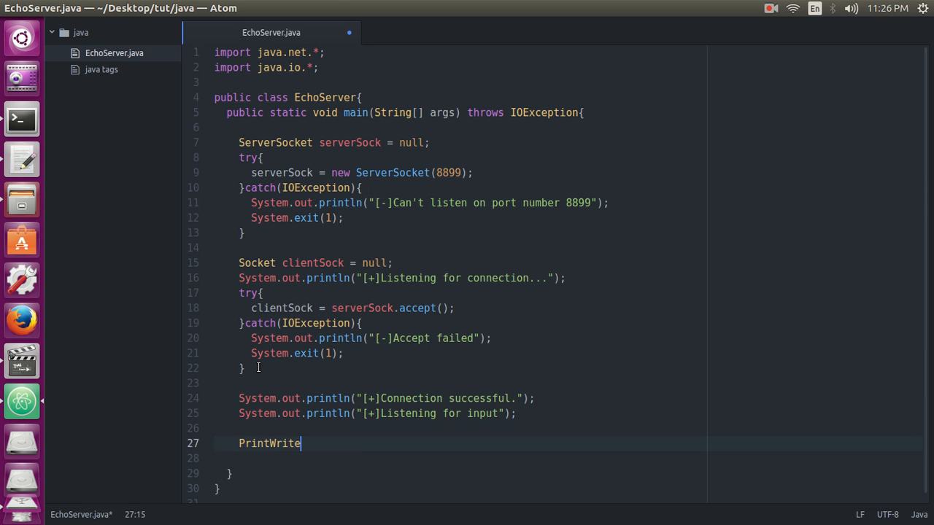
{"action": "type", "text": "r output"}
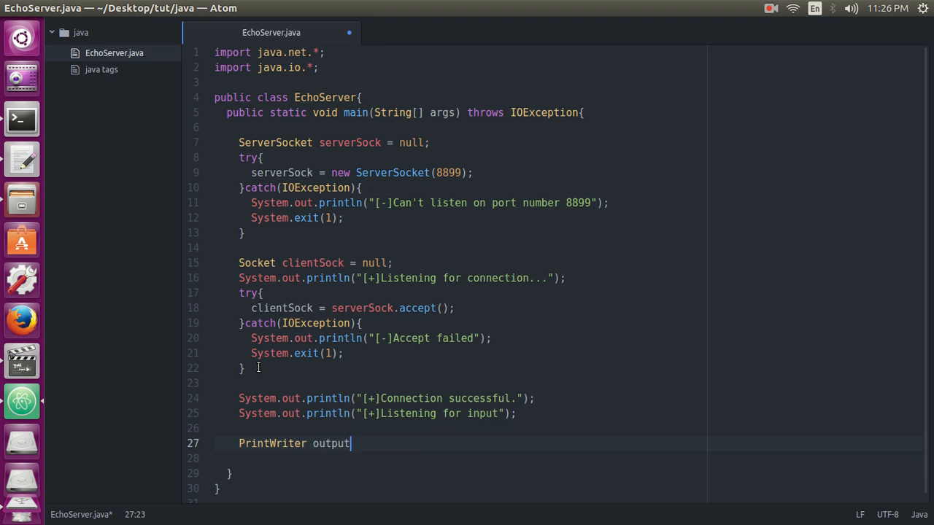
{"action": "type", "text": "= new"}
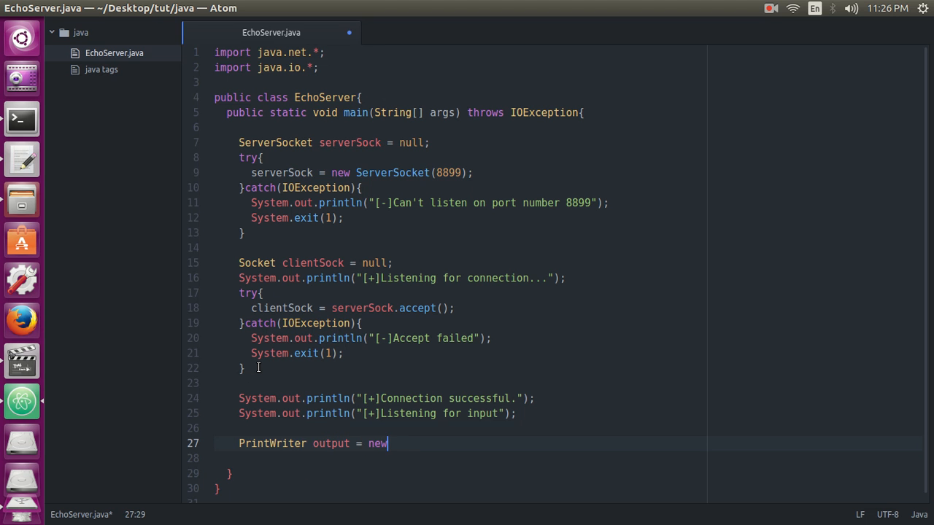
{"action": "type", "text": "PrintWriter("}
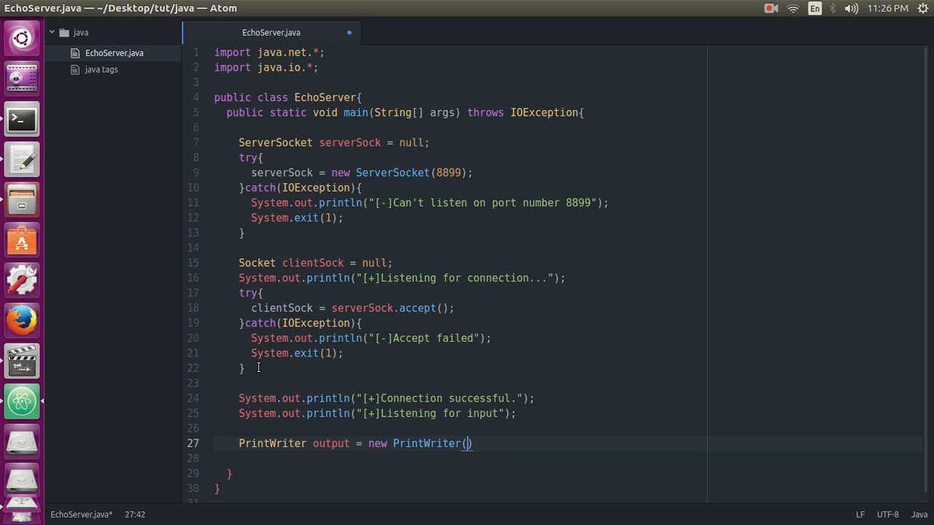
{"action": "type", "text": "clientSock"}
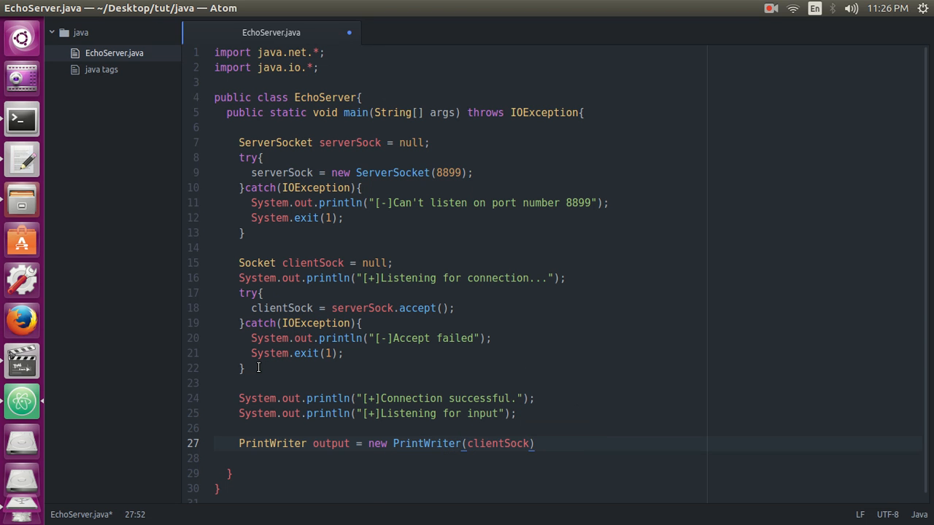
{"action": "type", "text": "get"}
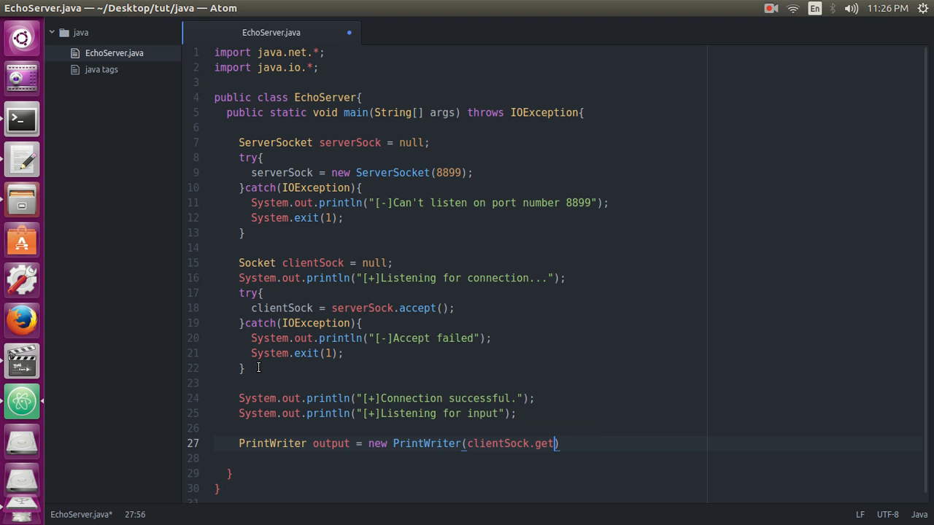
{"action": "type", "text": "out"}
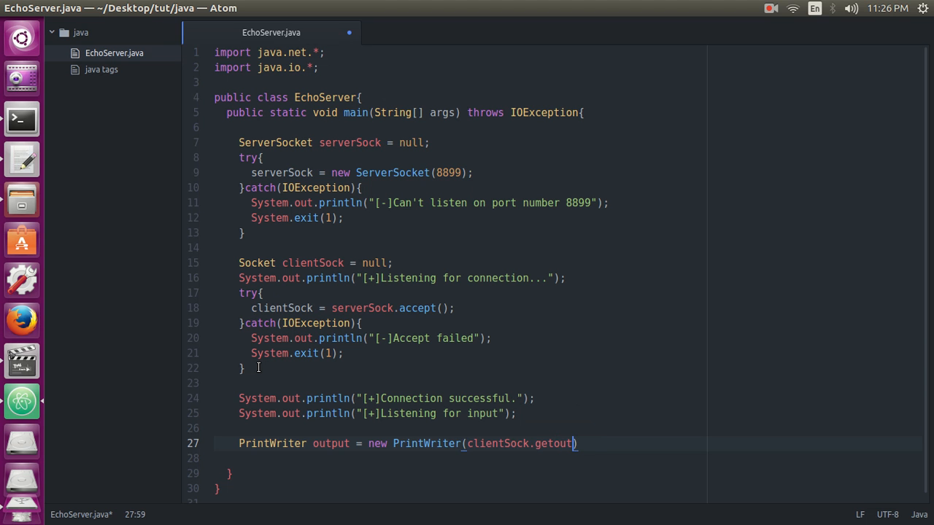
{"action": "type", "text": "put"}
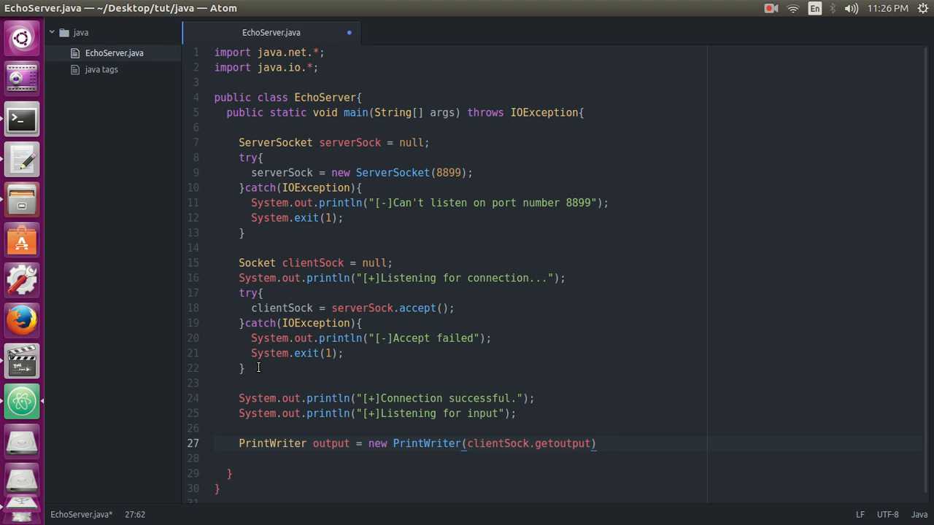
{"action": "type", "text": "Stream"}
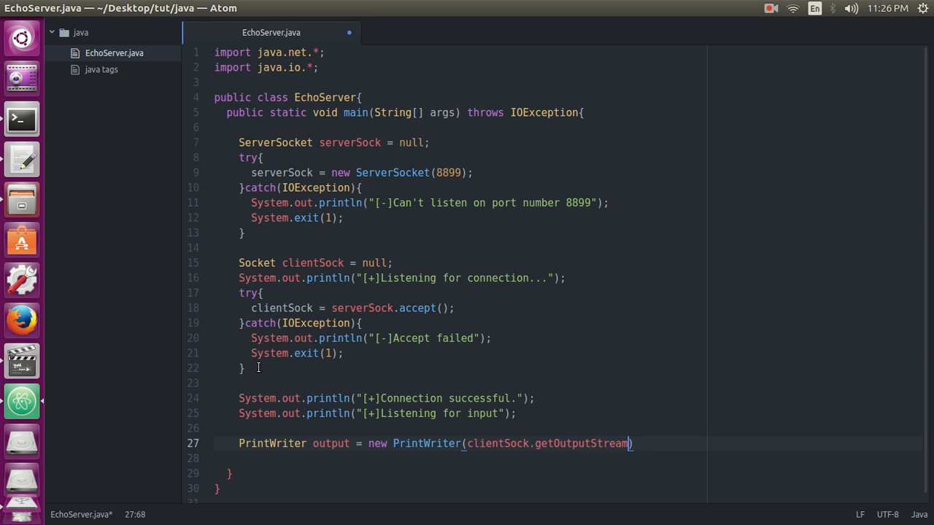
{"action": "type", "text": "(), )"}
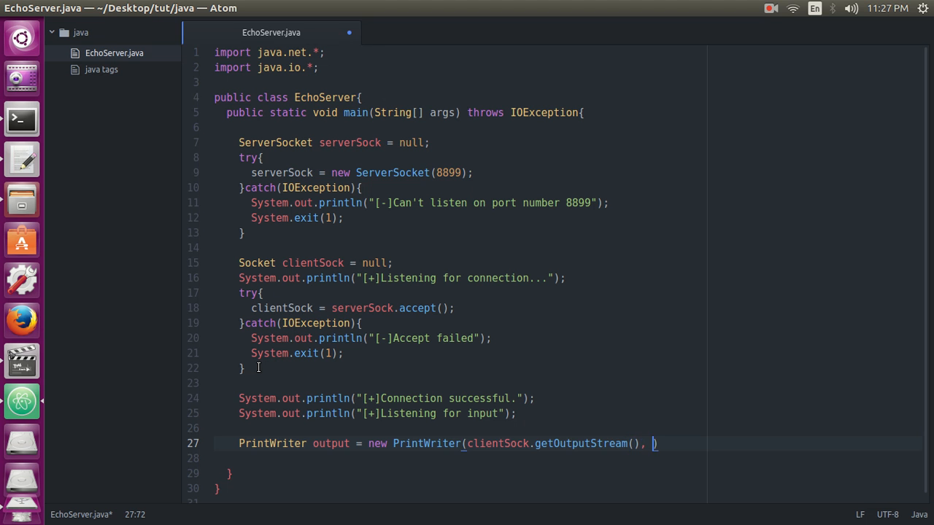
{"action": "type", "text": "tr"}
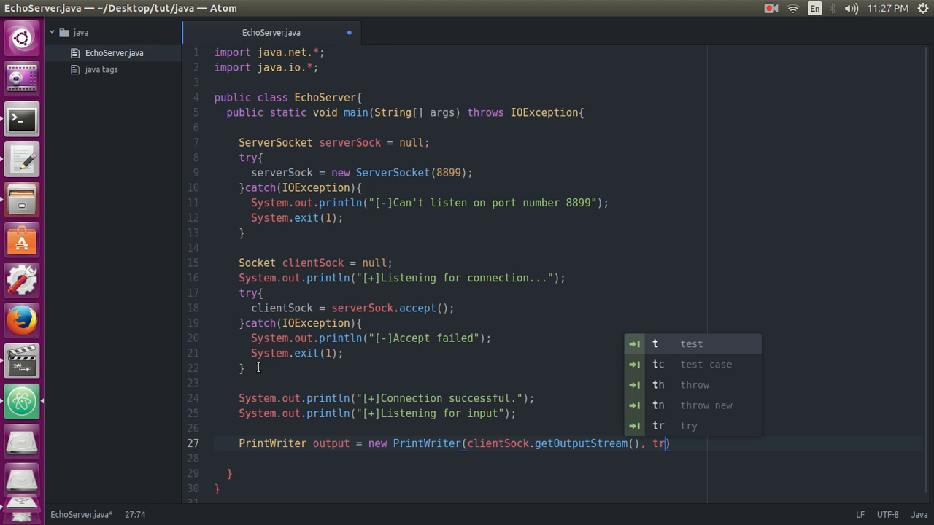
{"action": "type", "text": "ue"}
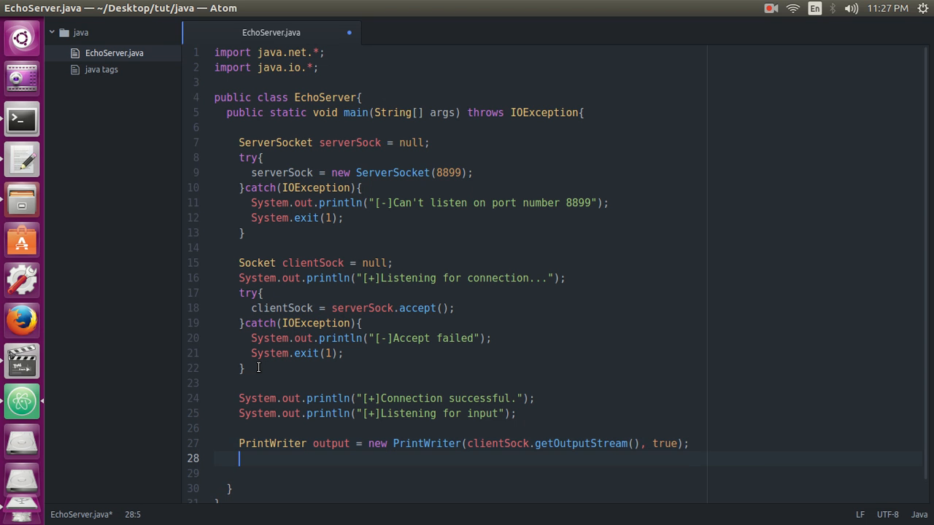
- Create BufferedReader input over new InputStreamReader(clientSock.getInputStream())
{"action": "type", "text": "B"}
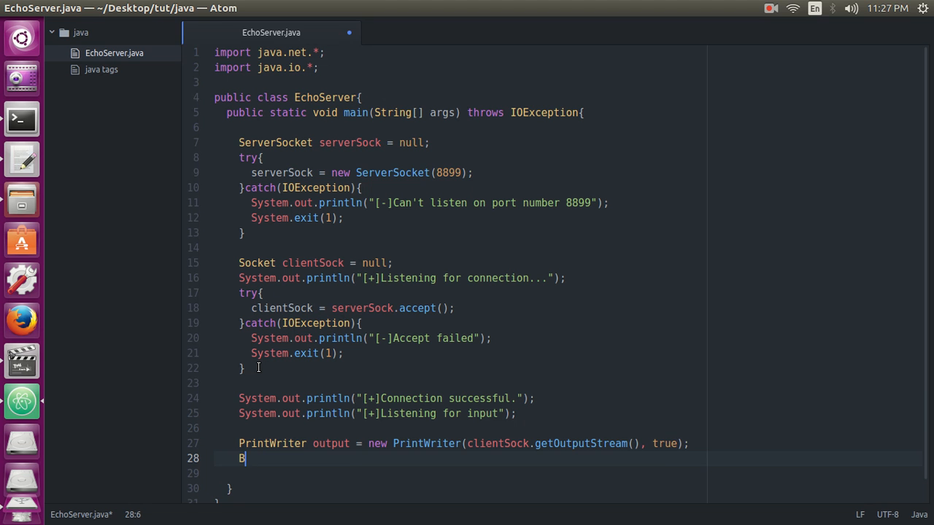
{"action": "type", "text": "uffered"}
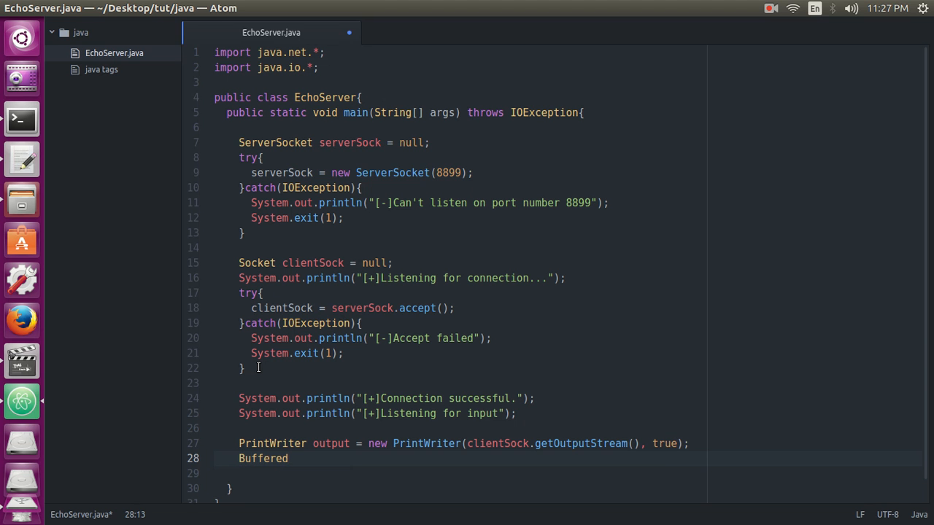
{"action": "type", "text": "Reader"}
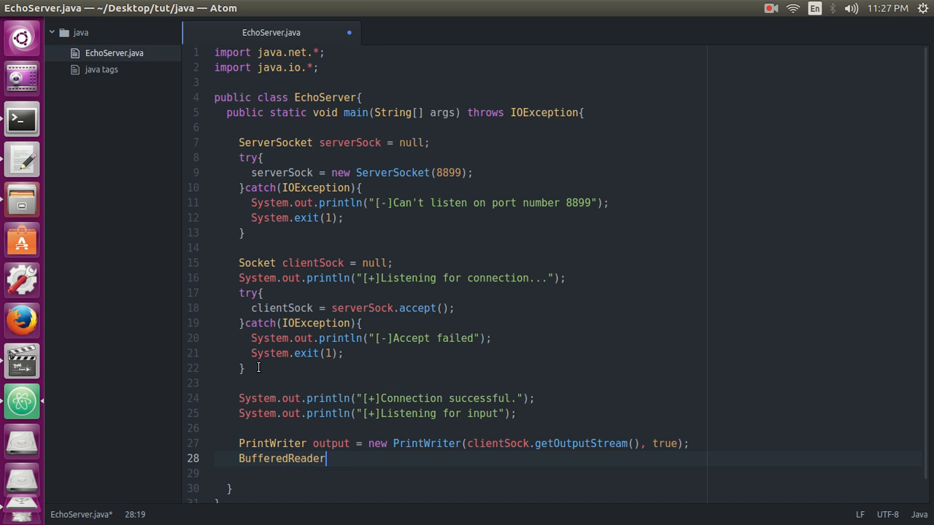
{"action": "type", "text": "inpu"}
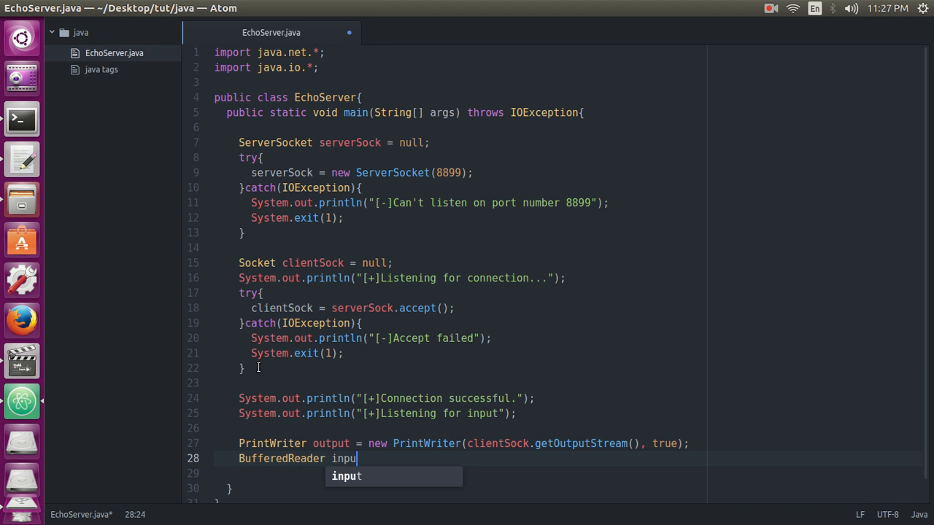
{"action": "type", "text": "= new B"}
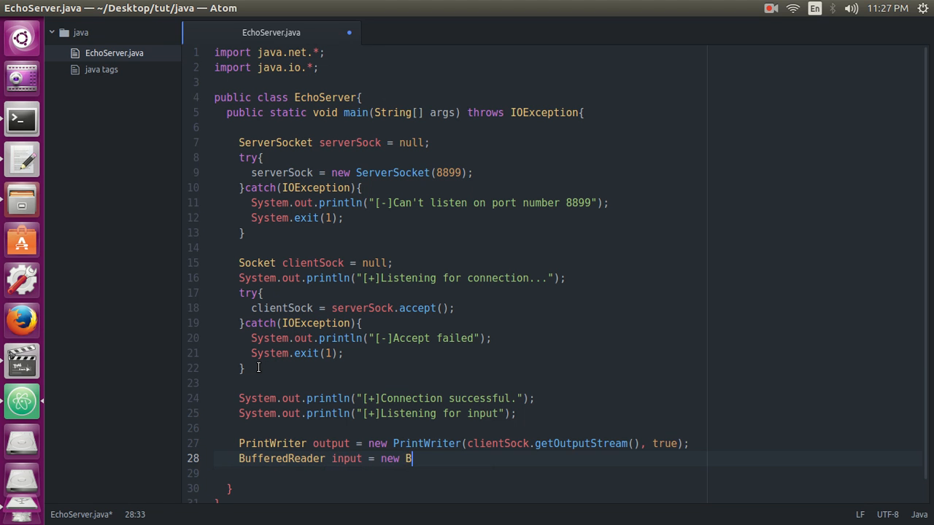
{"action": "type", "text": "ufferedReader"}
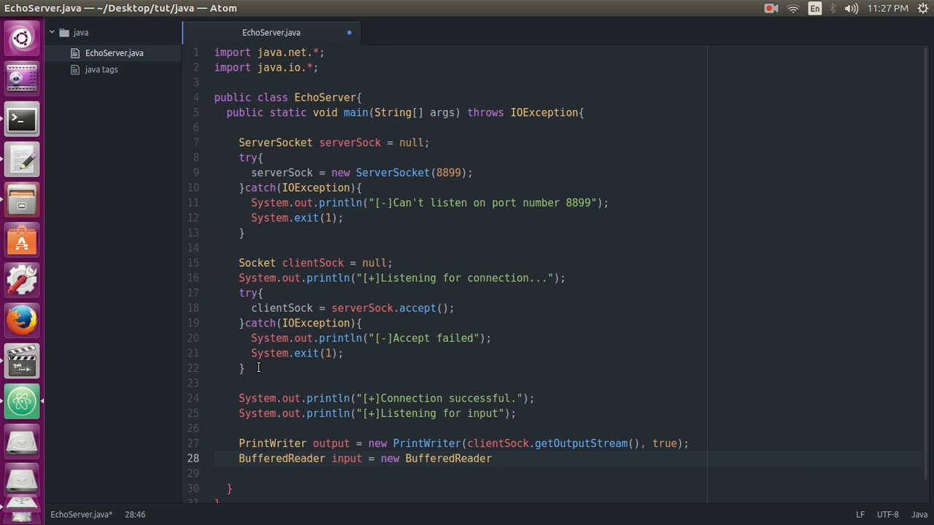
{"action": "type", "text": "(new"}
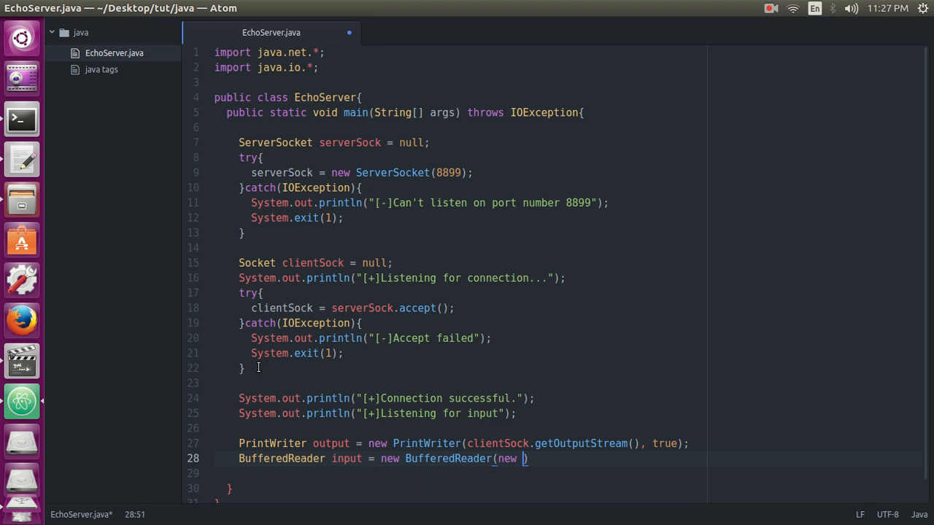
{"action": "type", "text": "Input"}
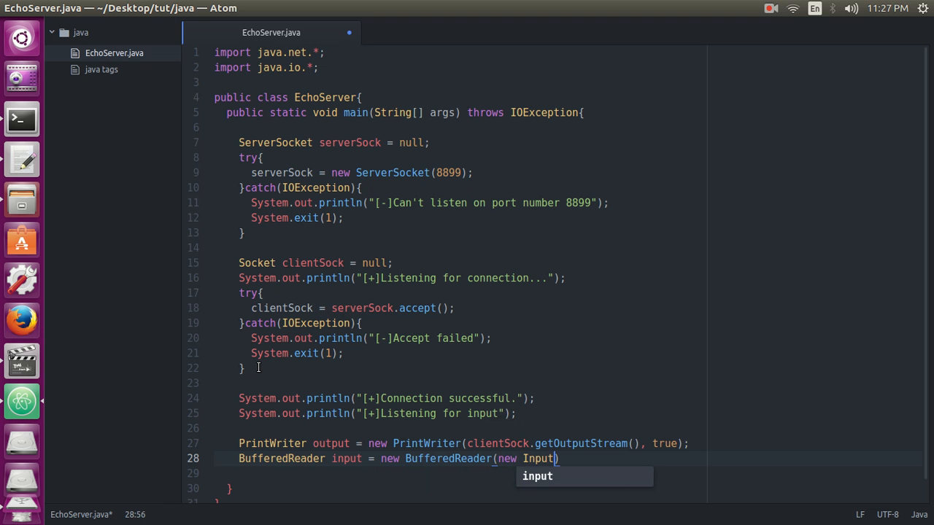
{"action": "type", "text": "Stream"}
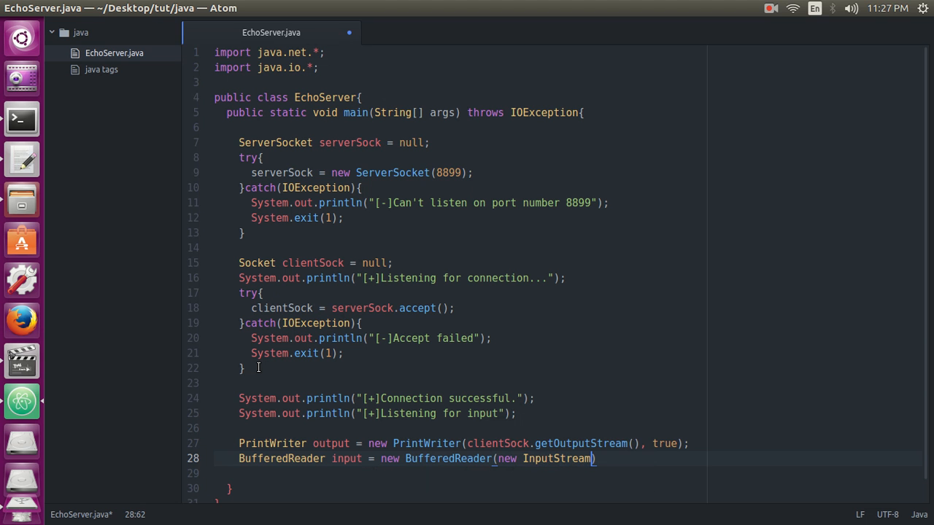
{"action": "type", "text": "Read"}
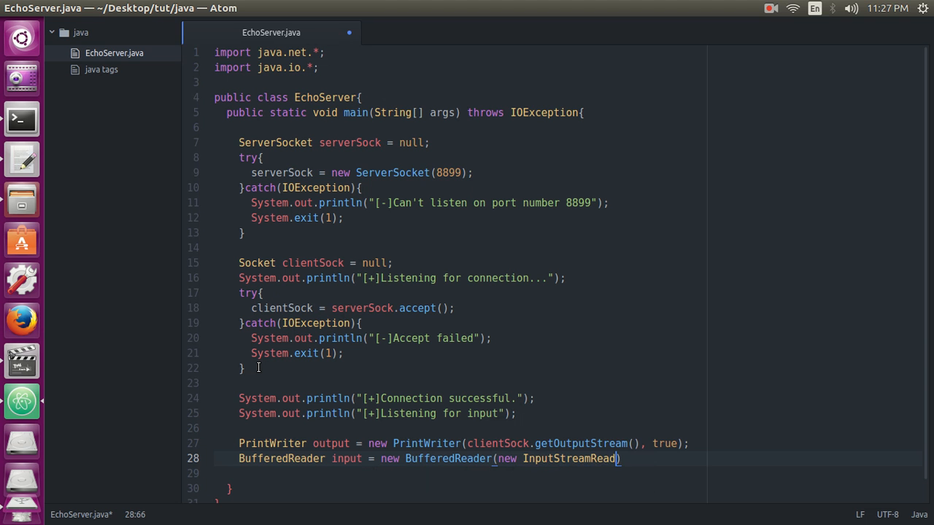
{"action": "type", "text": "er"}
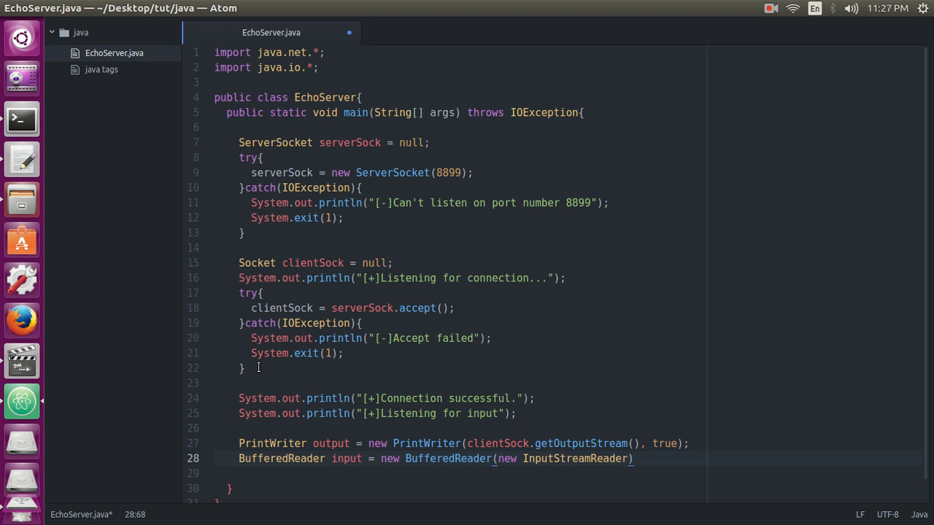
{"action": "type", "text": "clientSock.ge"}
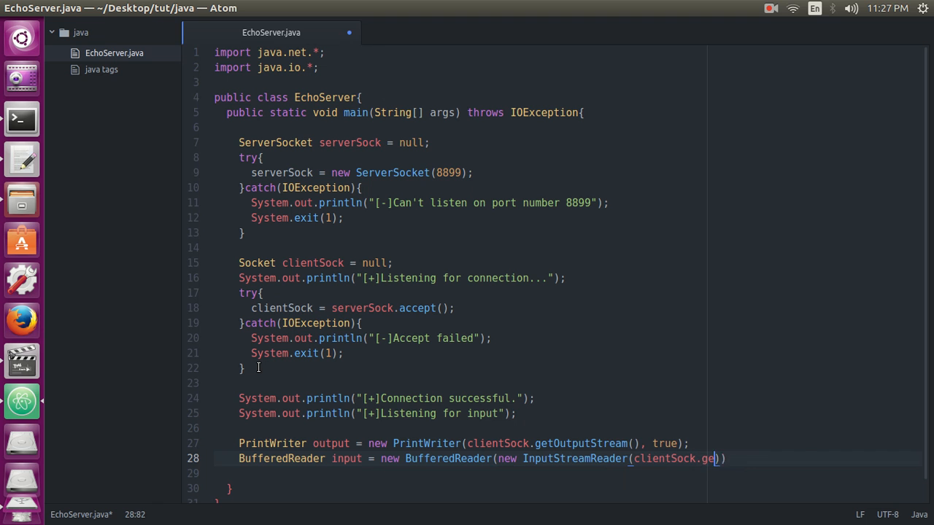
{"action": "type", "text": "tInputStre"}
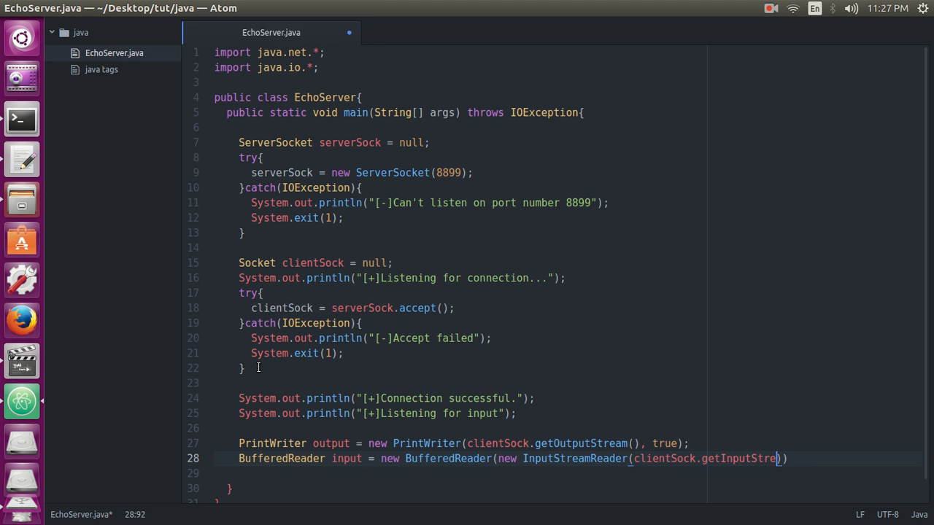
{"action": "type", "text": "am()))"}
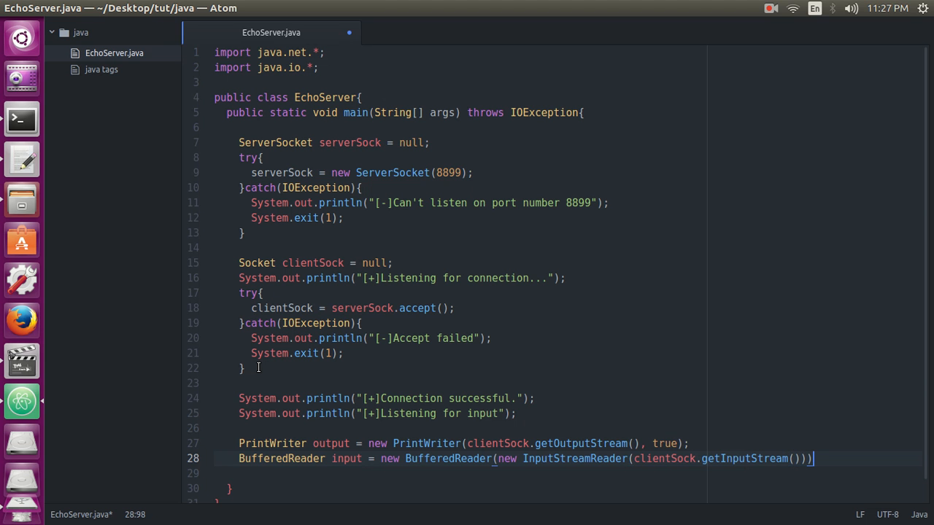
{"action": "type", "text": ";"}
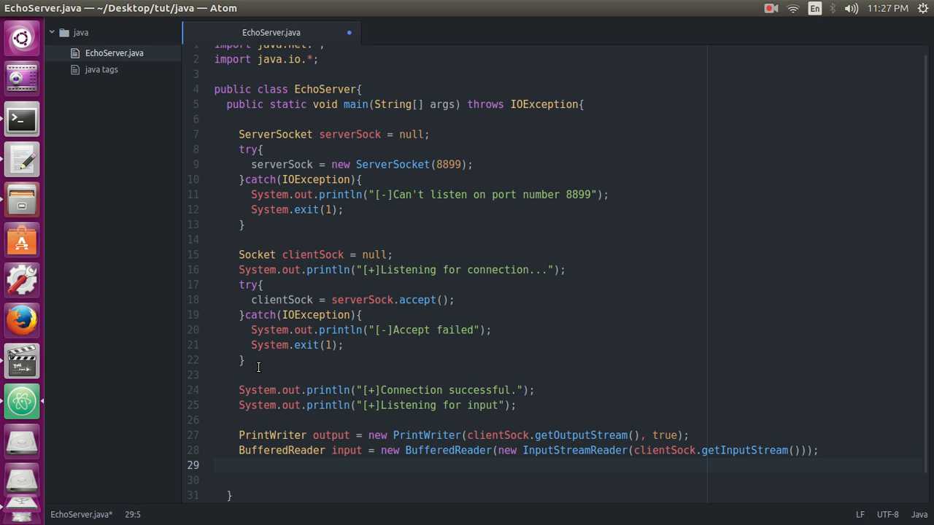
- Declare the String variable inputLine in EchoServer.java
{"action": "type", "text": "String"}
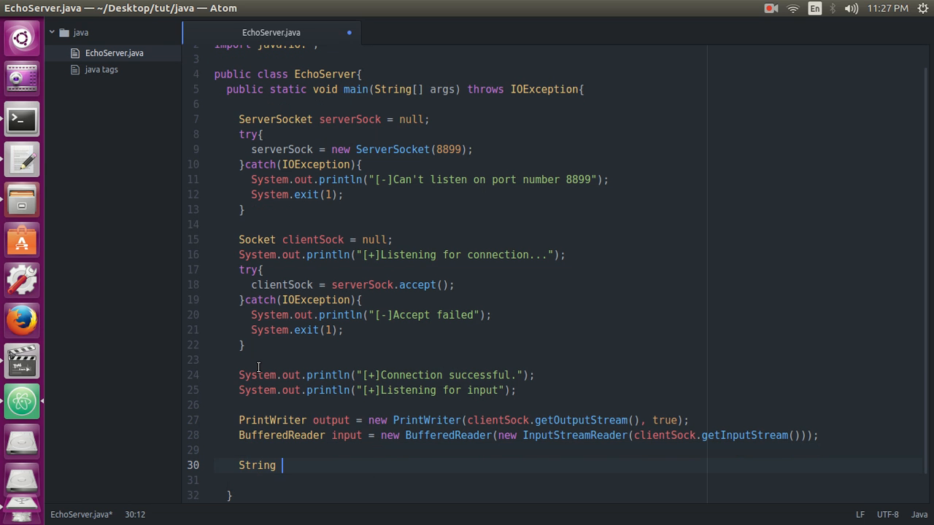
{"action": "type", "text": "inpu"}
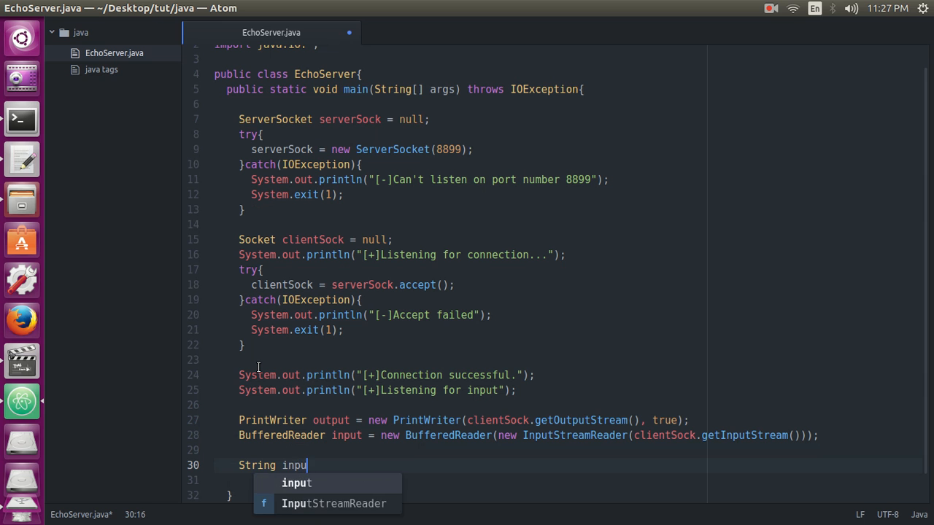
{"action": "type", "text": "tLine;"}
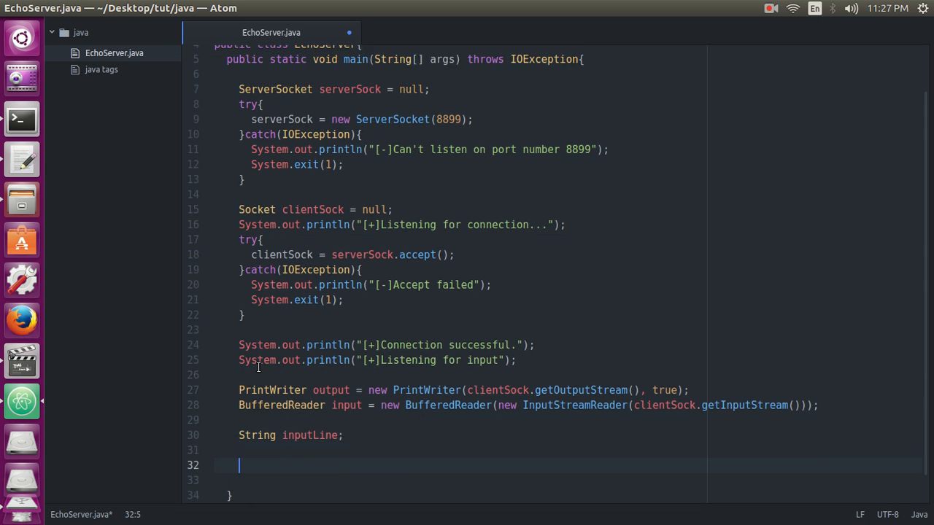
- Write the while loop condition (inputLine = input.readLine()) != null
{"action": "type", "text": "while()"}
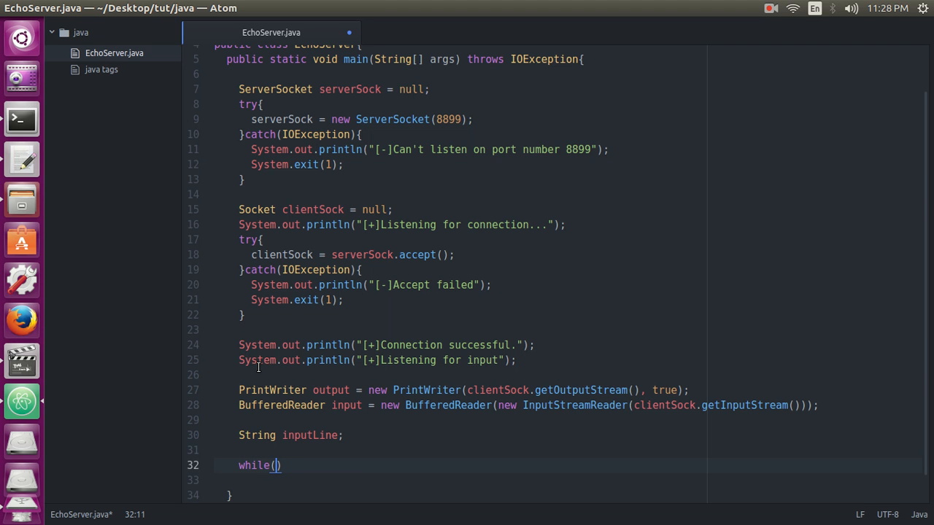
{"action": "type", "text": "(in"}
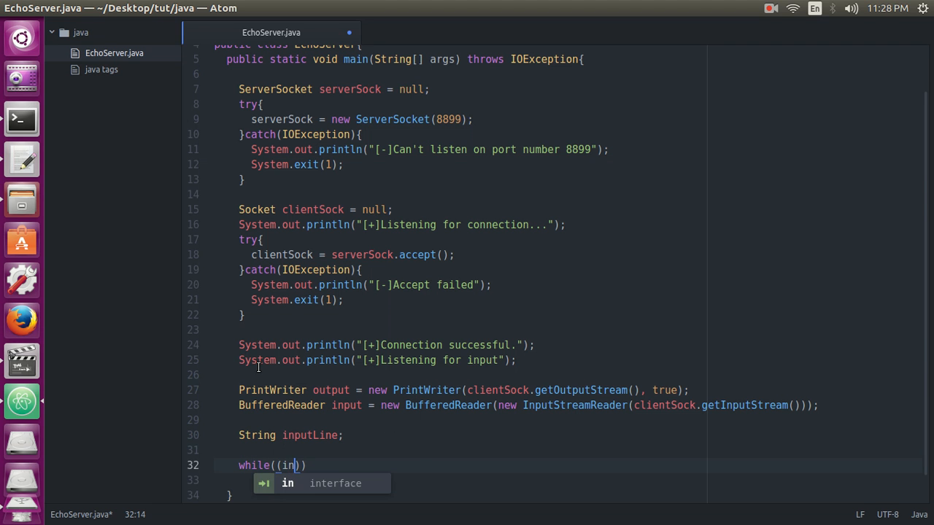
{"action": "type", "text": "putLine"}
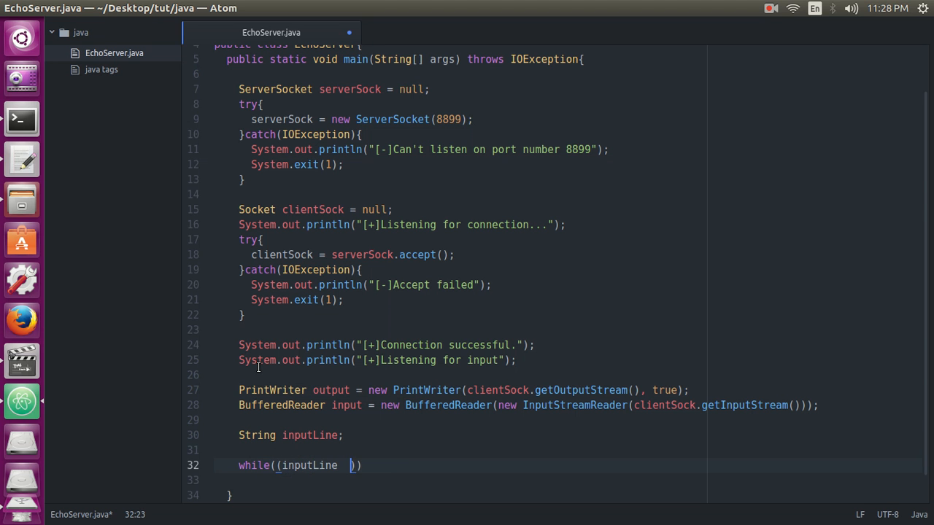
{"action": "type", "text": "="}
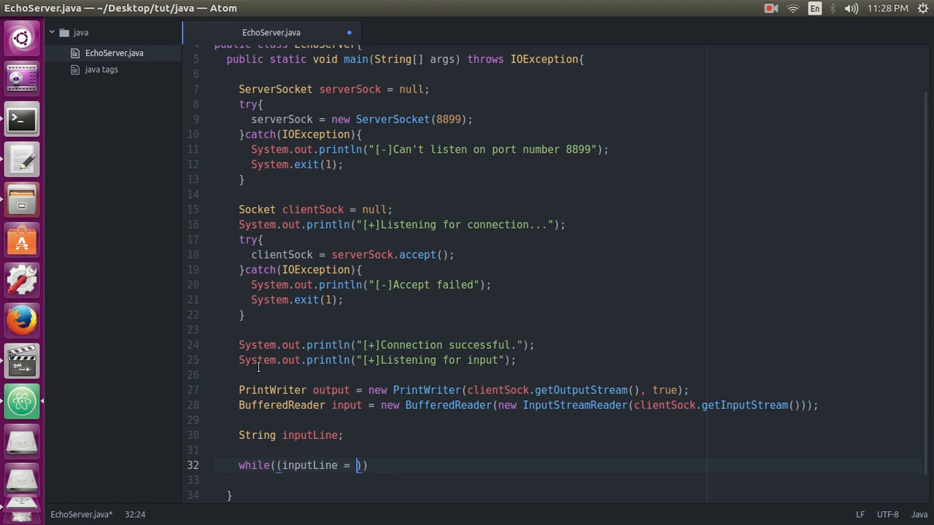
{"action": "type", "text": "input"}
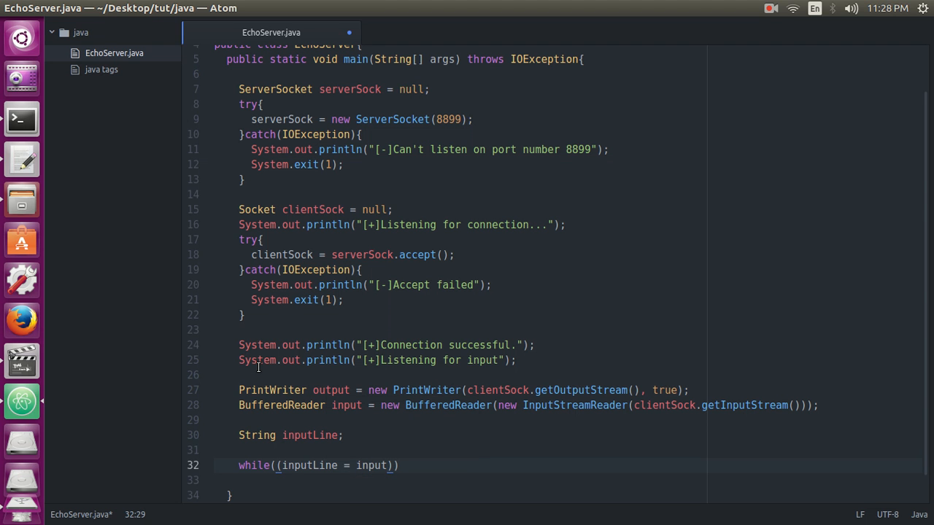
{"action": "type", "text": ".readLi"}
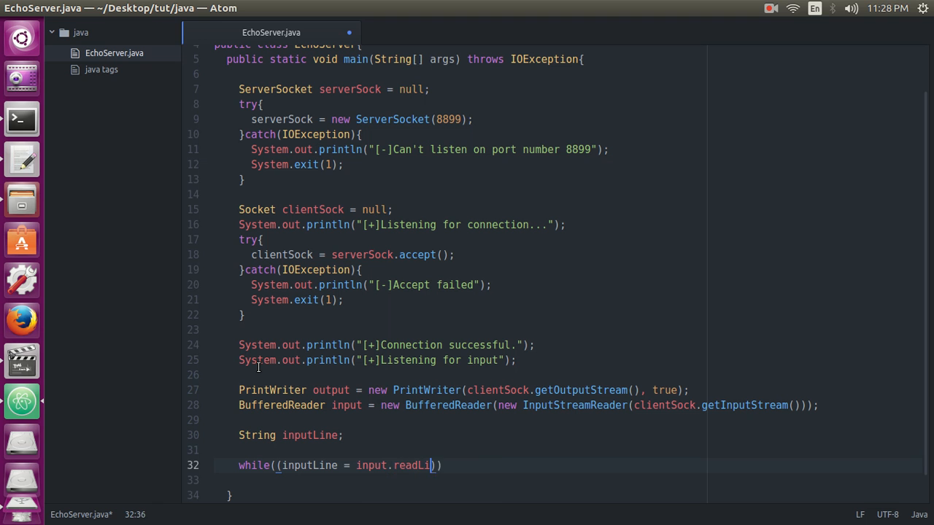
{"action": "type", "text": "ne()"}
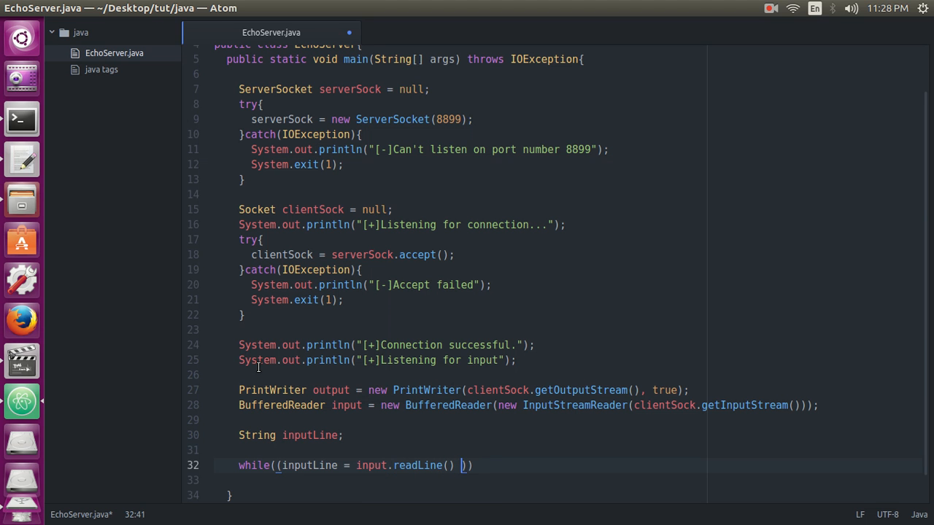
{"action": "type", "text": "!"}
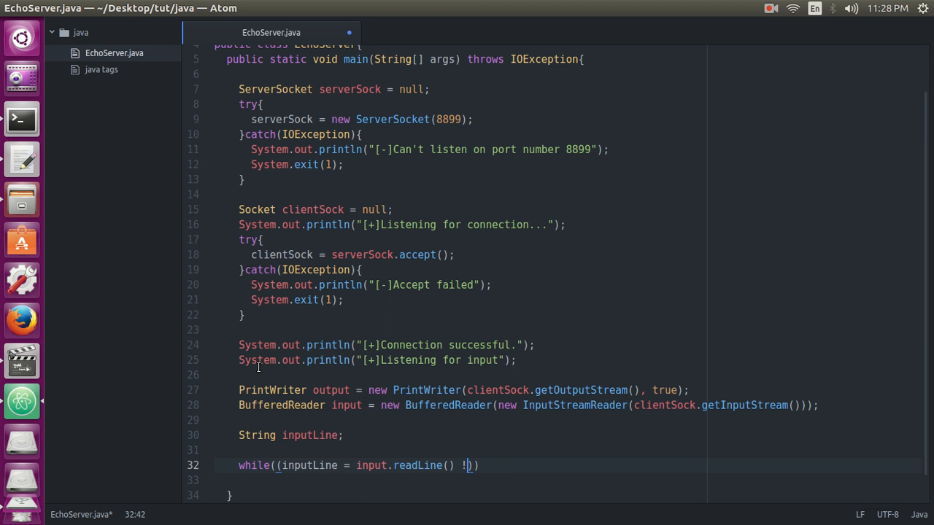
{"action": "type", "text": ")"}
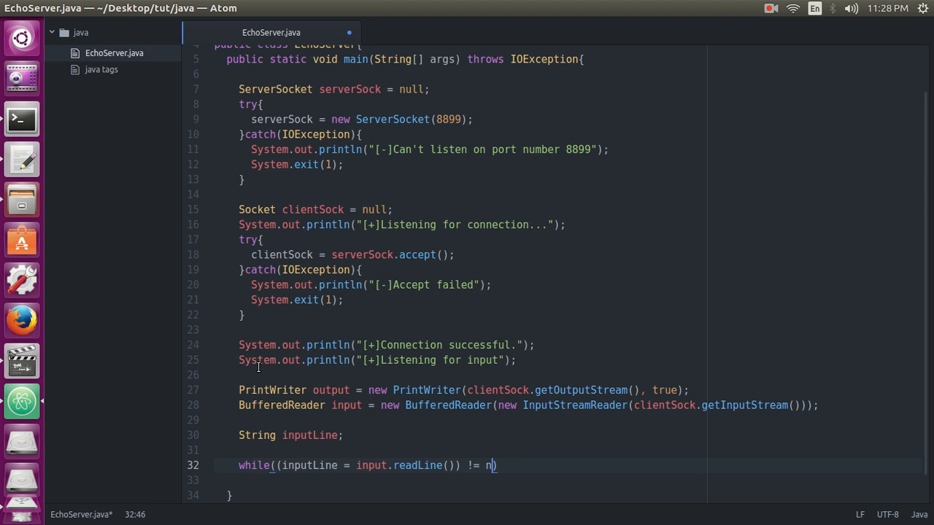
{"action": "type", "text": "ull"}
{"action": "type", "text": "Syste"}
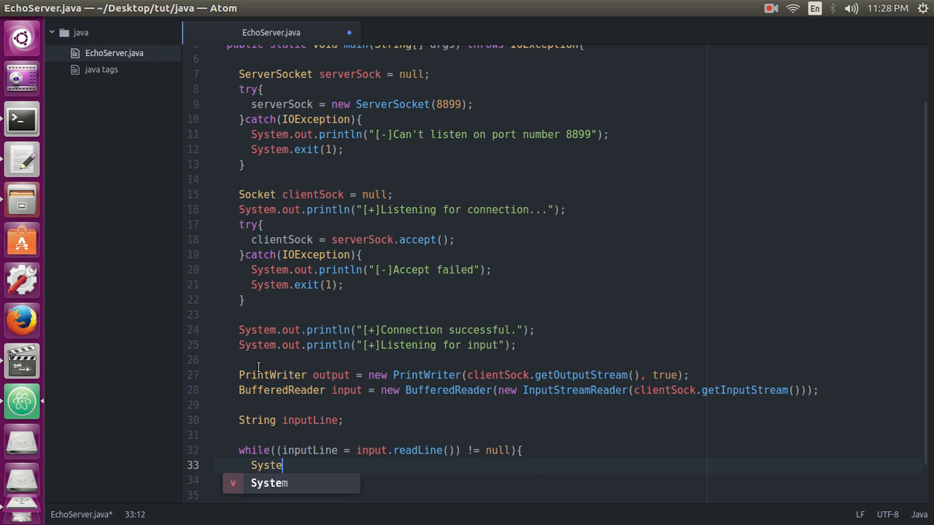
- Print each received line with System.out.println("Server: " + inputLine)
{"action": "type", "text": "m.out"}
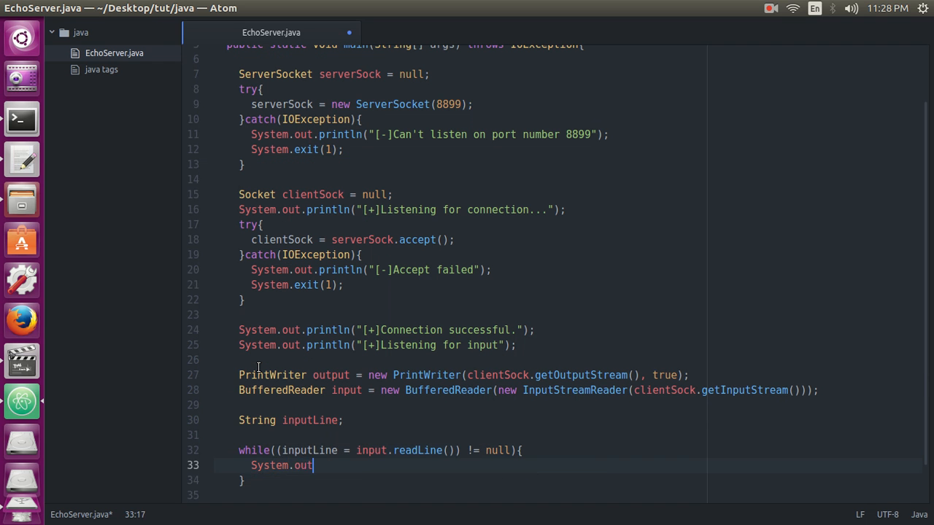
{"action": "type", "text": "."}
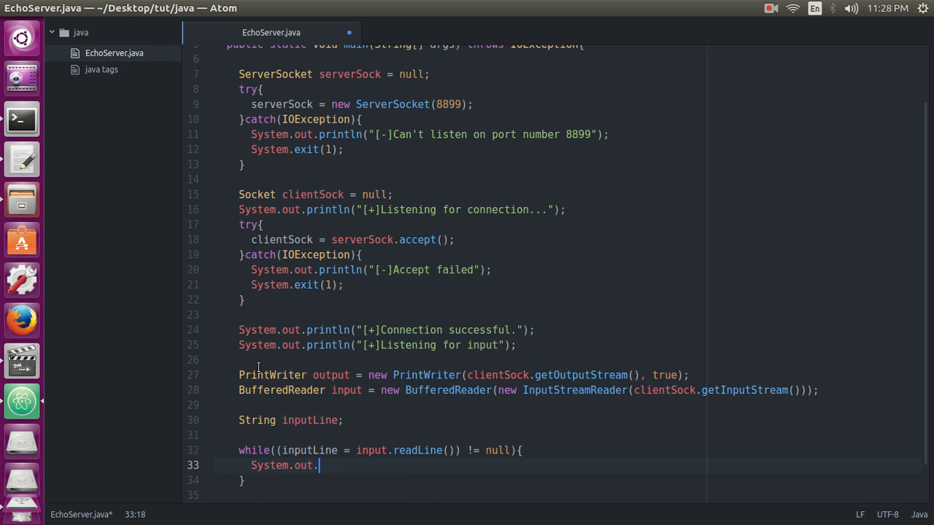
{"action": "type", "text": "println(\"\""}
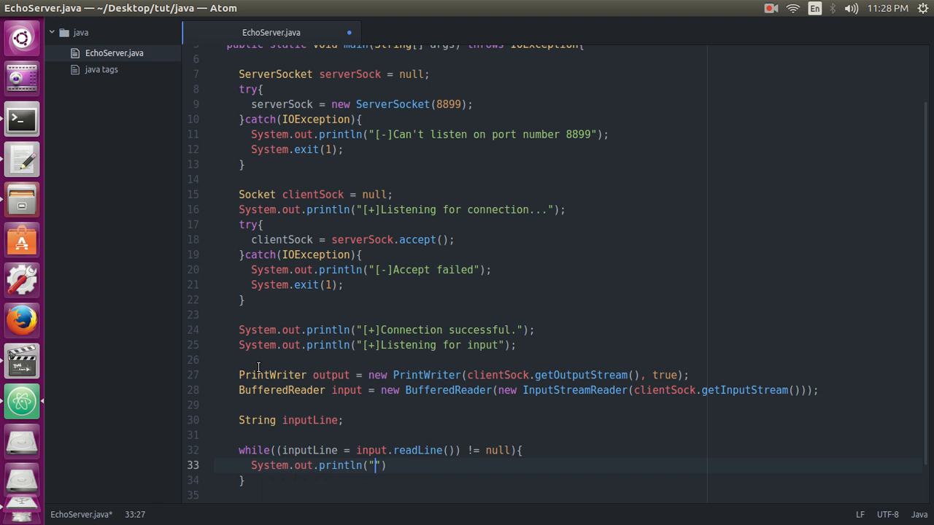
{"action": "type", "text": "Servbe"}
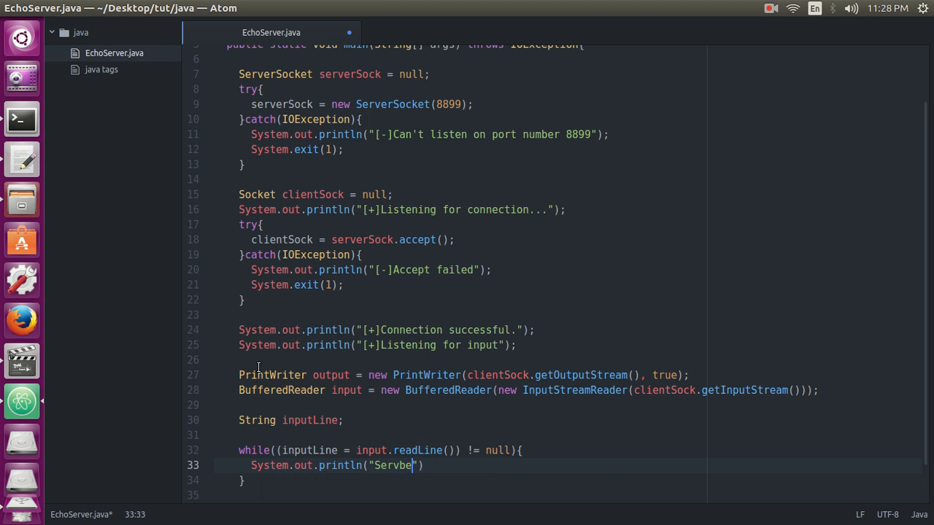
{"action": "type", "text": "Server:"}
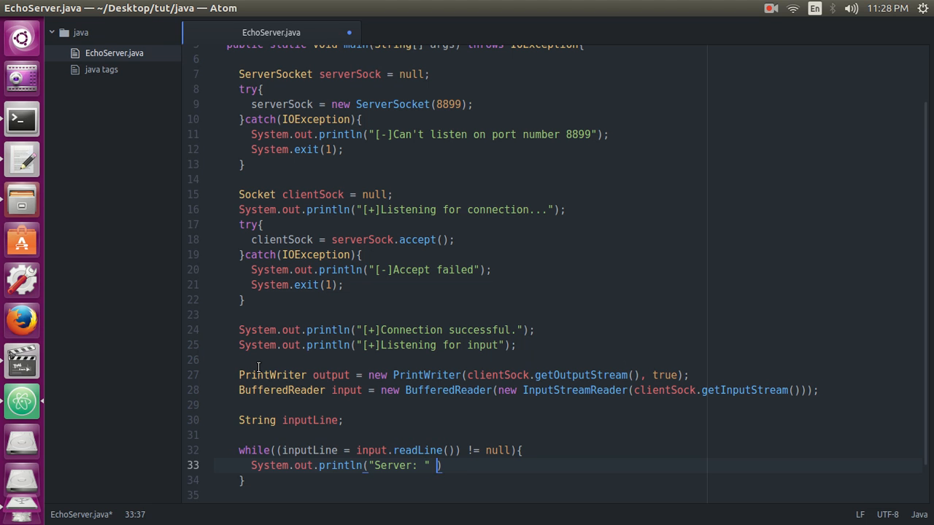
{"action": "type", "text": "+ inputLine"}
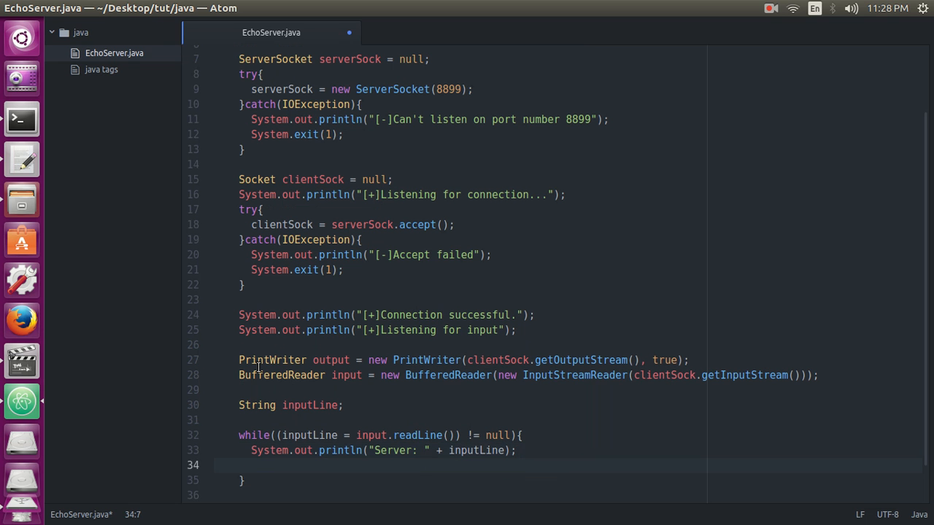
- Echo the line back to the client with output.println(inputLine);
{"action": "type", "text": "output"}
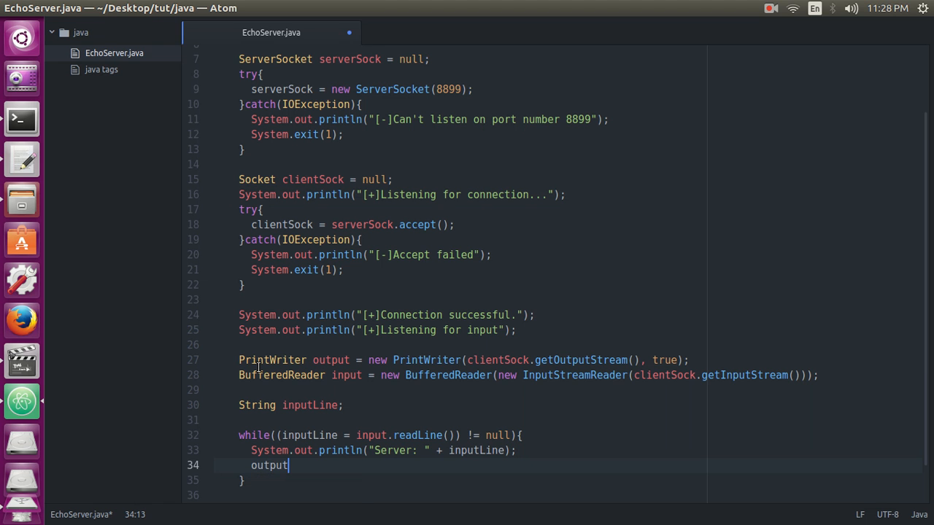
{"action": "type", "text": ".prin"}
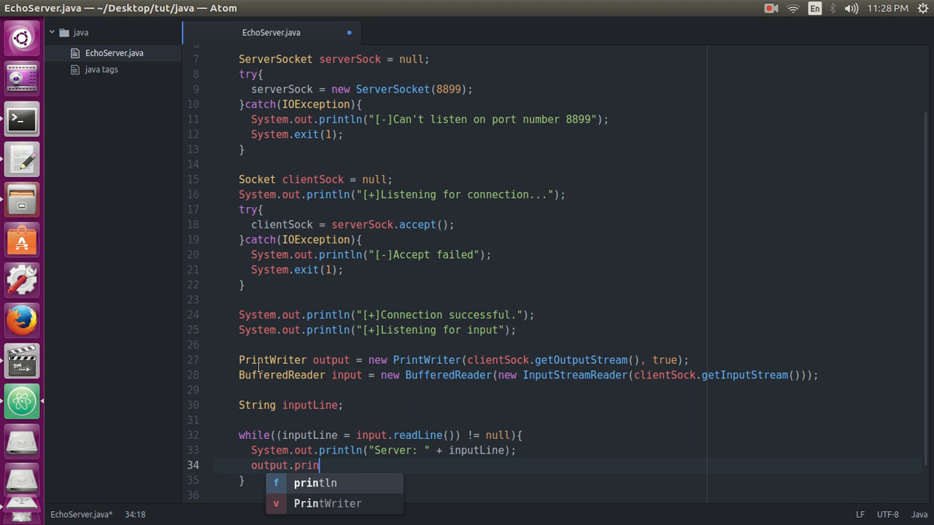
{"action": "key", "text": "Tab"}
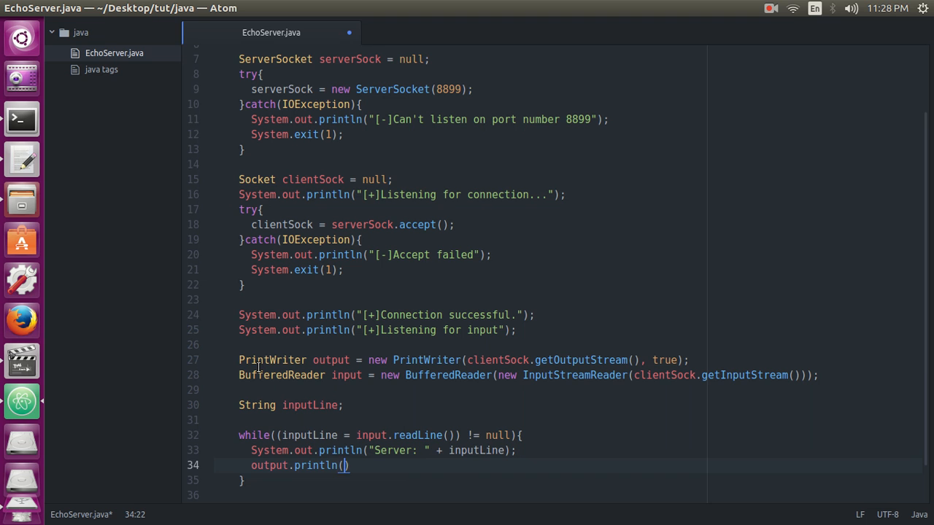
{"action": "type", "text": "in"}
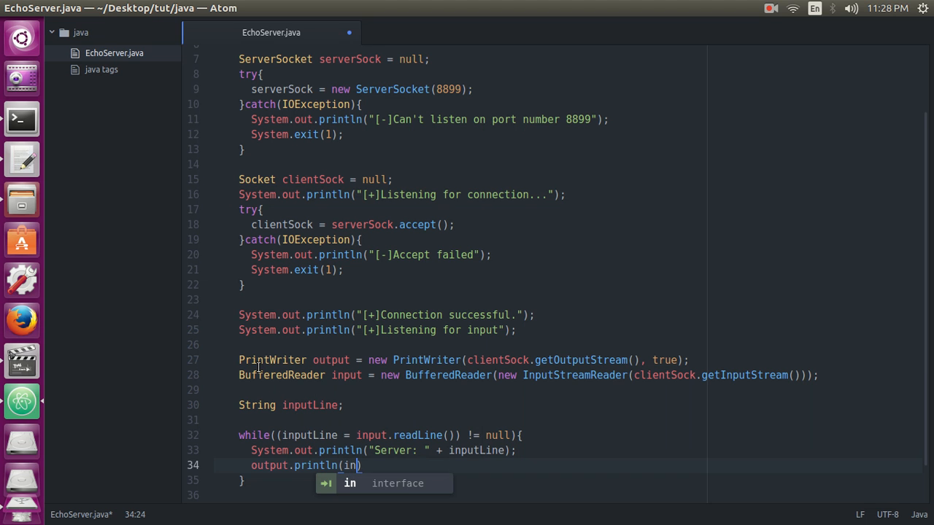
{"action": "key", "text": "Tab"}
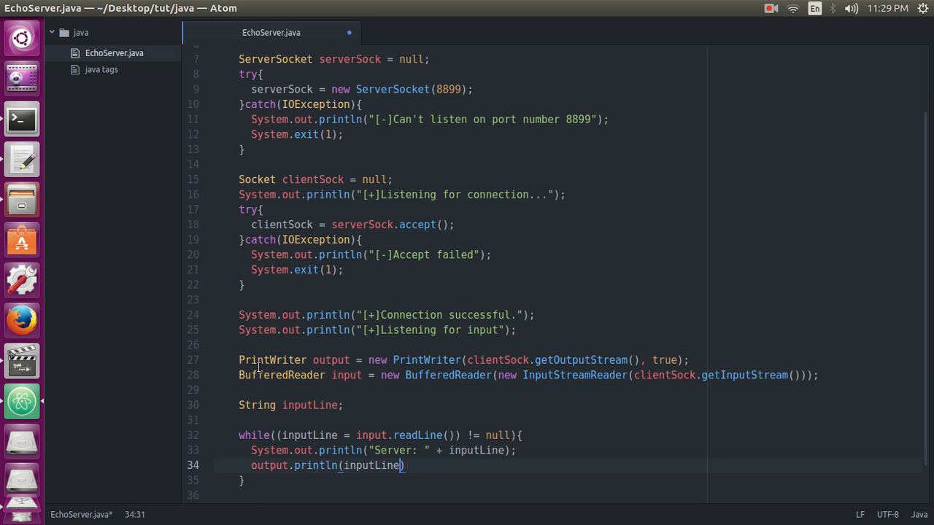
{"action": "type", "text": ";"}
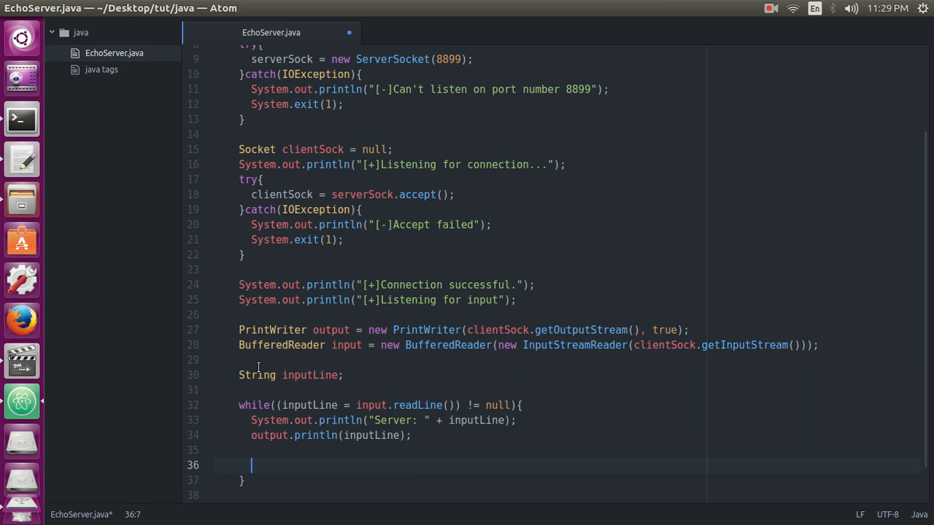
- Add an if check on the input for "bye" inside the loop
{"action": "type", "text": "if("}
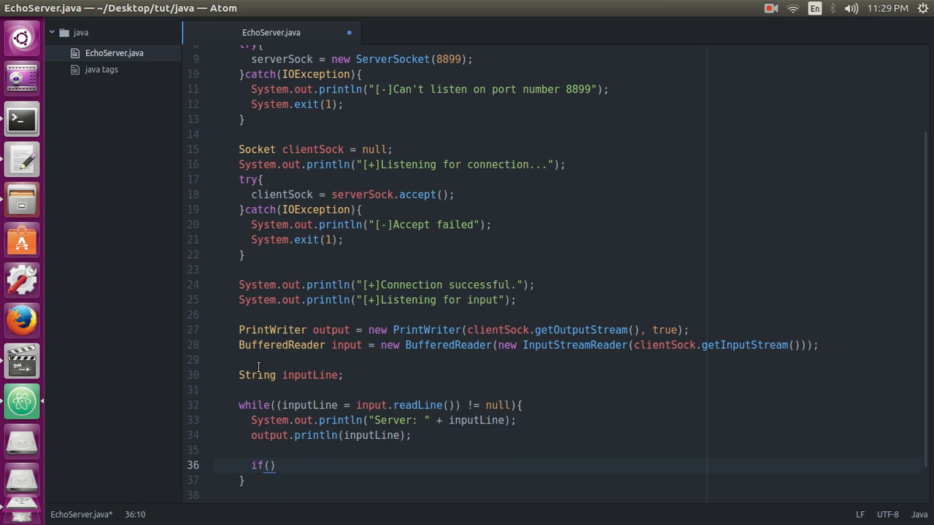
{"action": "type", "text": "inputLine.equals(\"bye"}
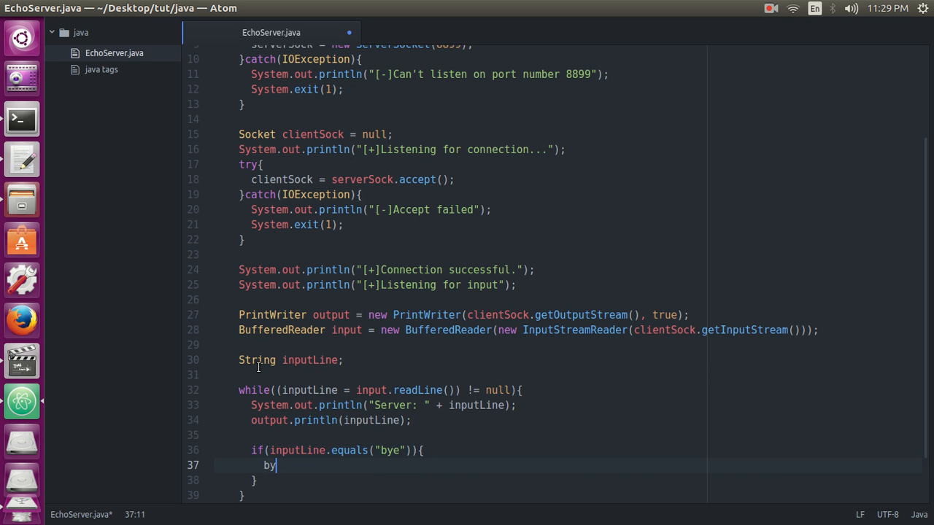
{"action": "type", "text": "e;"}
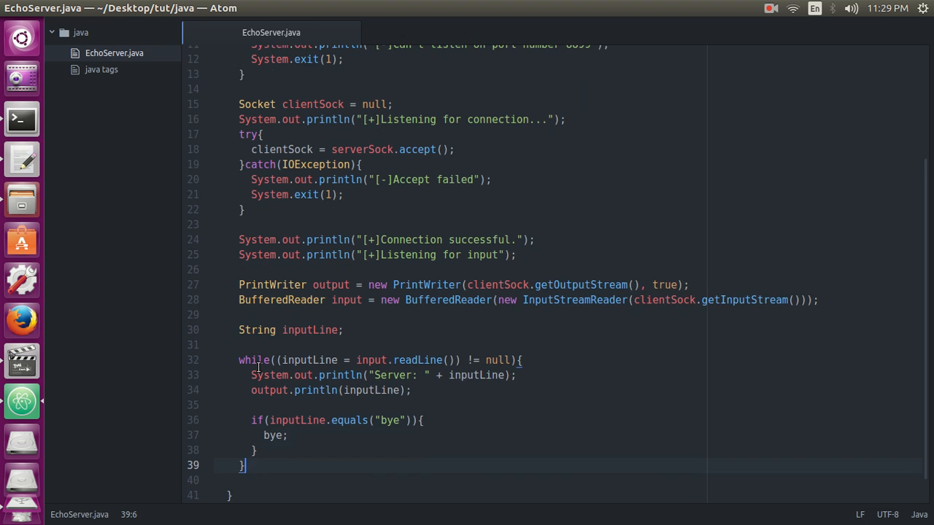
- Close the output writer and input reader with close() calls
{"action": "type", "text": "ou"}
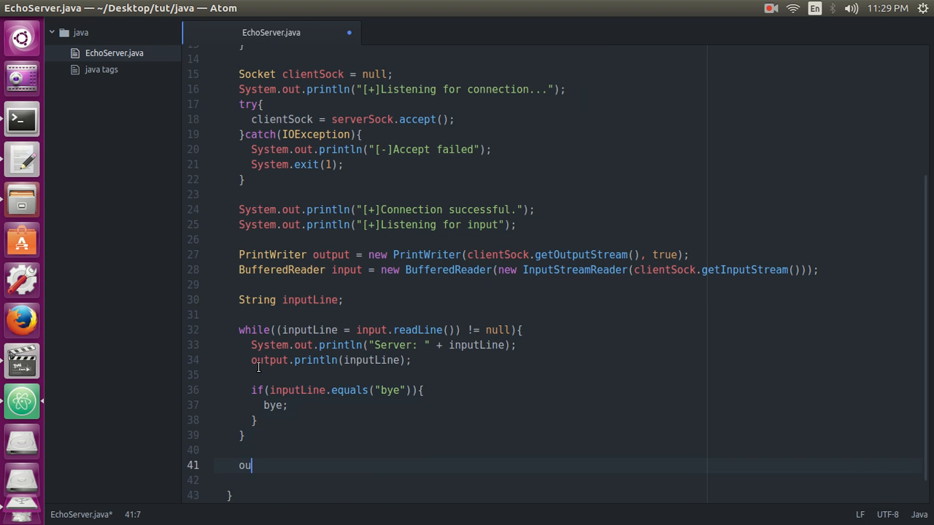
{"action": "type", "text": "t"}
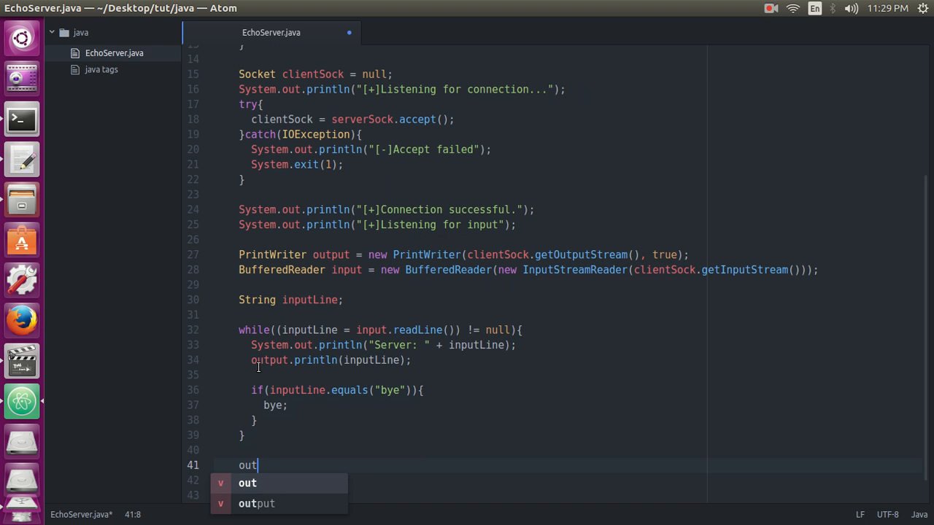
{"action": "left_click", "coordinate": [256, 503]}
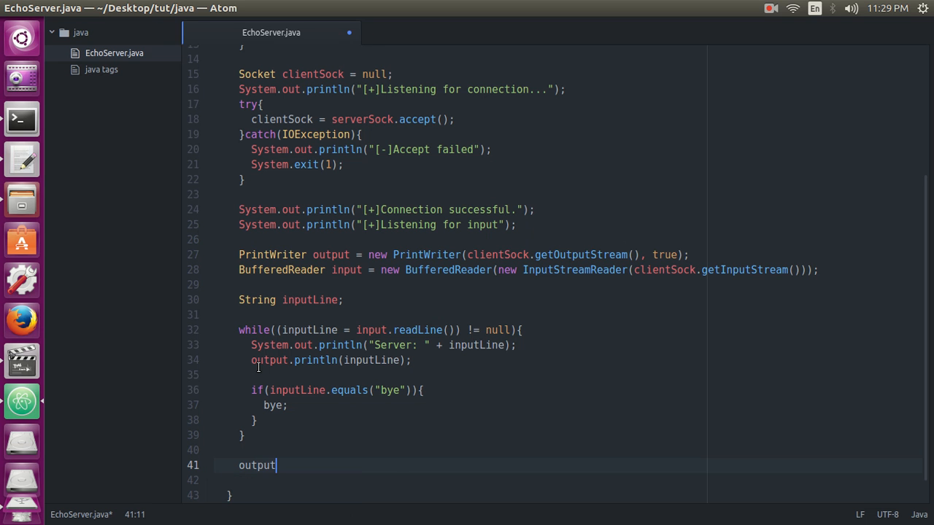
{"action": "type", "text": ".close()"}
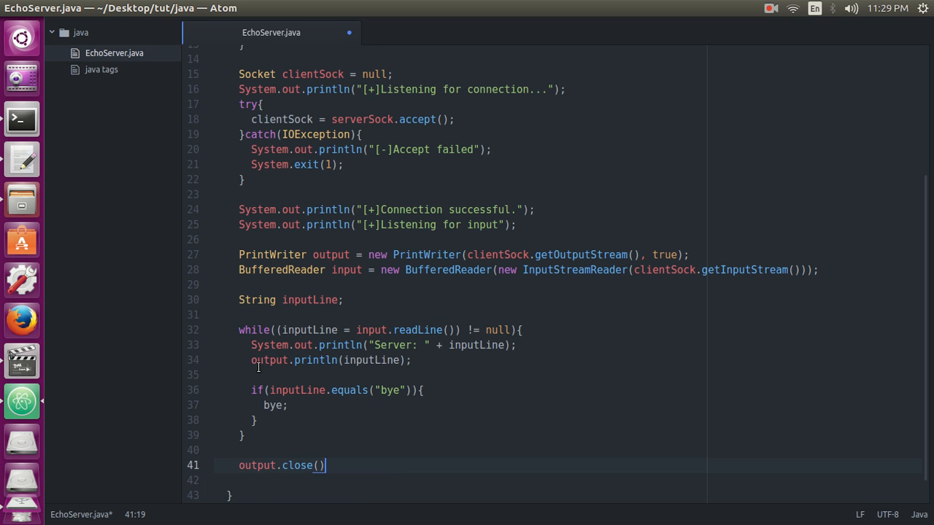
{"action": "type", "text": "input.c"}
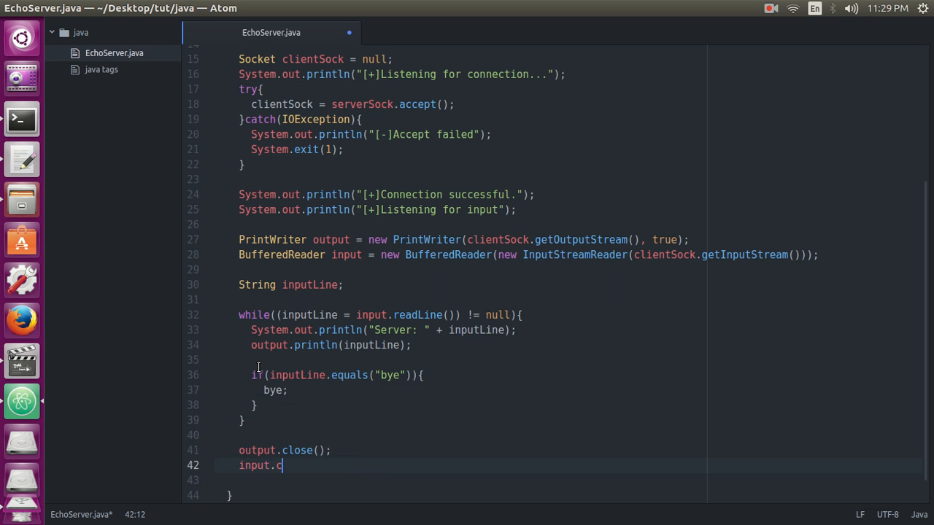
{"action": "type", "text": "lose();"}
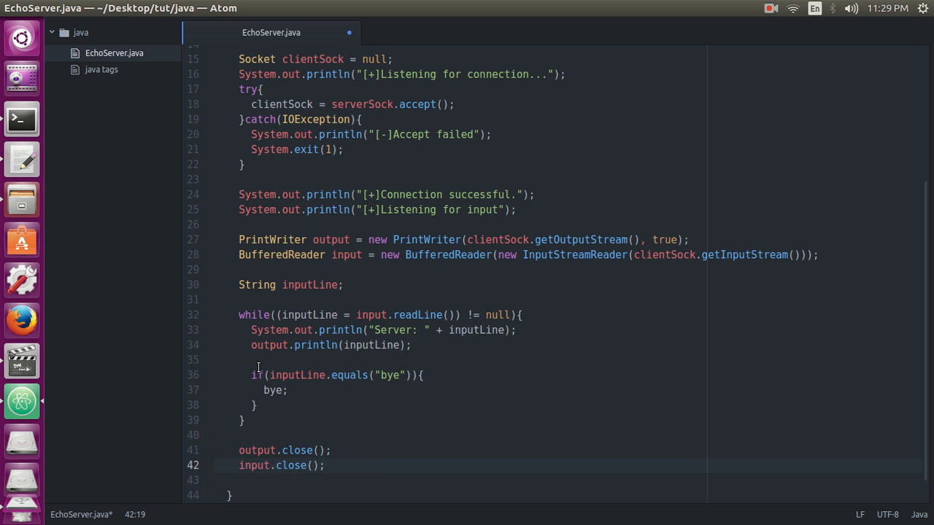
- Close clientSock and serverSock at the end of main
{"action": "type", "text": "clientSock"}
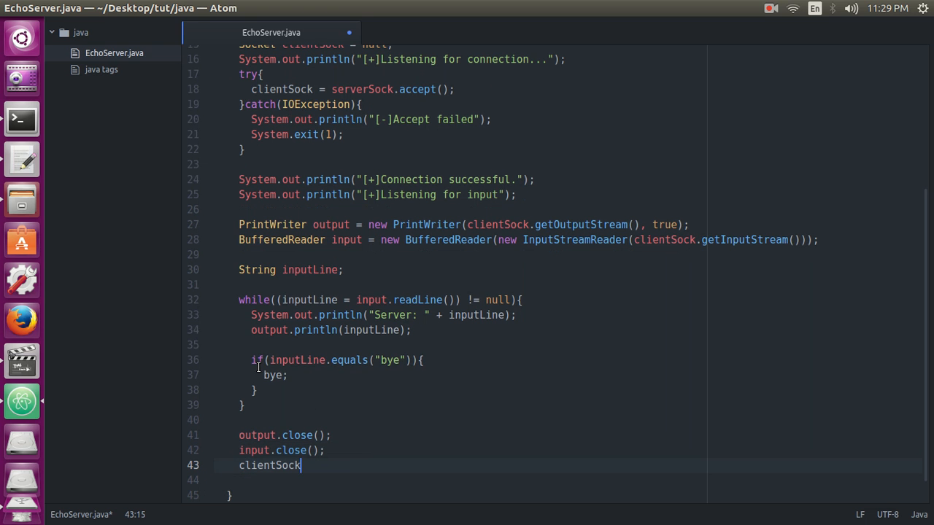
{"action": "type", "text": ".close();"}
{"action": "left_click", "coordinate": [578, 480]}
{"action": "type", "text": "sev"}
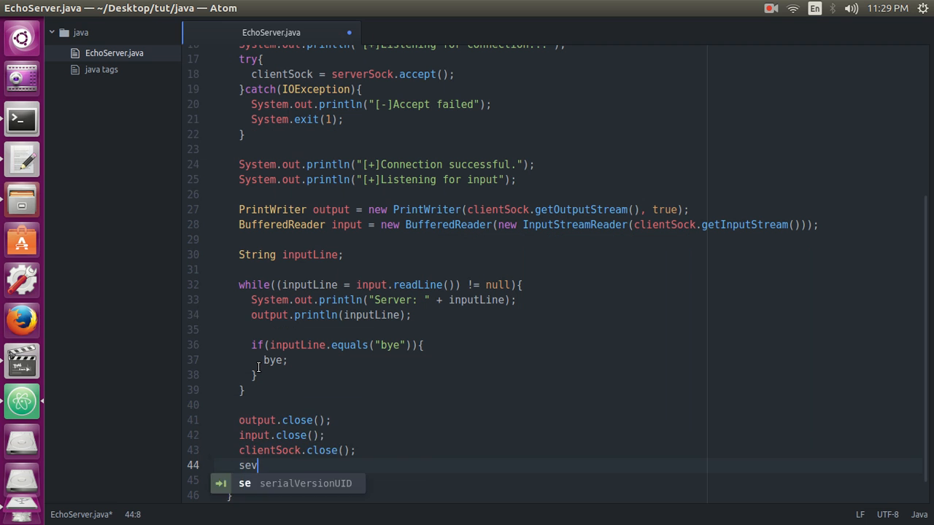
{"action": "type", "text": "r"}
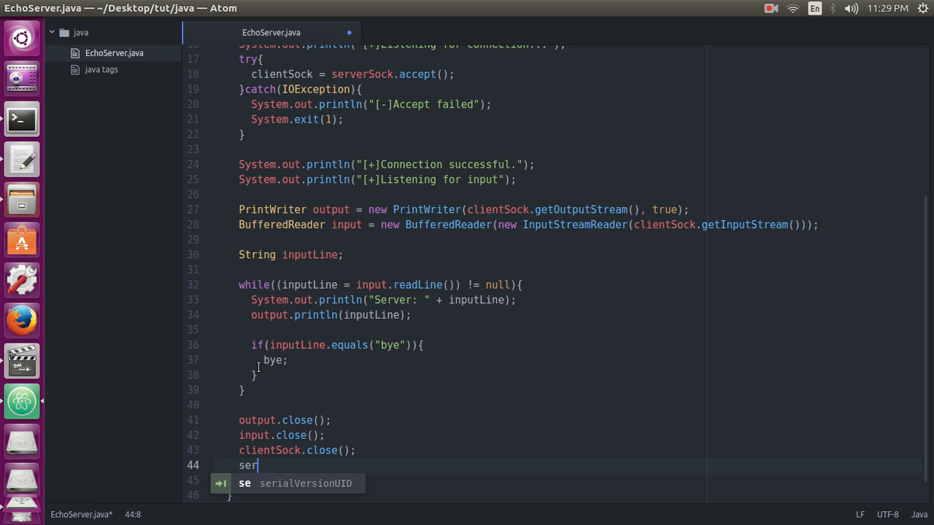
{"action": "type", "text": "verSock."}
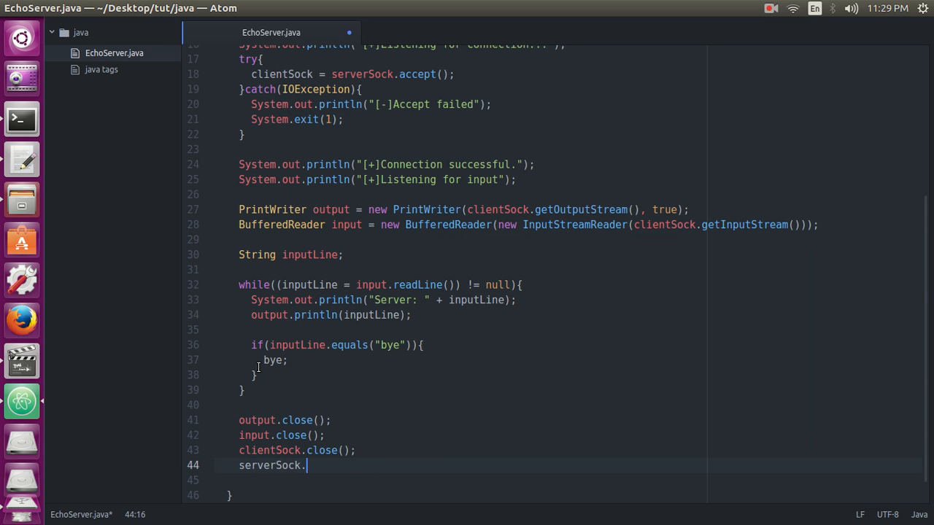
{"action": "type", "text": "close();"}
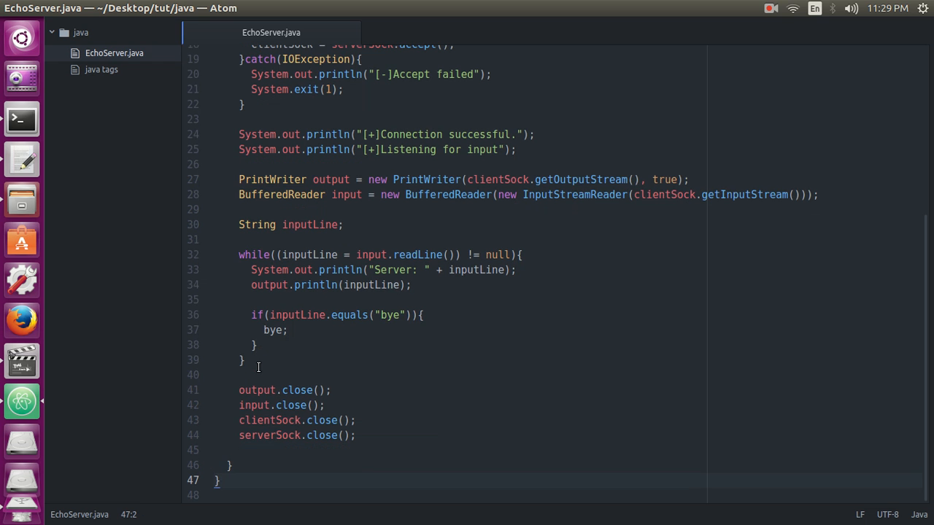
{"action": "mouse_move", "coordinate": [923, 392]}
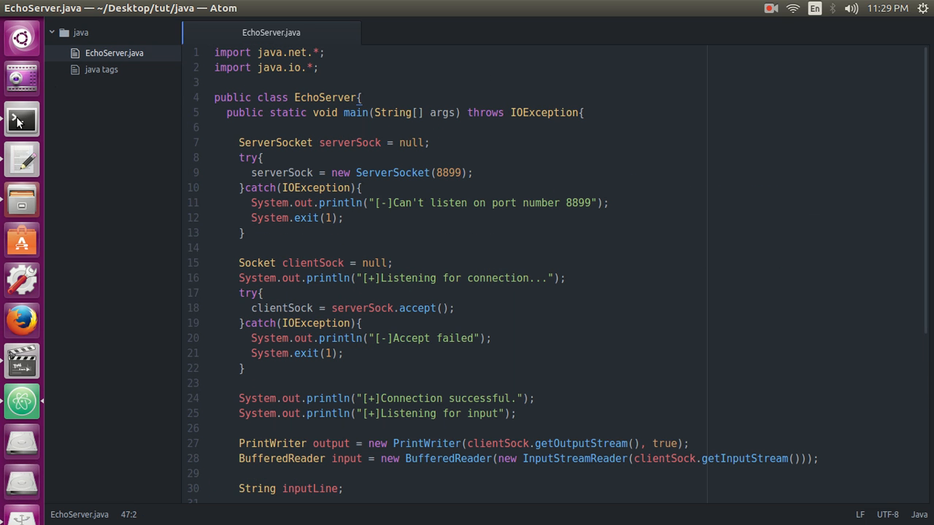
- Run javac EchoServer.java in a new terminal, showing errors at lines 10, 19 and 37
{"action": "left_click", "coordinate": [21, 120]}
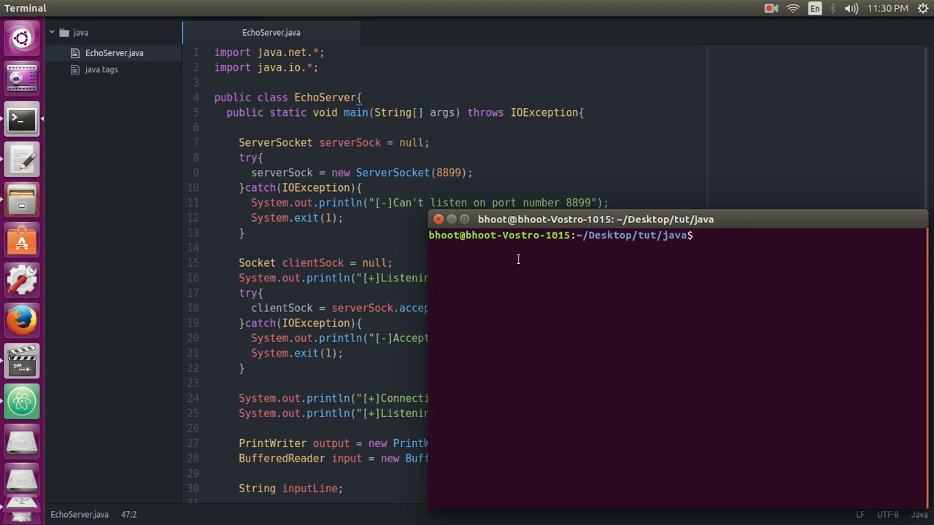
{"action": "type", "text": "javac"}
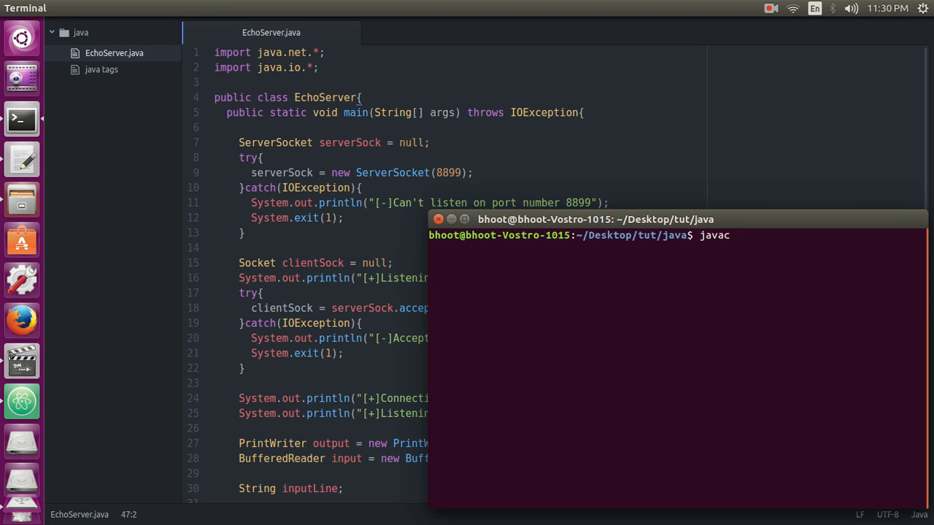
{"action": "type", "text": "EchoServer.java"}
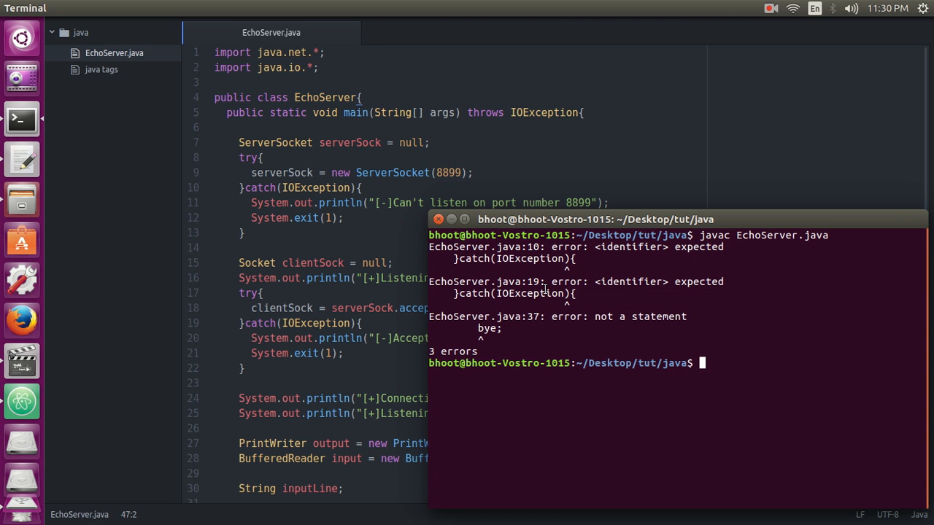
{"action": "double_click", "coordinate": [532, 246]}
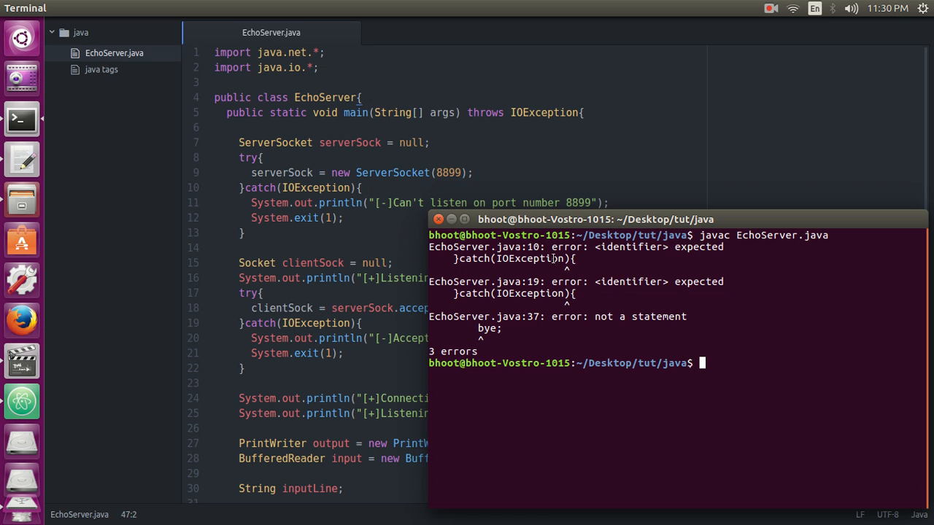
{"action": "mouse_move", "coordinate": [233, 179]}
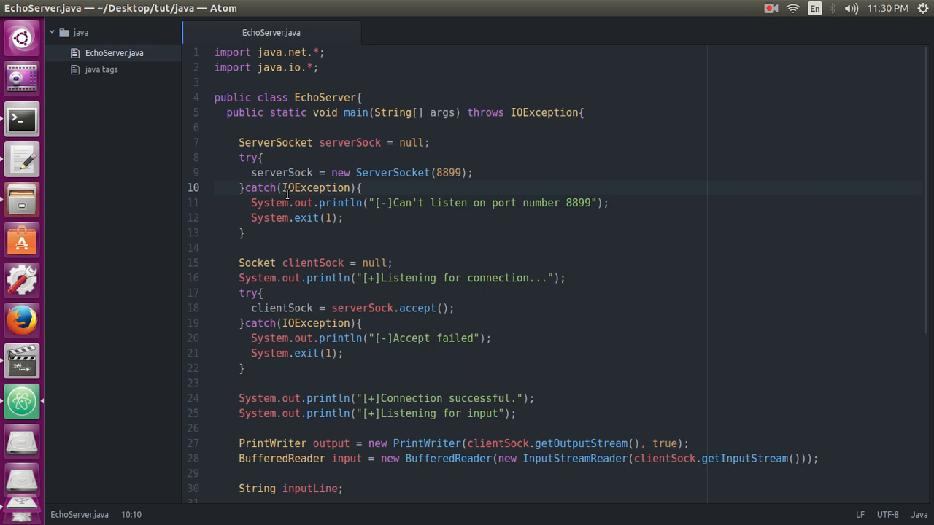
- Name the caught IOException ie in the catch clause
{"action": "left_click", "coordinate": [272, 188]}
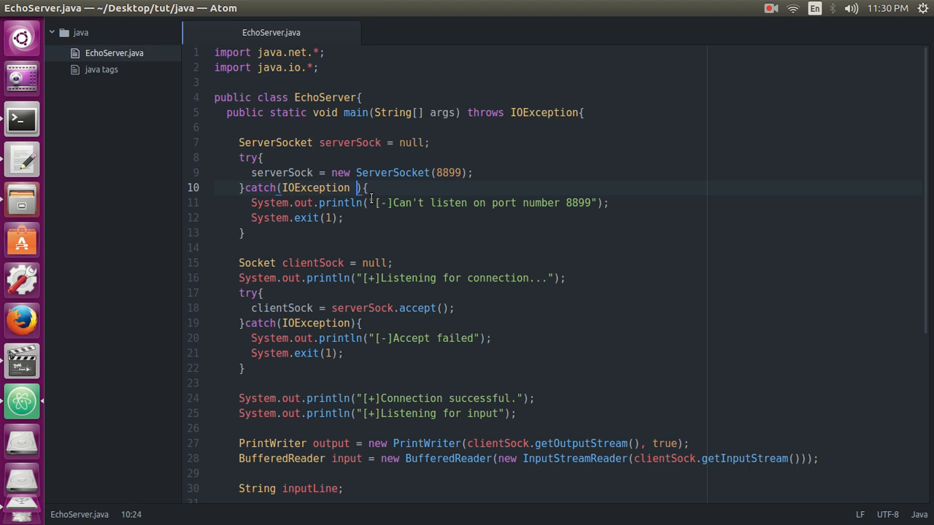
{"action": "type", "text": "ie"}
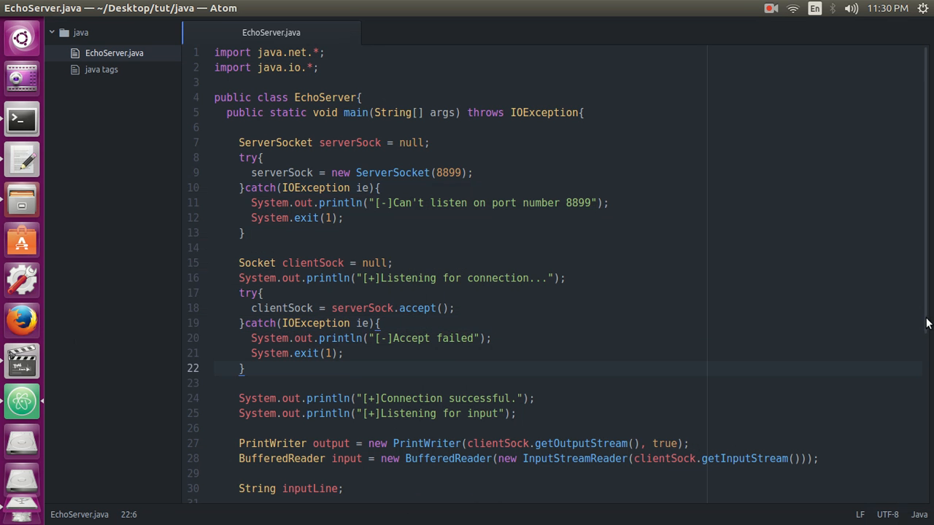
{"action": "scroll", "scroll_direction": "down", "scroll_amount": 3}
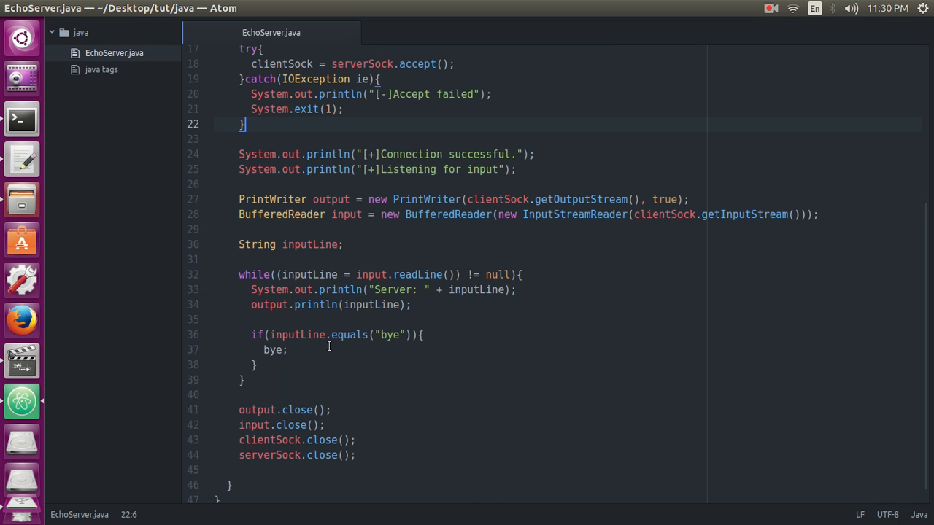
- Replace the misplaced bye statement with break and start java EchoServer
{"action": "left_click", "coordinate": [313, 350]}
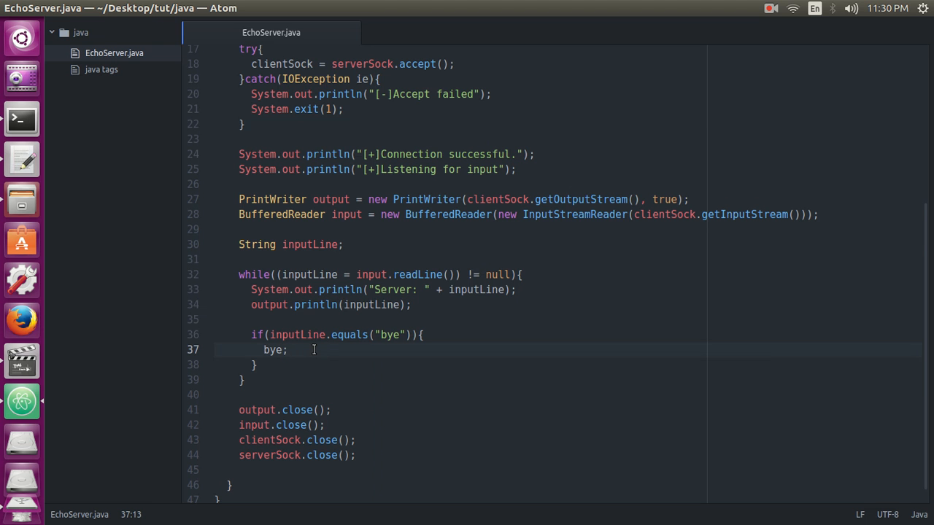
{"action": "key", "text": "BackSpace"}
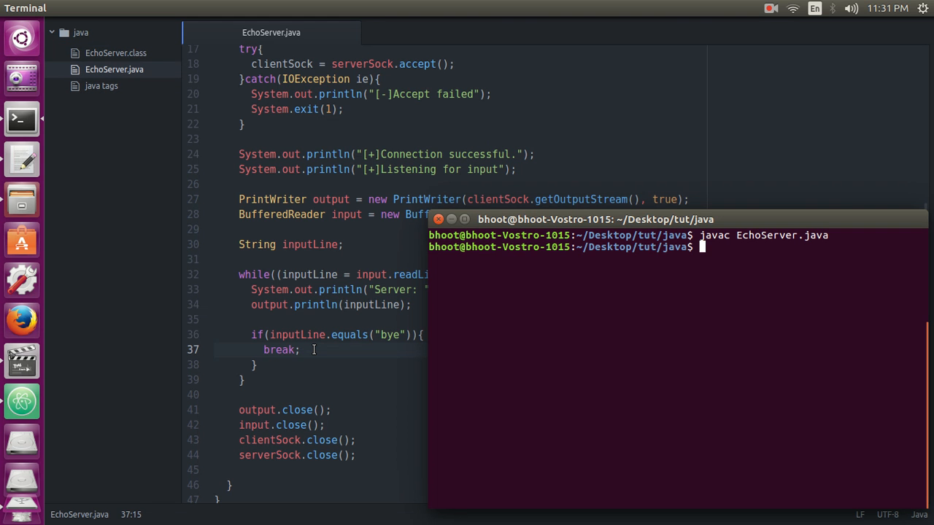
{"action": "type", "text": "java"}
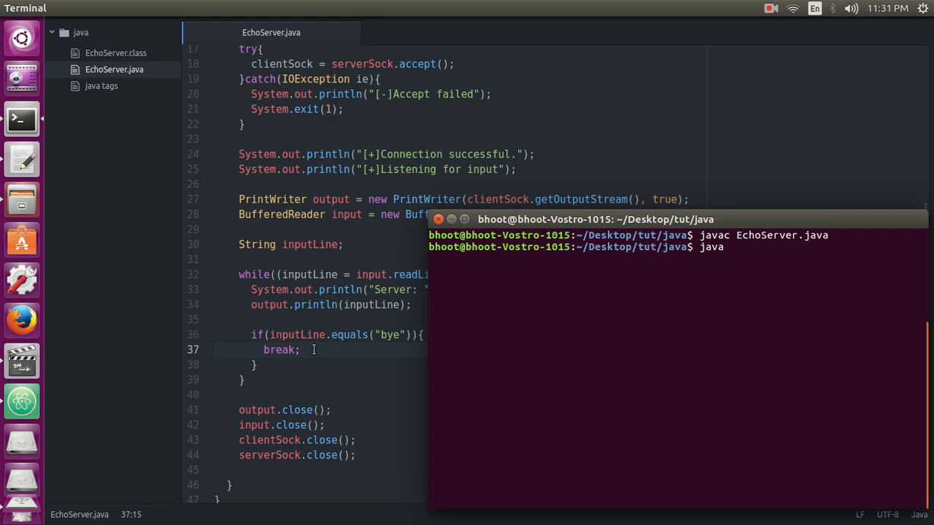
{"action": "type", "text": "EchoServer"}
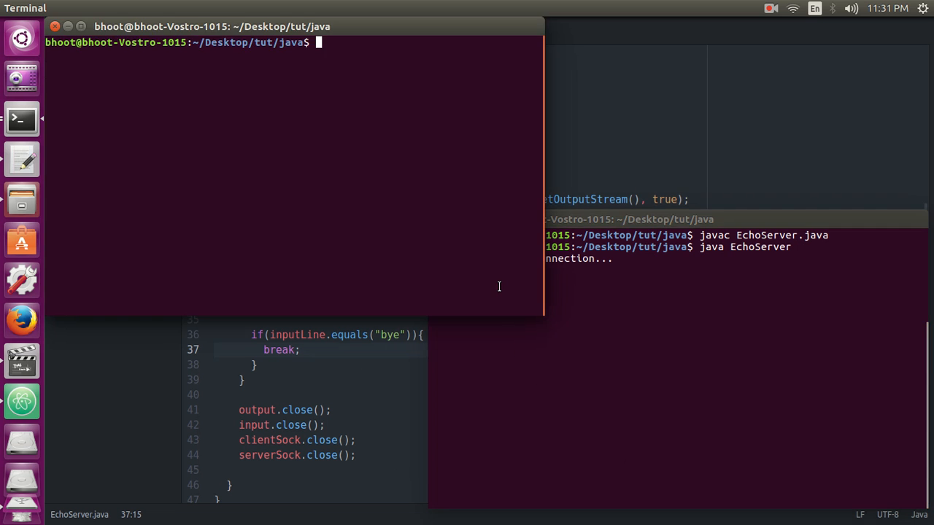
{"action": "mouse_move", "coordinate": [310, 152]}
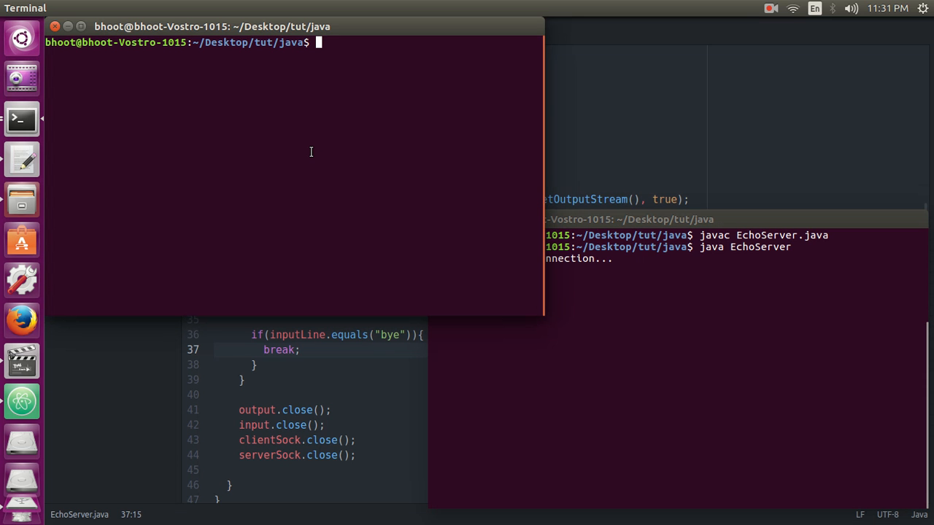
- Connect with nc localhost 8899, send hello, see it echoed, then stop with Ctrl+C
{"action": "type", "text": "nc"}
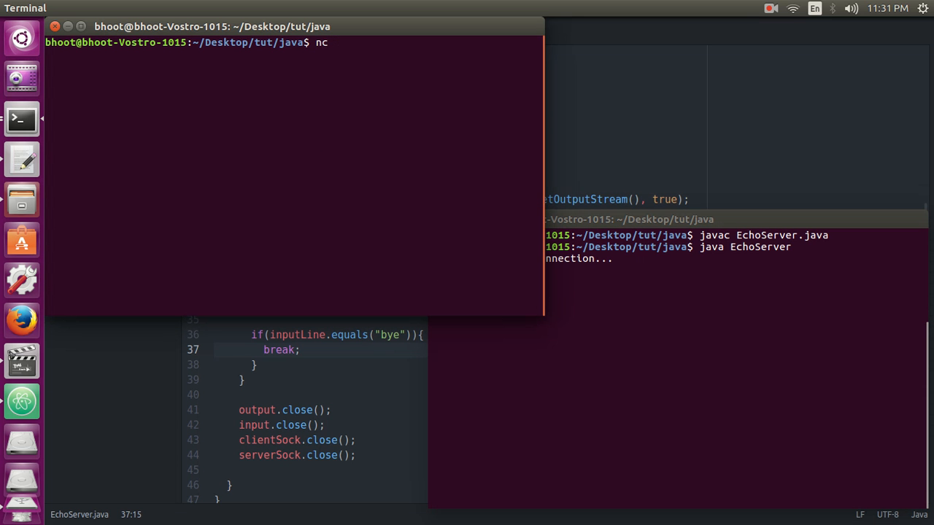
{"action": "type", "text": "889"}
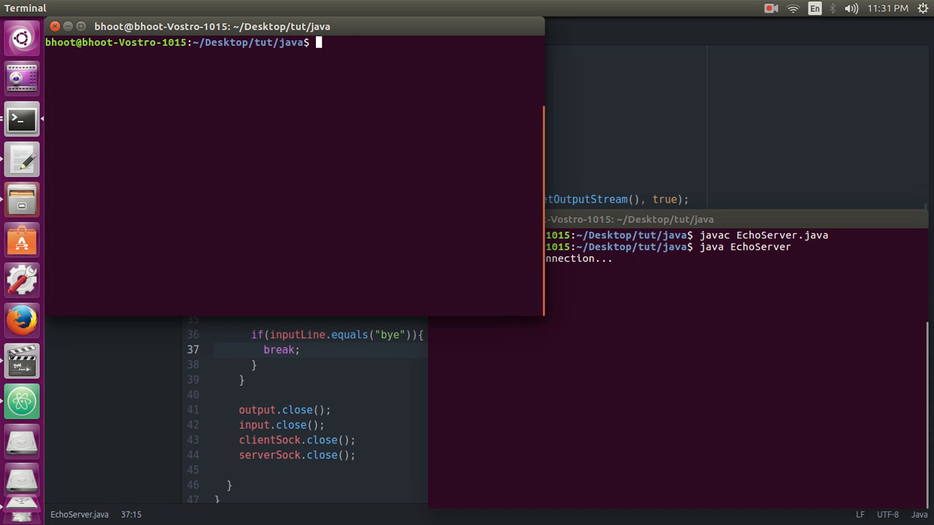
{"action": "type", "text": "nc loc8899"}
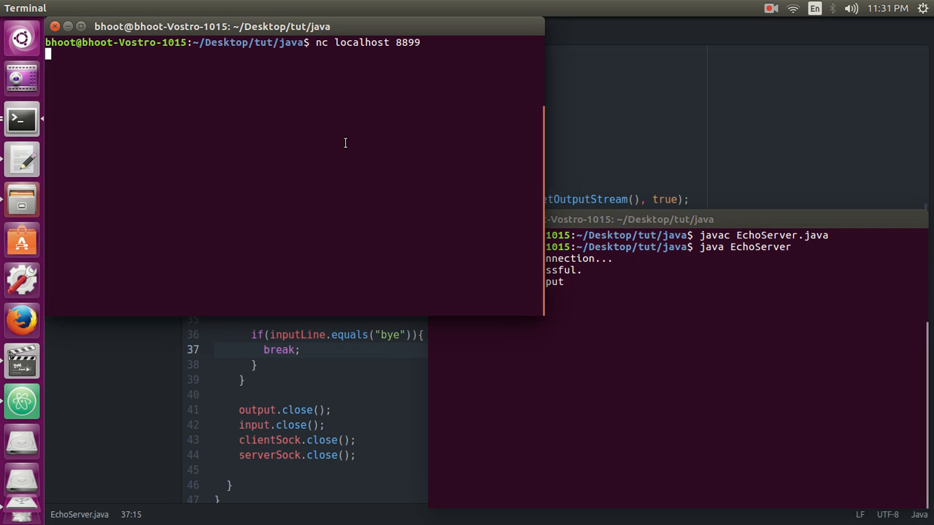
{"action": "type", "text": "hello"}
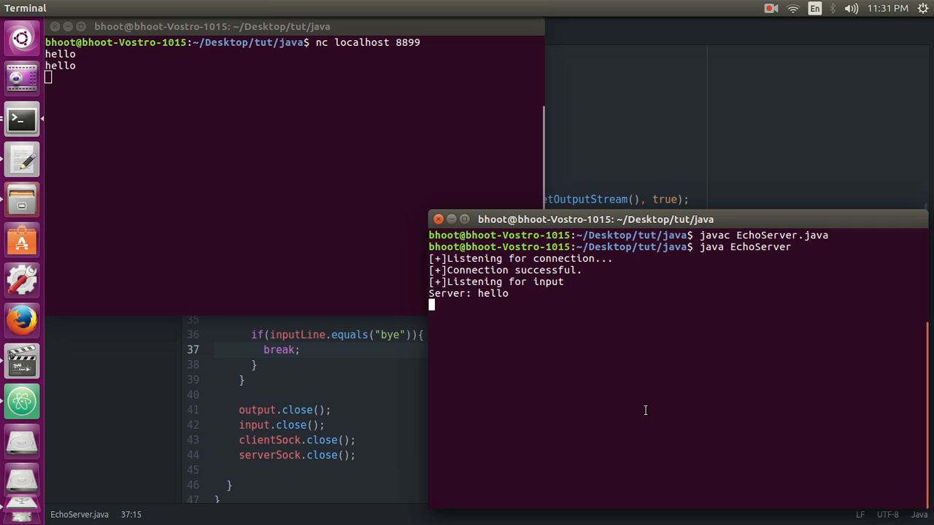
{"action": "mouse_move", "coordinate": [516, 293]}
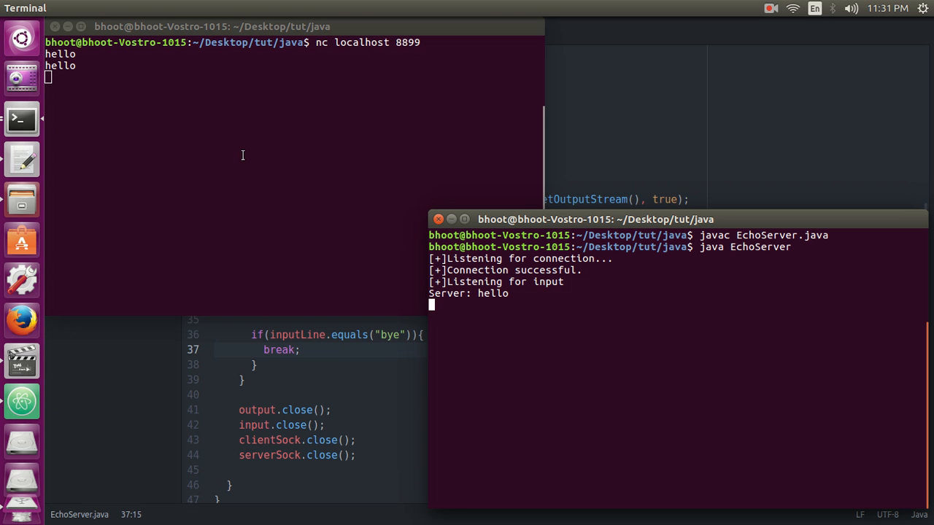
{"action": "mouse_move", "coordinate": [543, 320]}
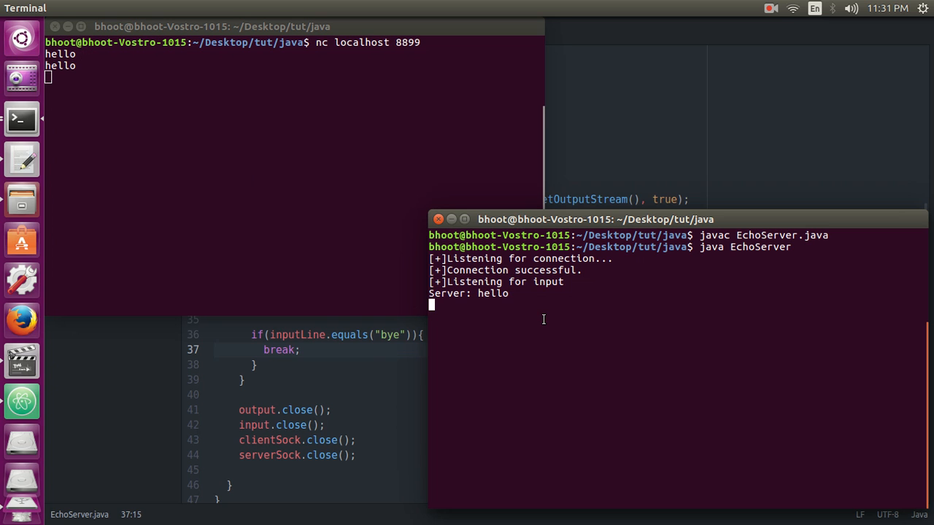
{"action": "mouse_move", "coordinate": [91, 127]}
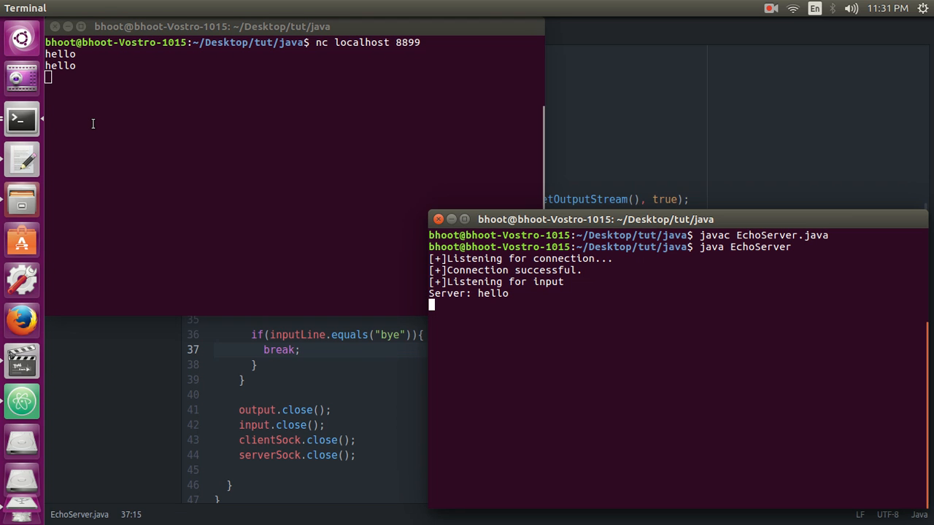
{"action": "mouse_move", "coordinate": [439, 370]}
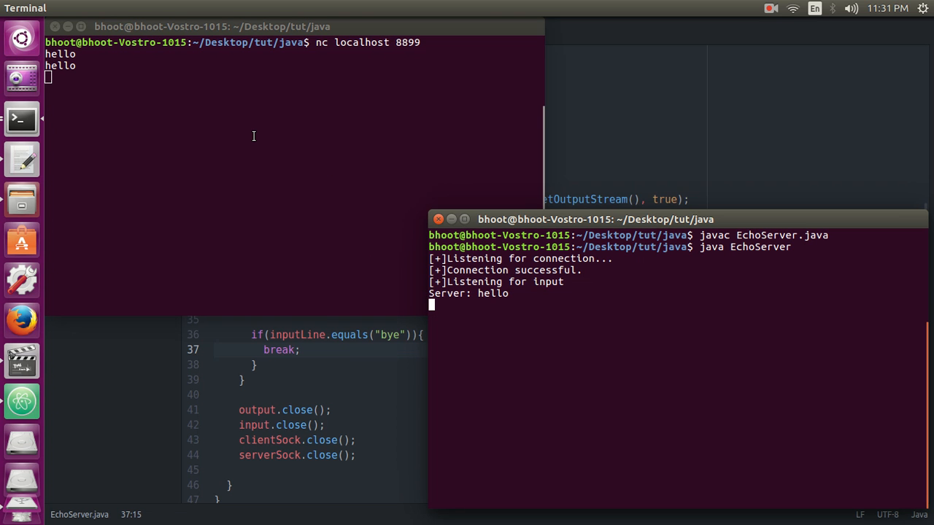
{"action": "mouse_move", "coordinate": [330, 31]}
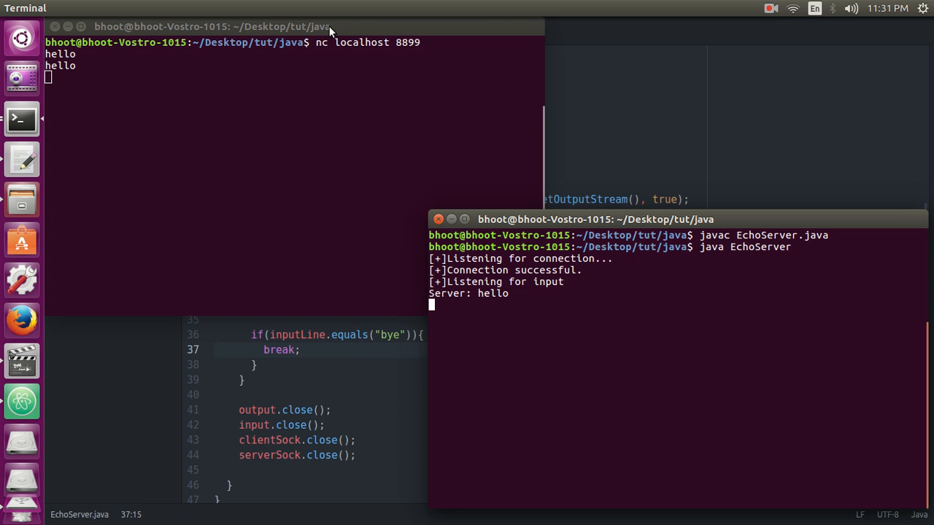
{"action": "mouse_move", "coordinate": [303, 103]}
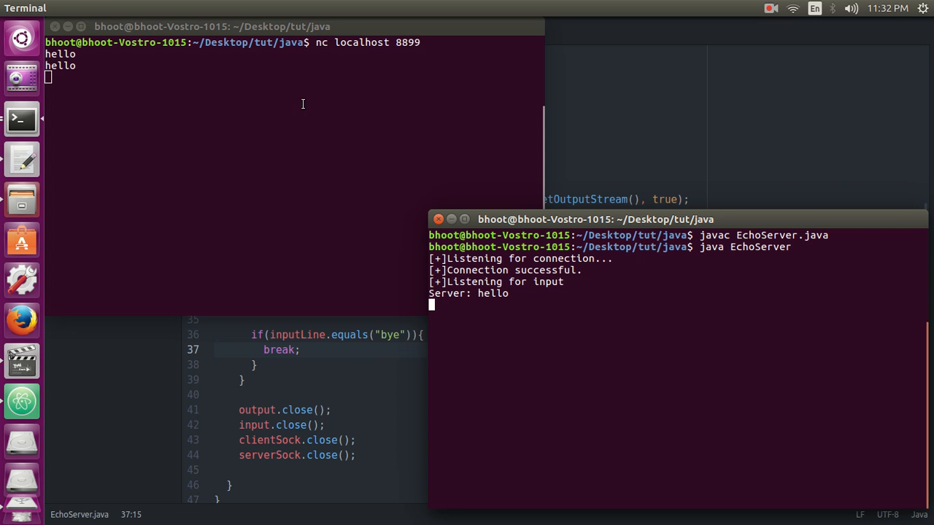
{"action": "key", "text": "ctrl+c"}
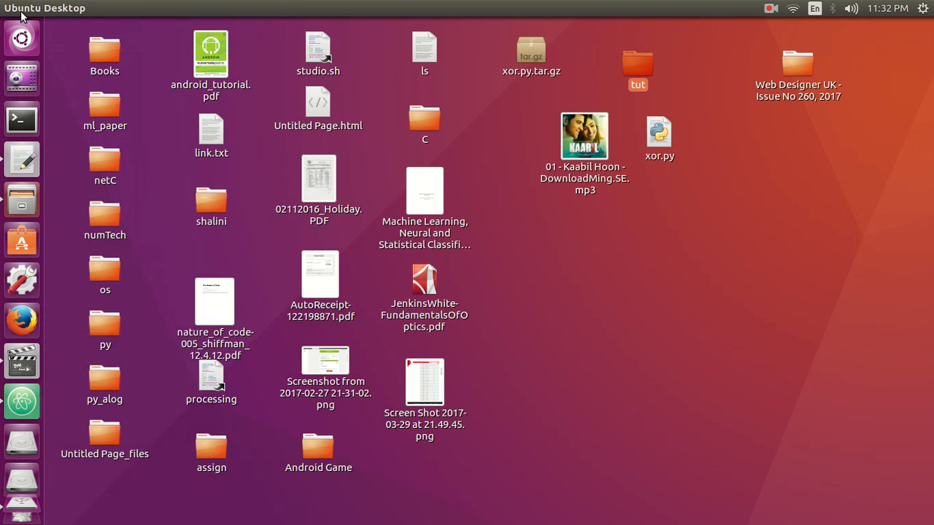
{"action": "mouse_move", "coordinate": [22, 159]}
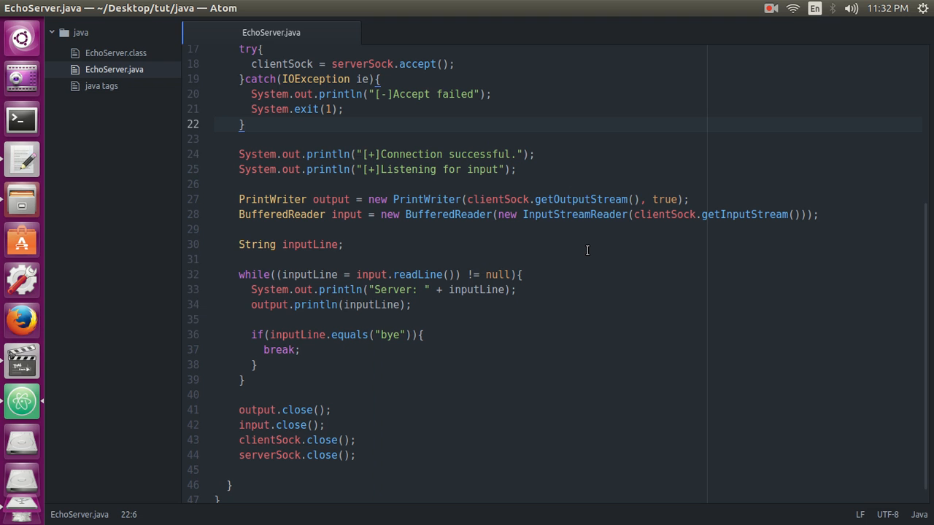
- Bring the Atom window with the finished EchoServer.java back to the front
{"action": "left_click", "coordinate": [770, 9]}
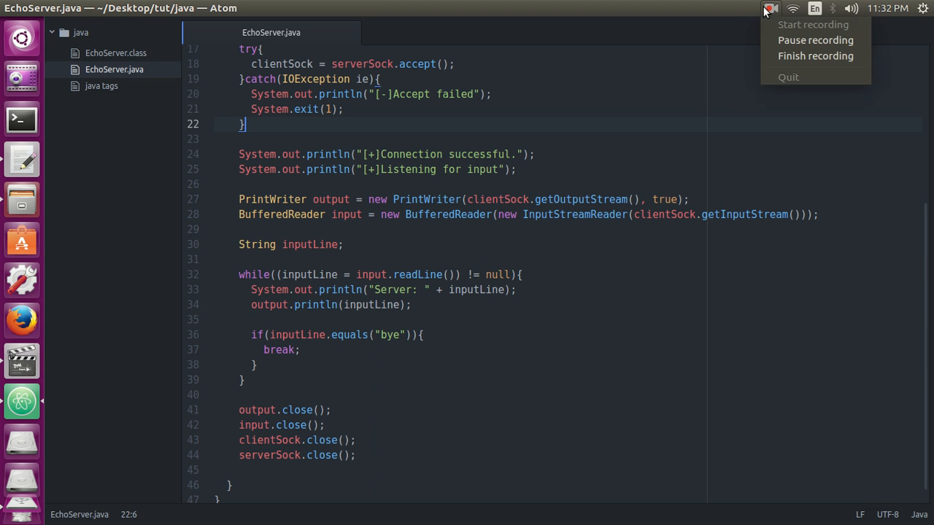